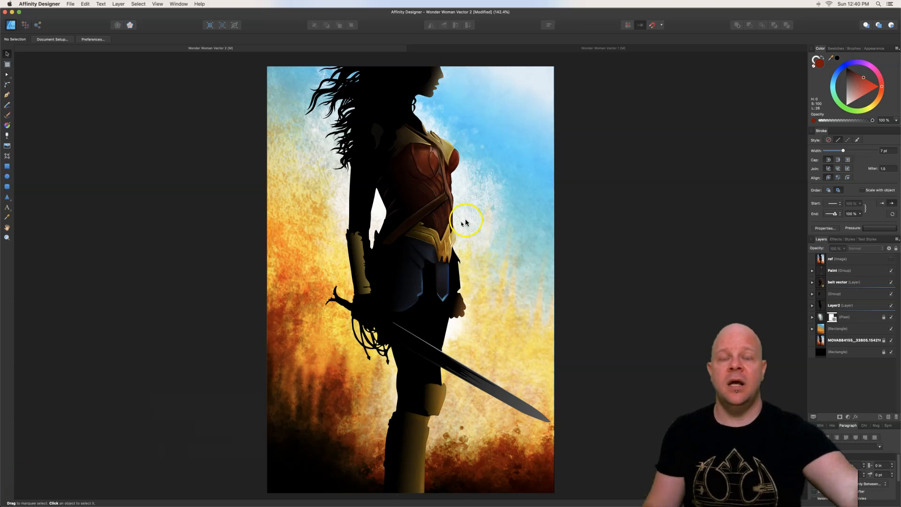
mouse_move(411, 183)
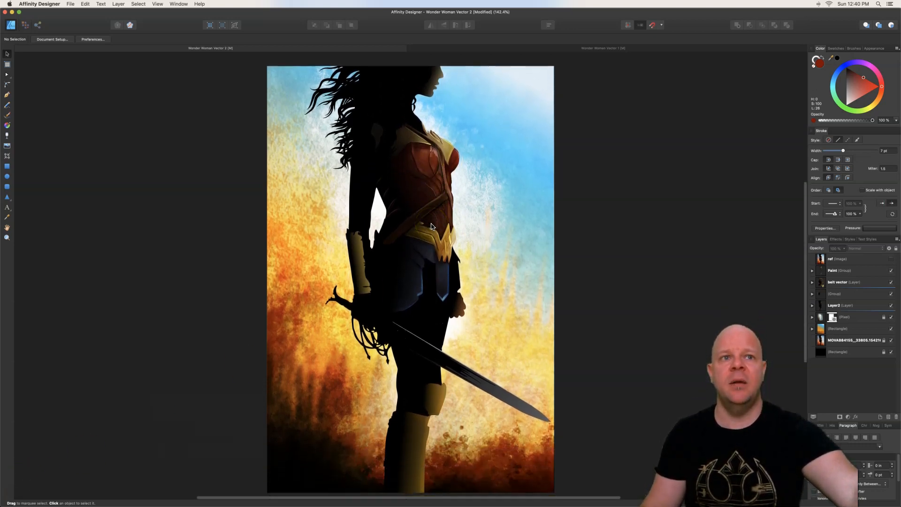
mouse_move(457, 262)
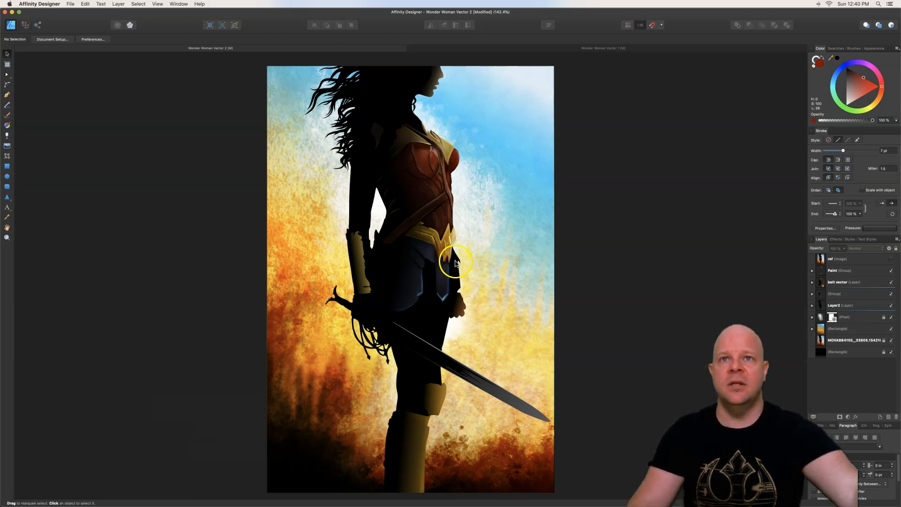
mouse_move(606, 49)
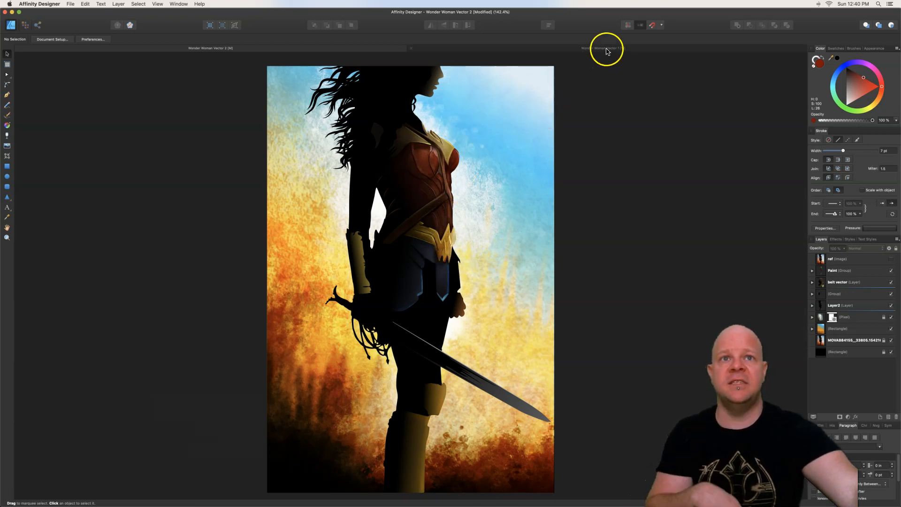
Switch to the Wonder Woman Vector 1 silhouette document, deselect the Hair group and bring up the File menu
left_click(604, 48)
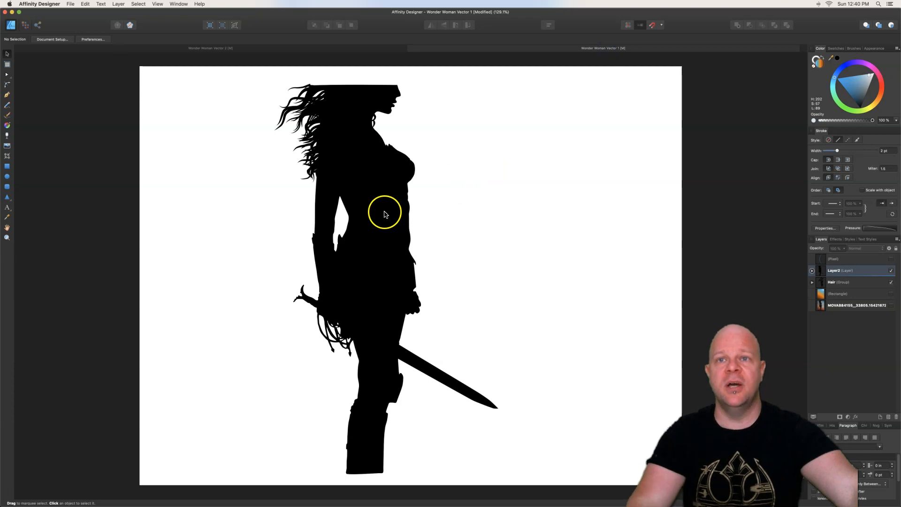
mouse_move(358, 102)
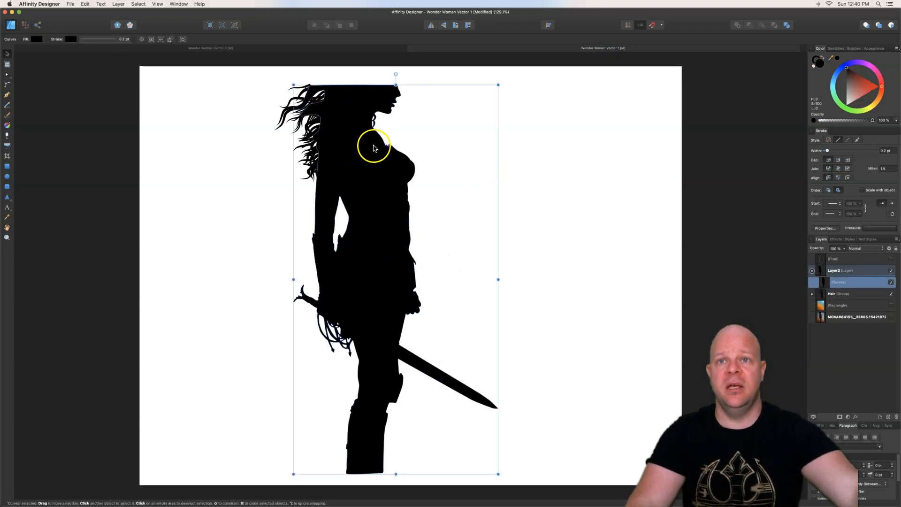
left_click(620, 250)
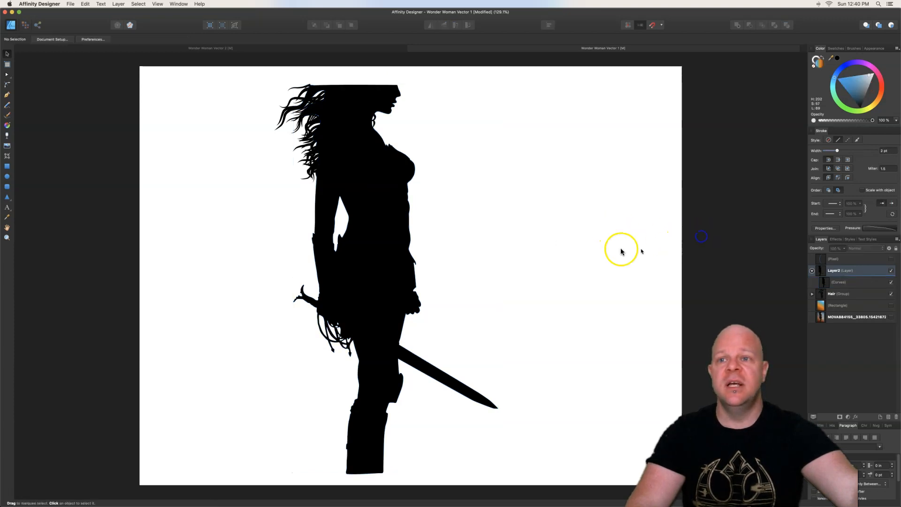
mouse_move(308, 78)
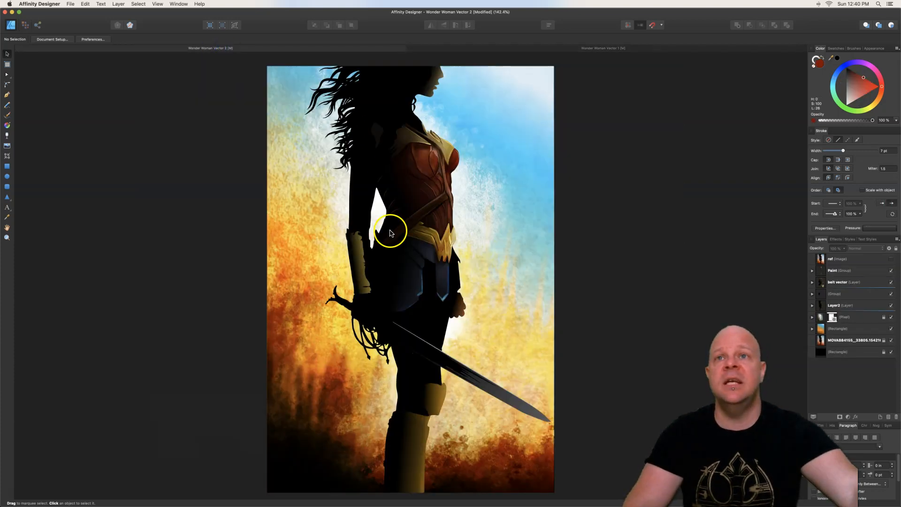
mouse_move(395, 178)
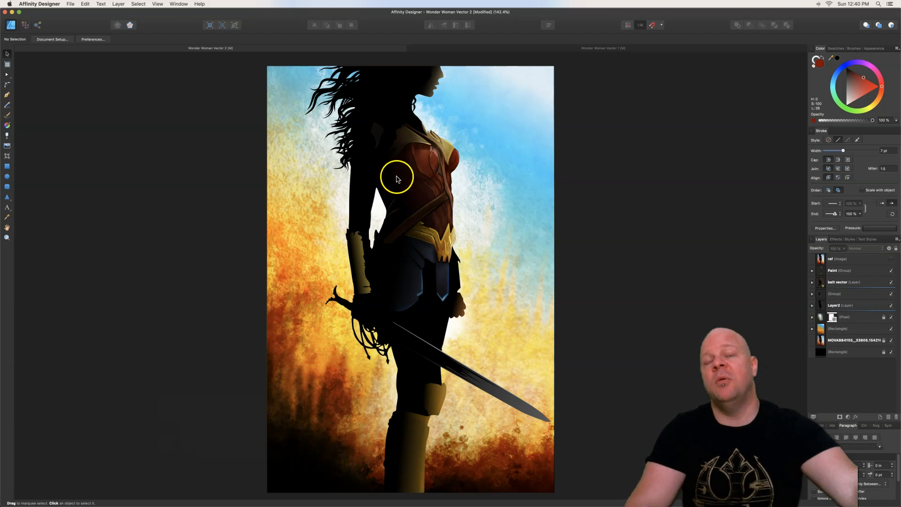
mouse_move(543, 316)
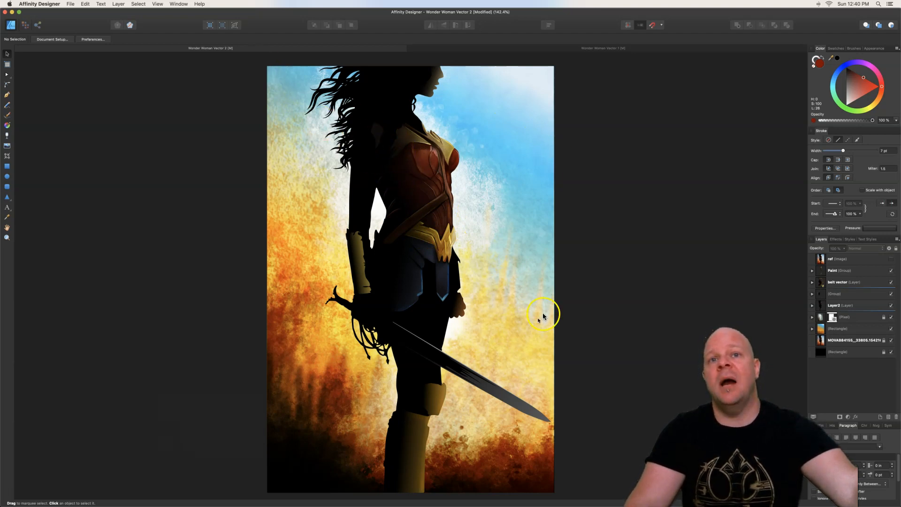
left_click(603, 48)
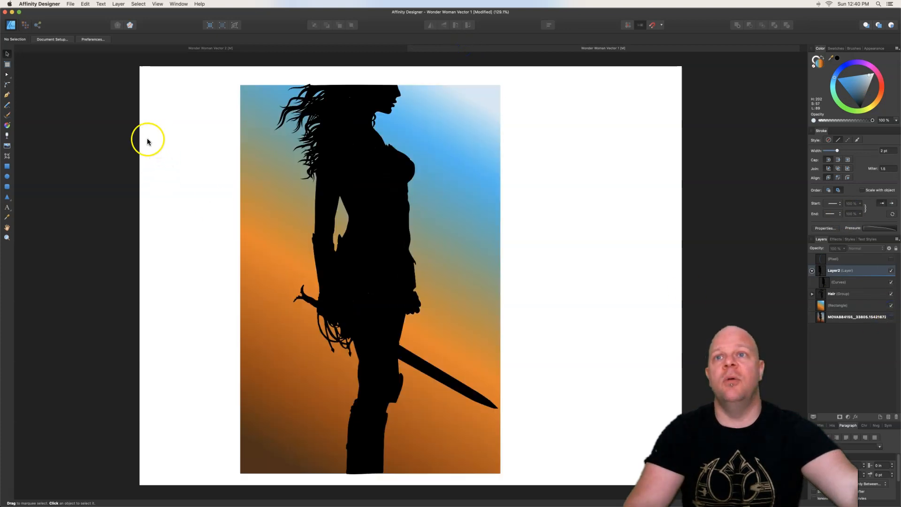
mouse_move(83, 174)
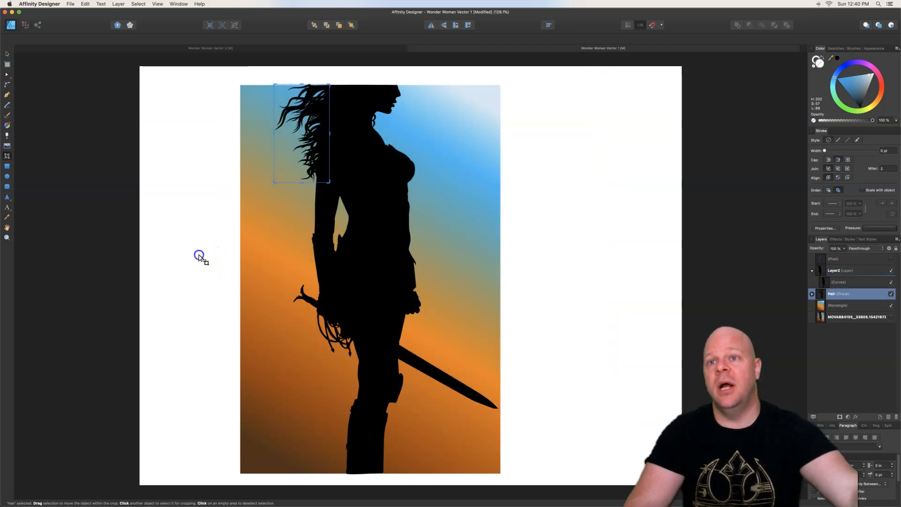
left_click(143, 178)
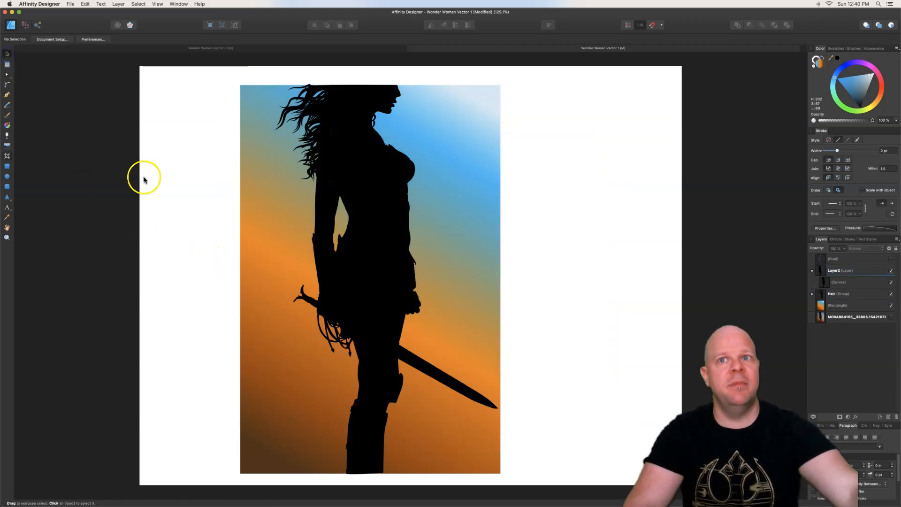
mouse_move(182, 196)
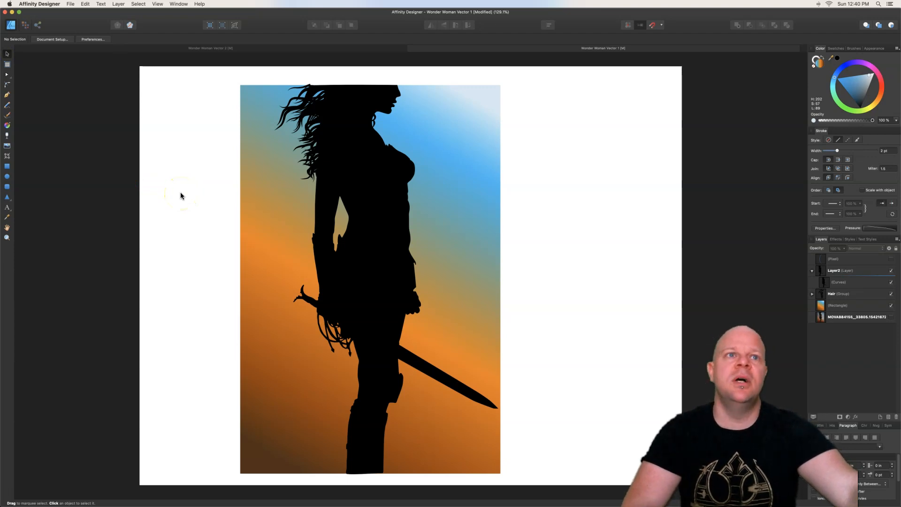
mouse_move(173, 160)
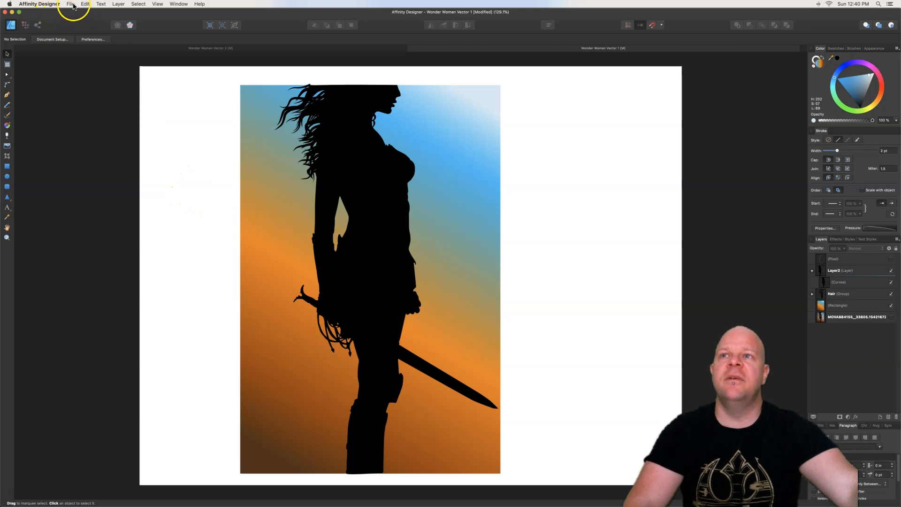
left_click(70, 3)
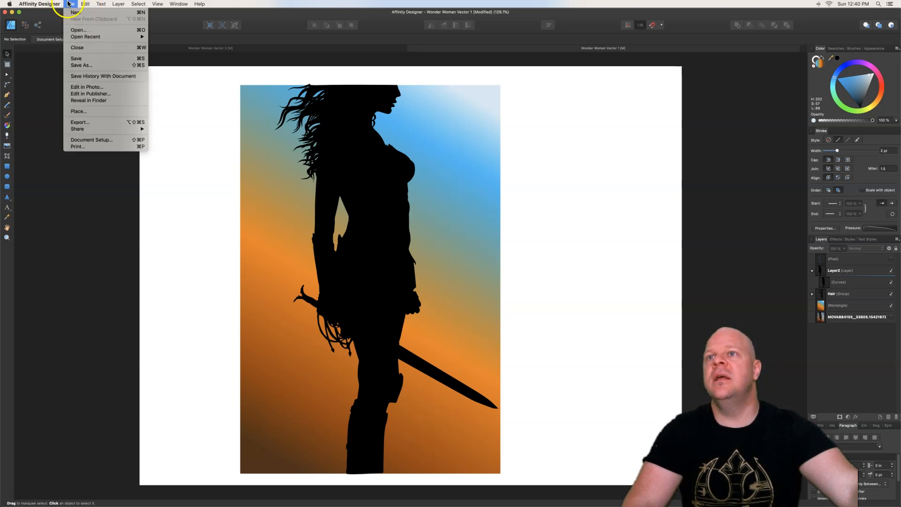
mouse_move(114, 86)
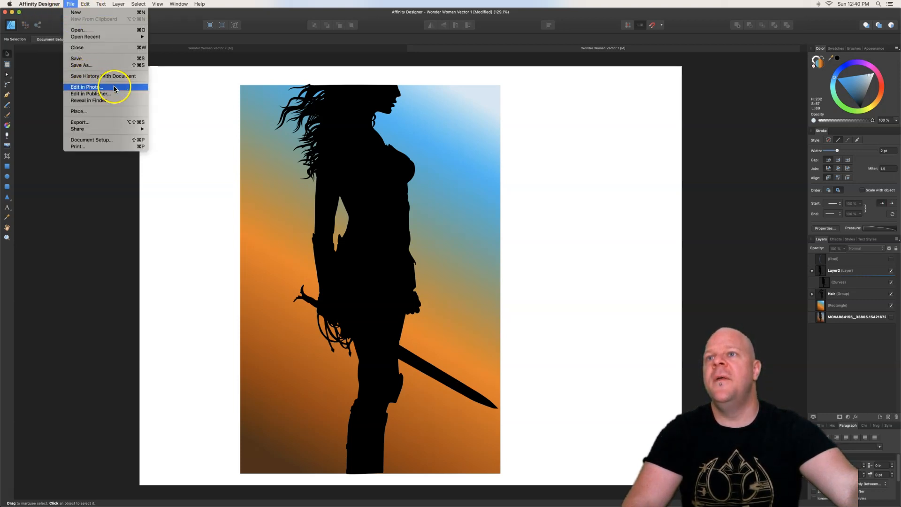
Send the document to Affinity Photo and crop the canvas to the gradient rectangle
left_click(85, 86)
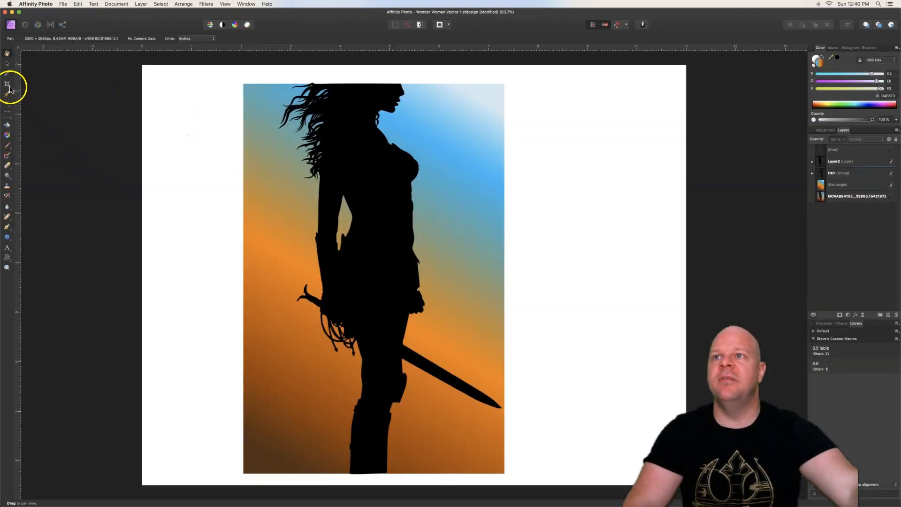
left_click(8, 84)
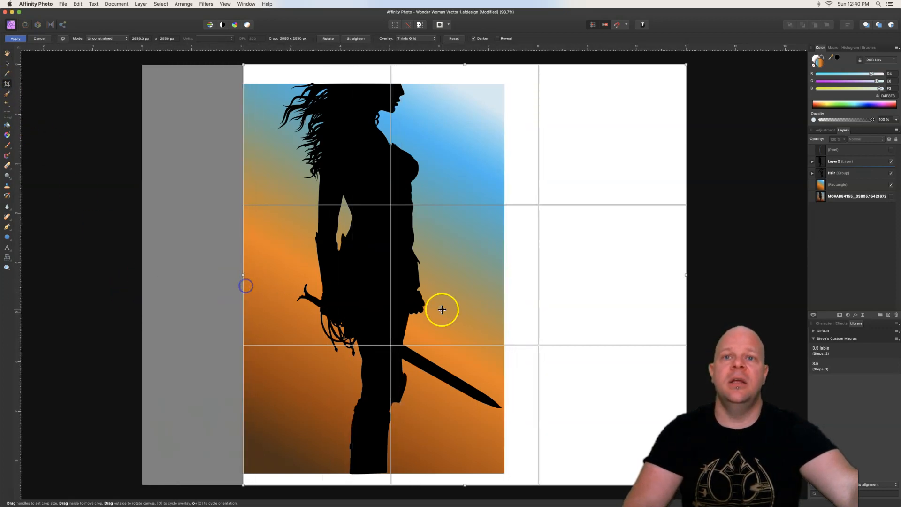
left_click(77, 3)
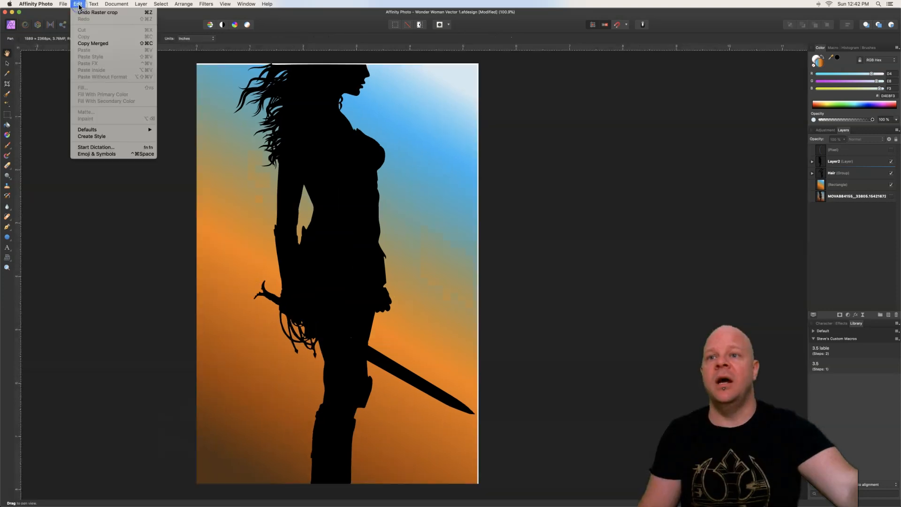
Return to Affinity Designer with the cropped silhouette artwork
left_click(63, 4)
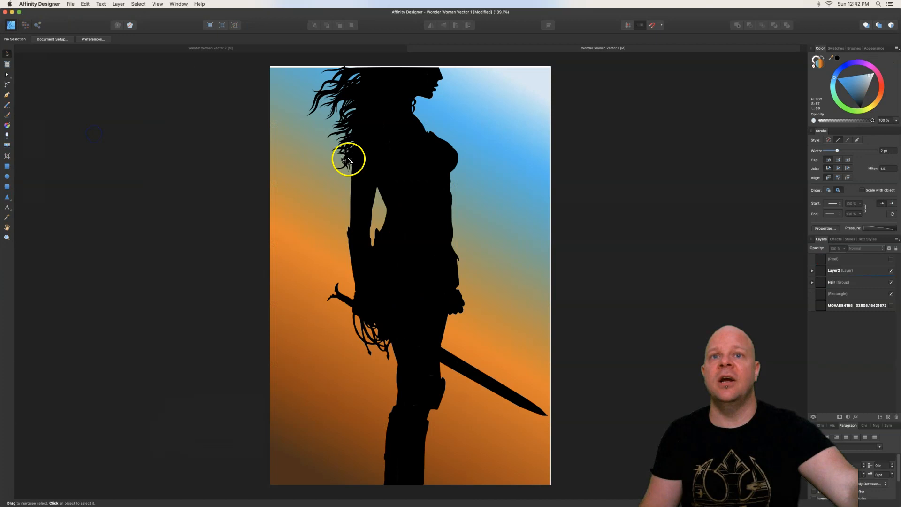
mouse_move(470, 238)
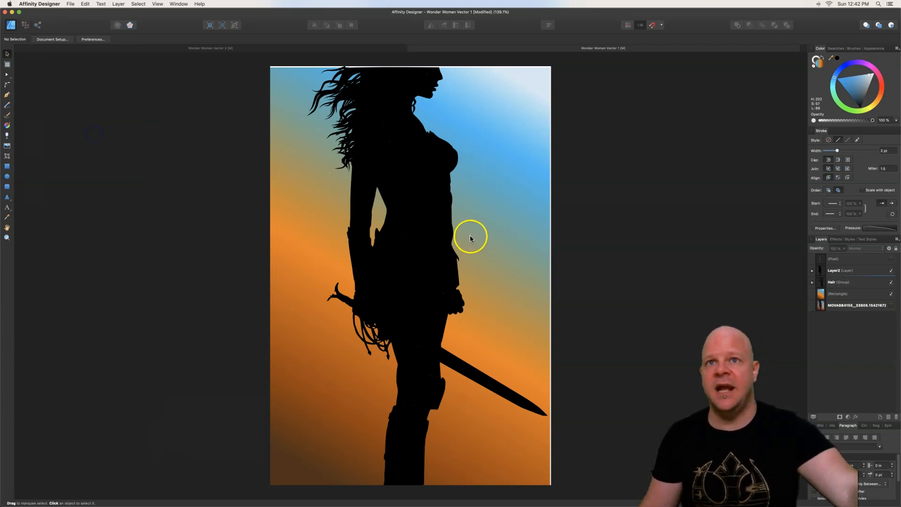
mouse_move(444, 73)
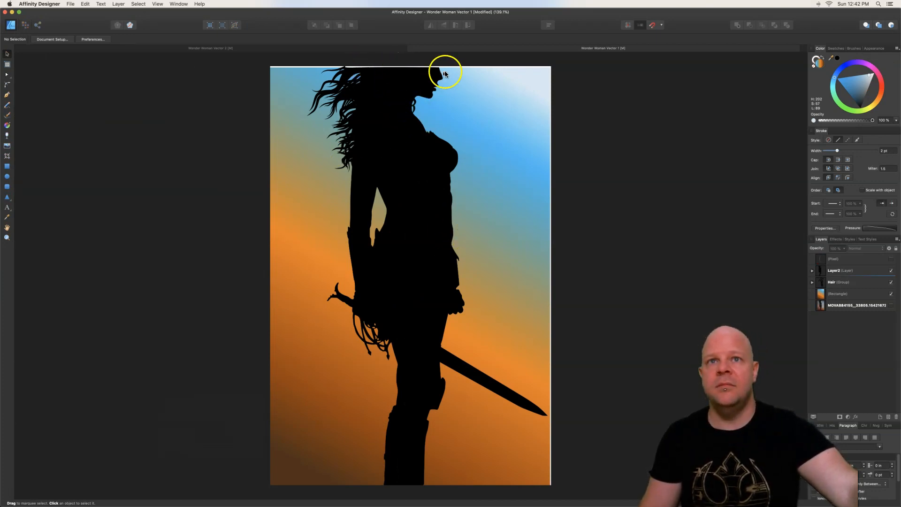
mouse_move(503, 180)
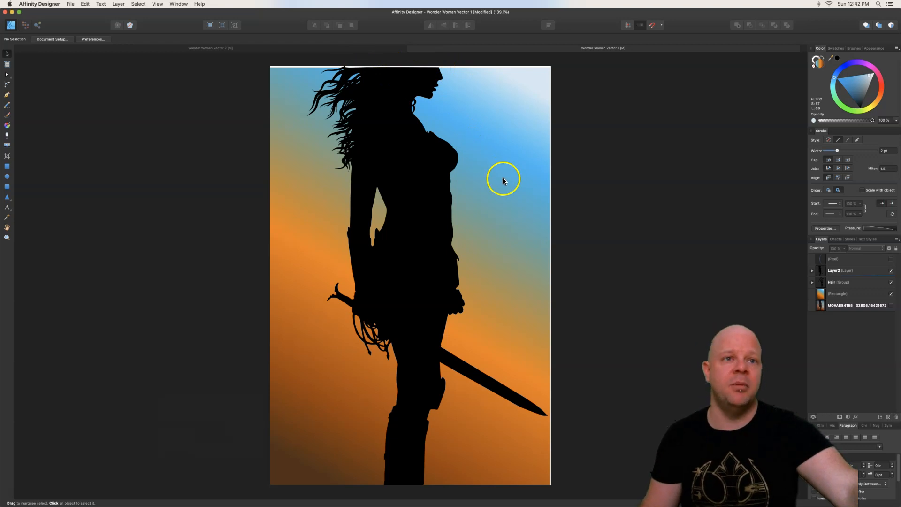
mouse_move(465, 165)
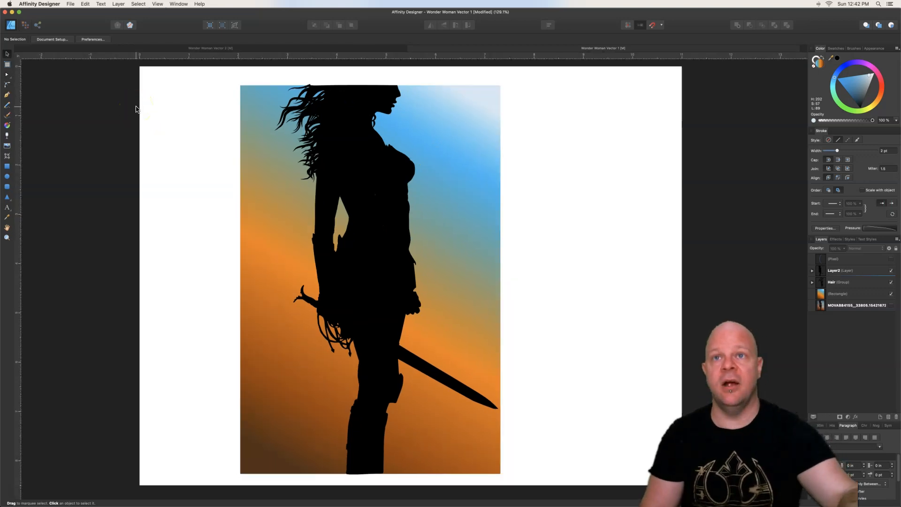
mouse_move(385, 76)
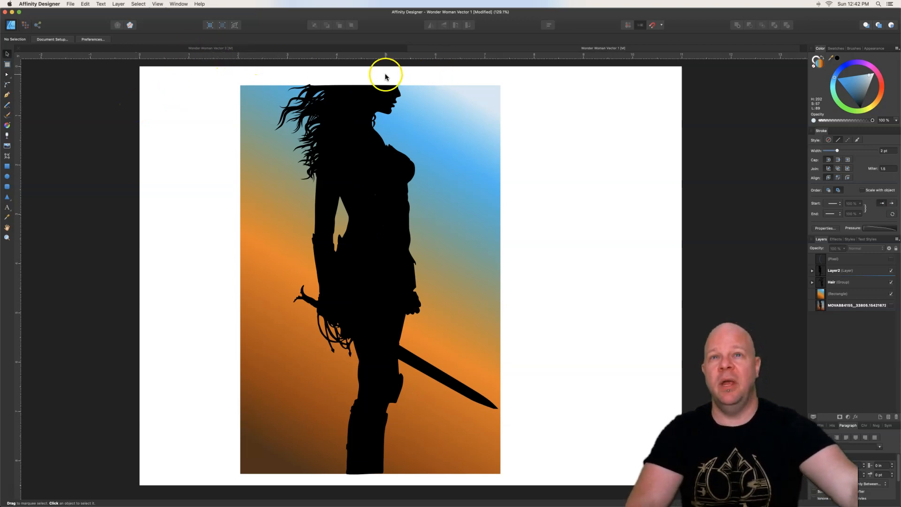
mouse_move(451, 204)
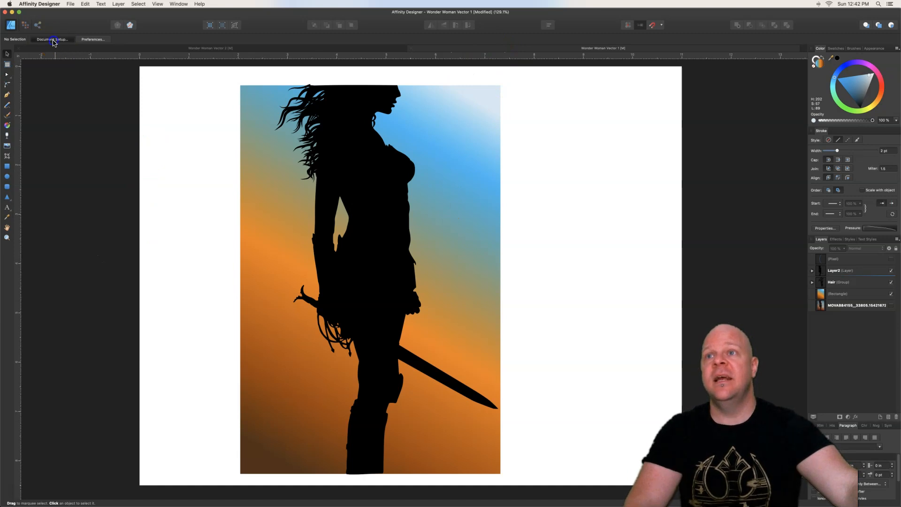
left_click(50, 39)
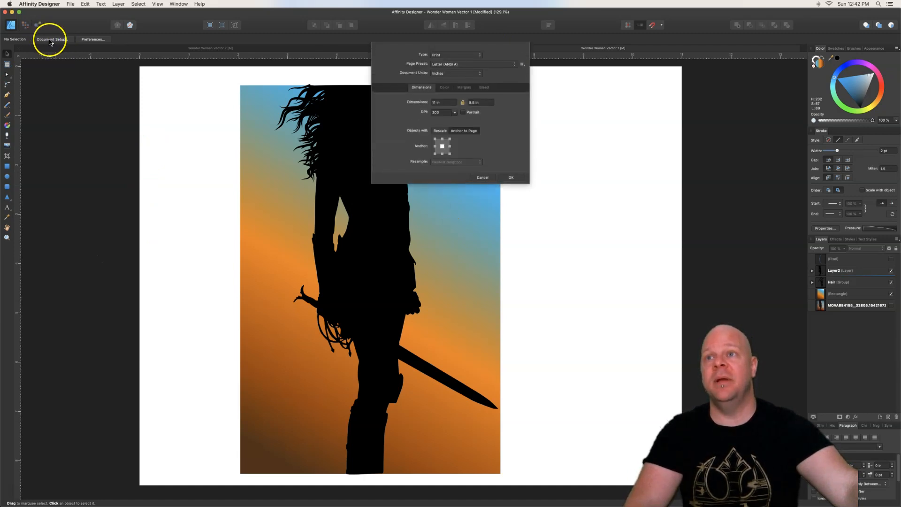
mouse_move(196, 132)
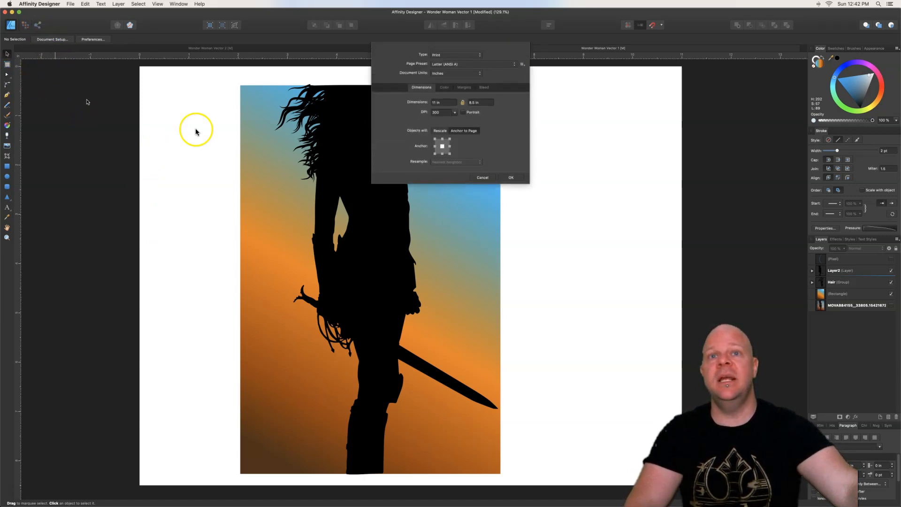
left_click(511, 177)
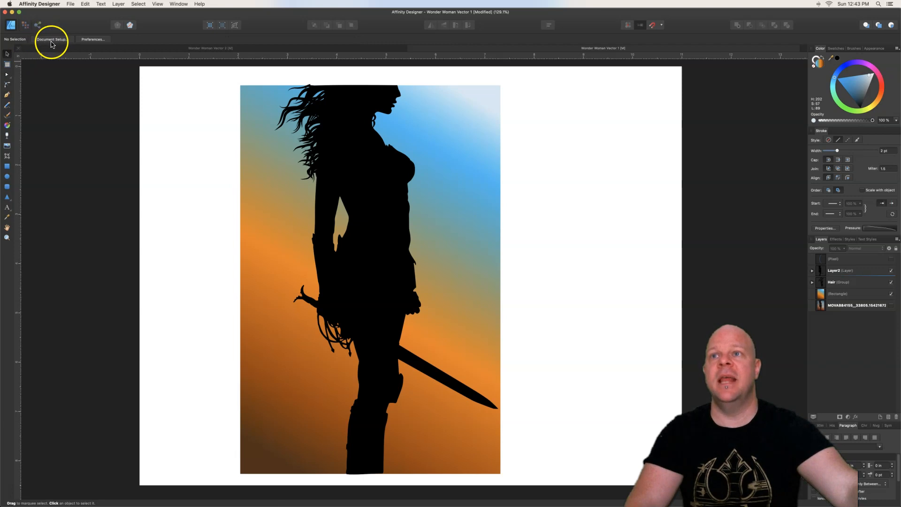
left_click(50, 40)
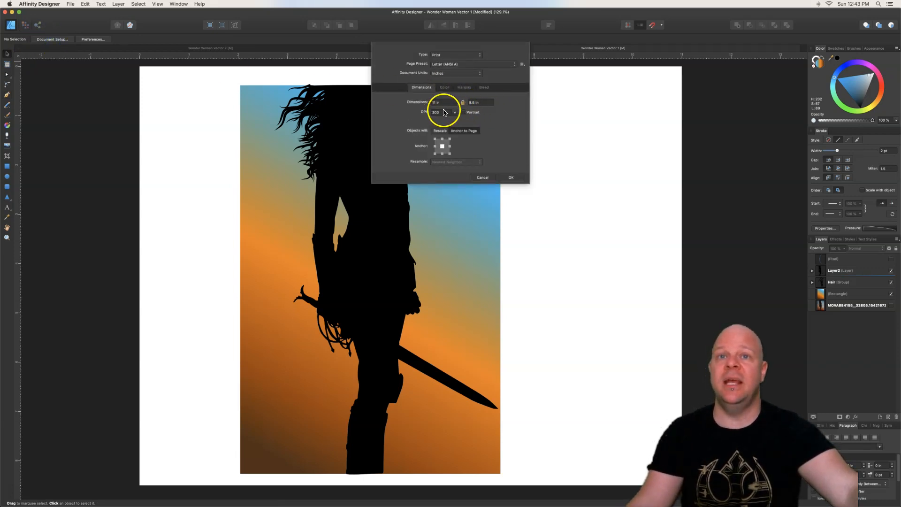
mouse_move(505, 190)
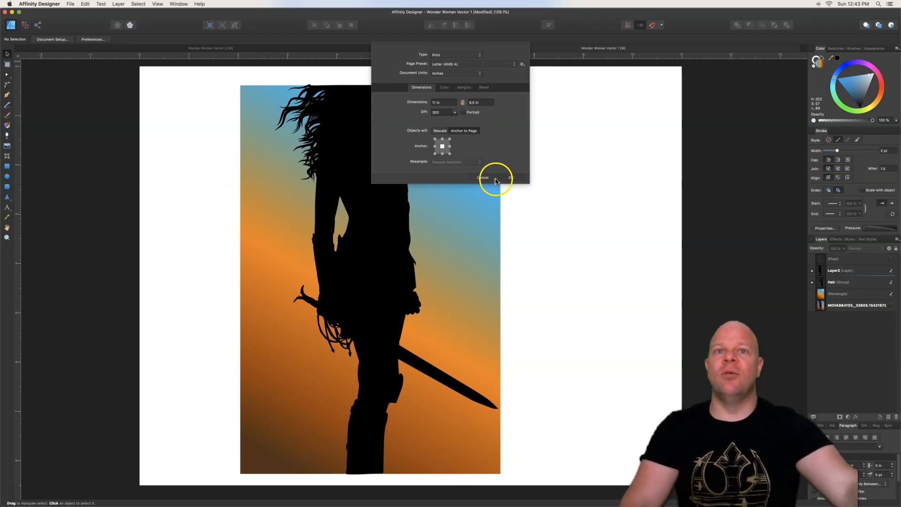
left_click(483, 179)
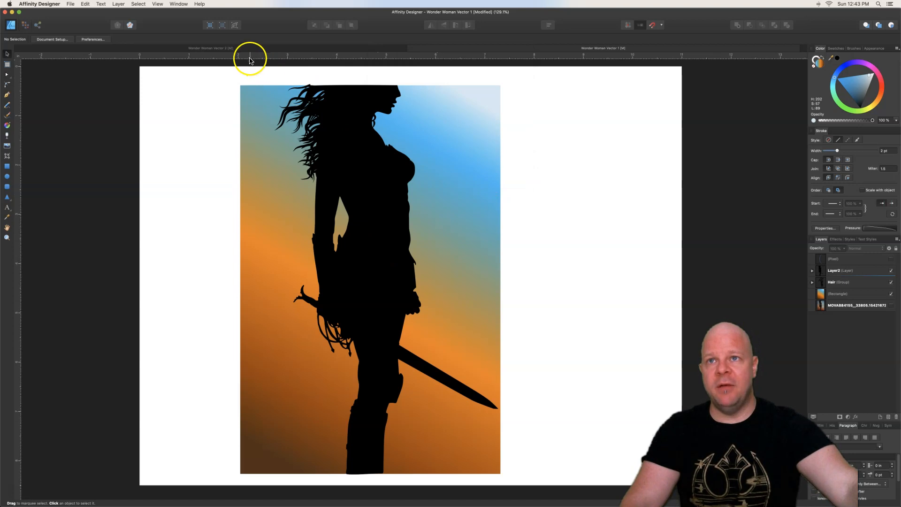
Switch to Wonder Woman Vector 2 and hide its belt and armour detail layers
left_click(212, 48)
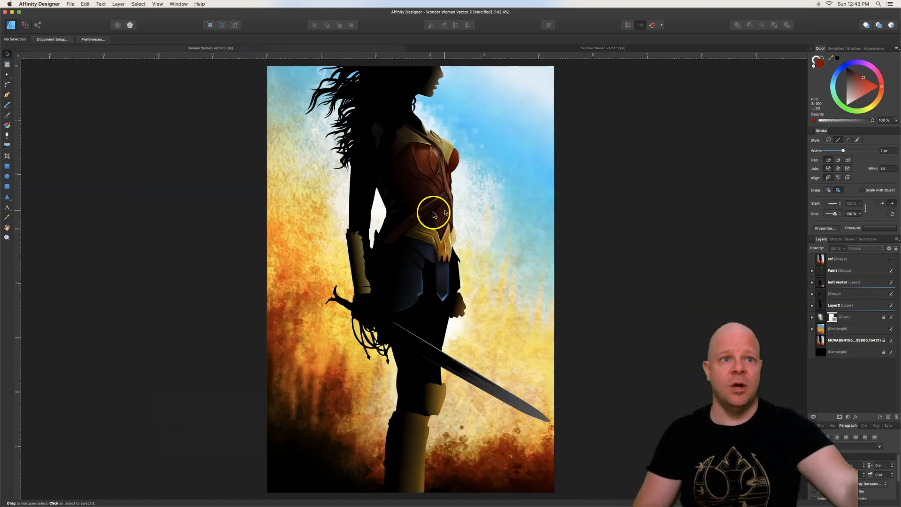
mouse_move(544, 238)
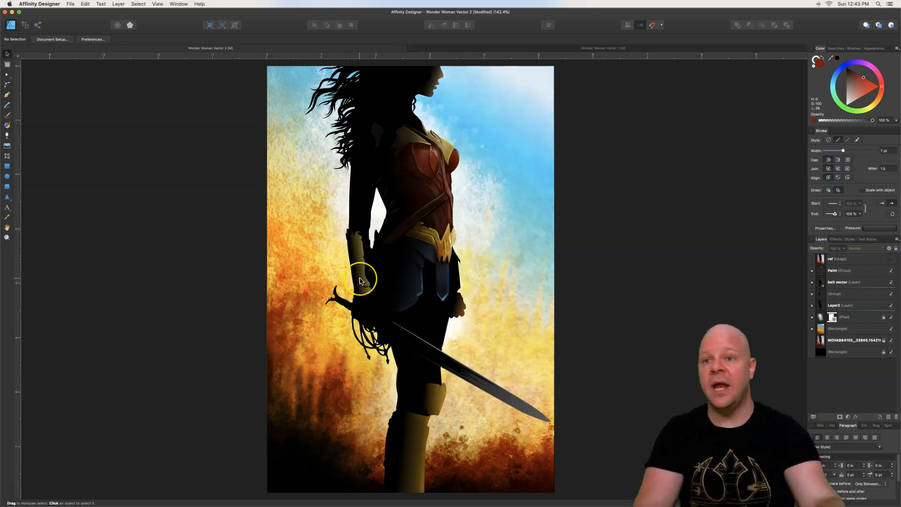
mouse_move(364, 254)
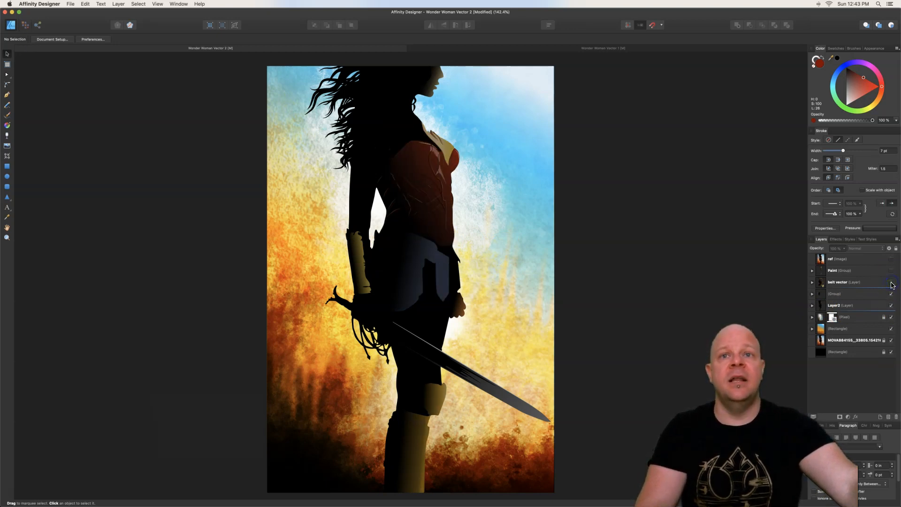
left_click(892, 294)
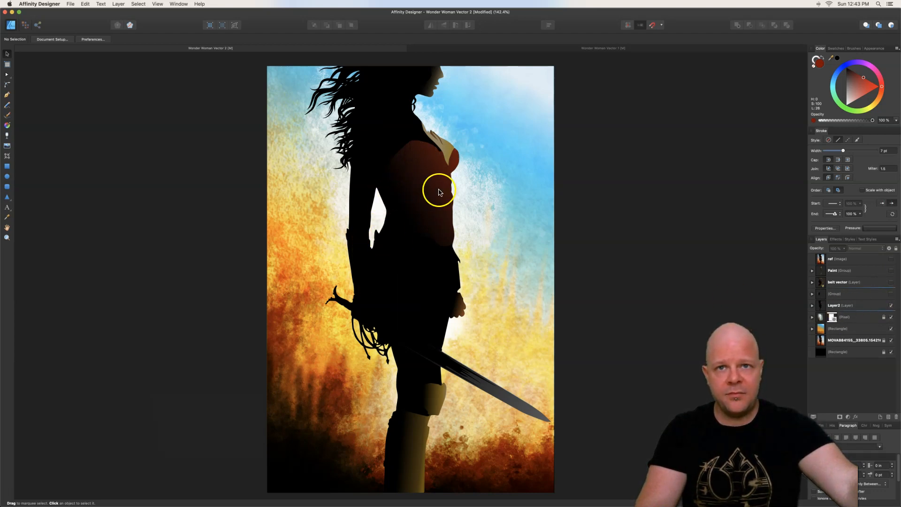
mouse_move(468, 238)
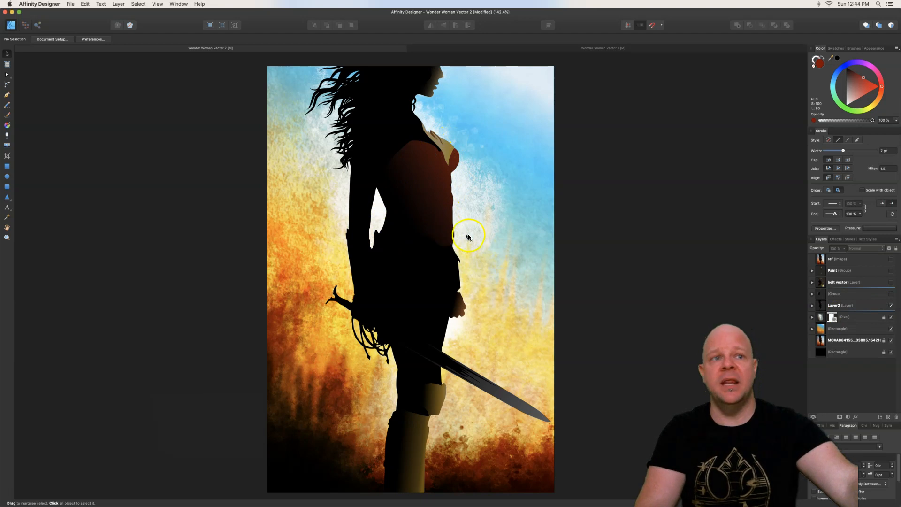
Hide the Paint group to leave only the plain black silhouette
left_click(812, 305)
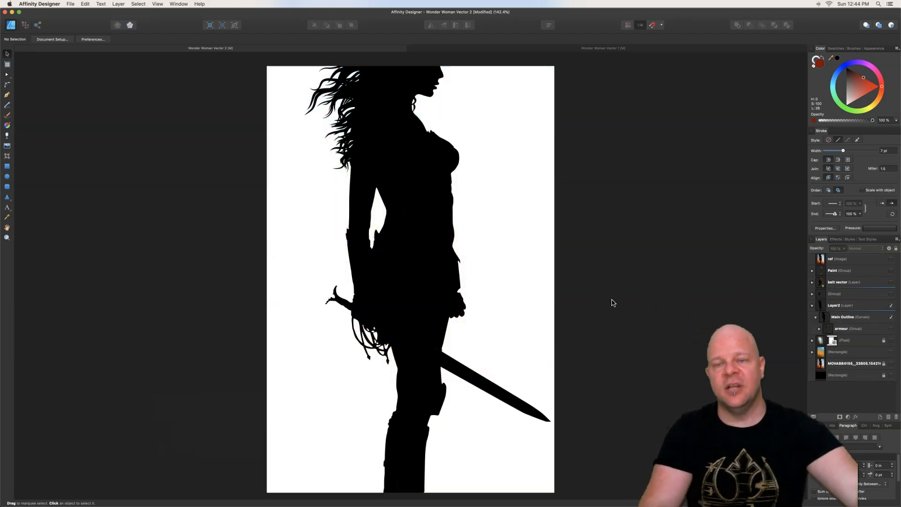
mouse_move(417, 230)
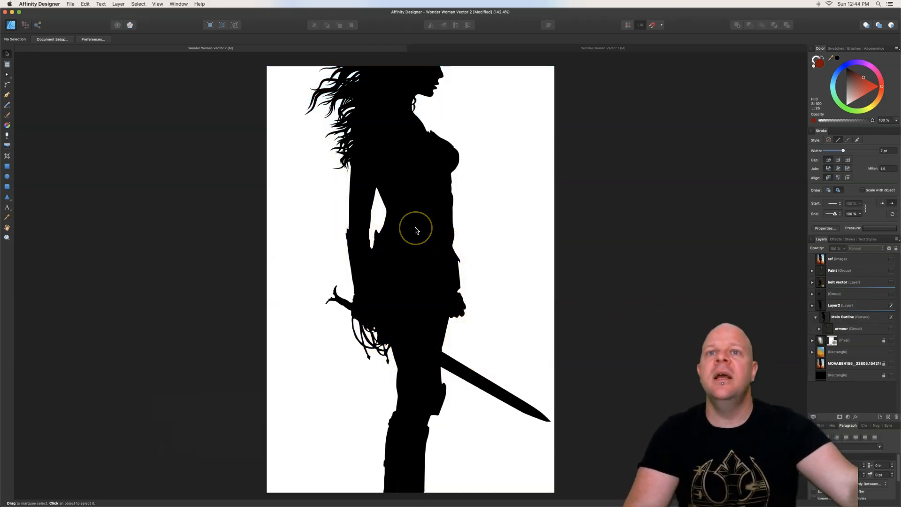
mouse_move(455, 227)
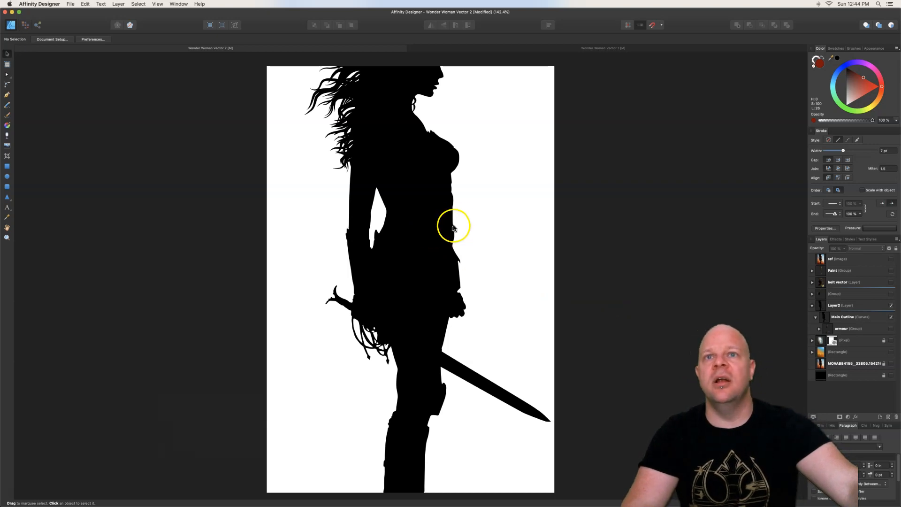
mouse_move(493, 217)
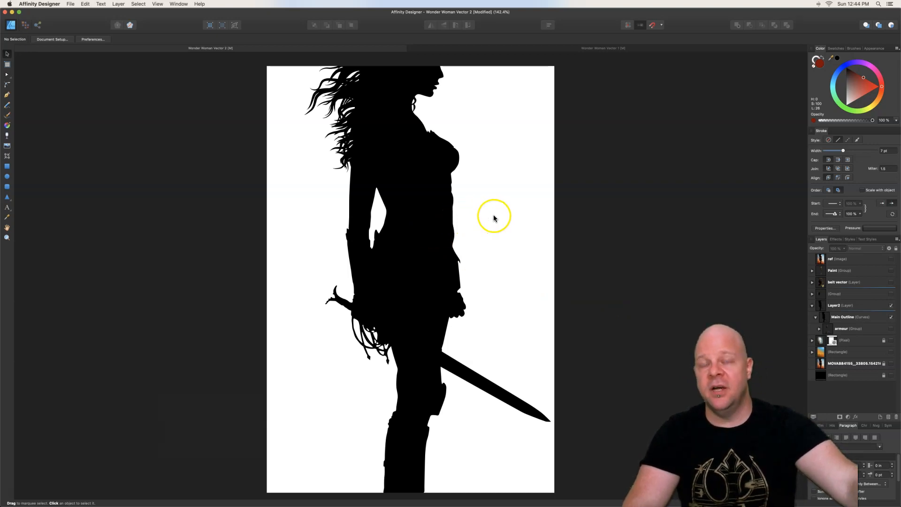
mouse_move(756, 266)
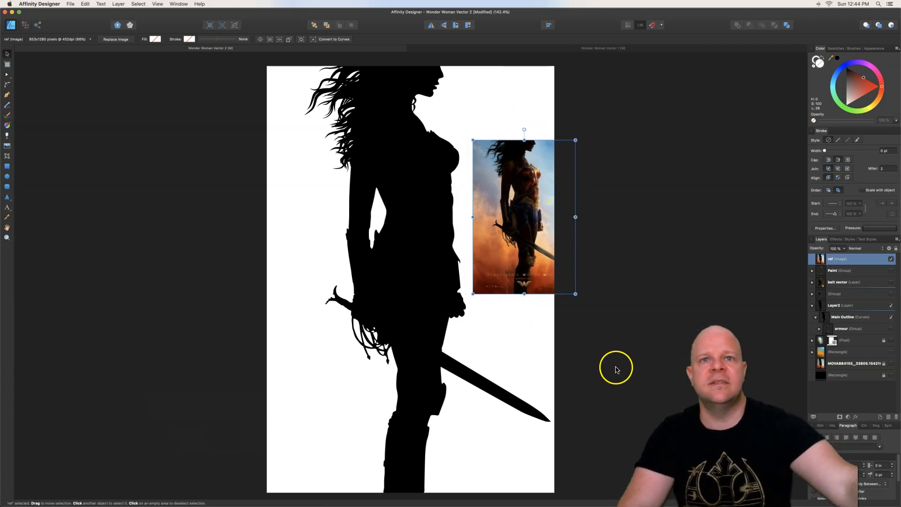
mouse_move(602, 356)
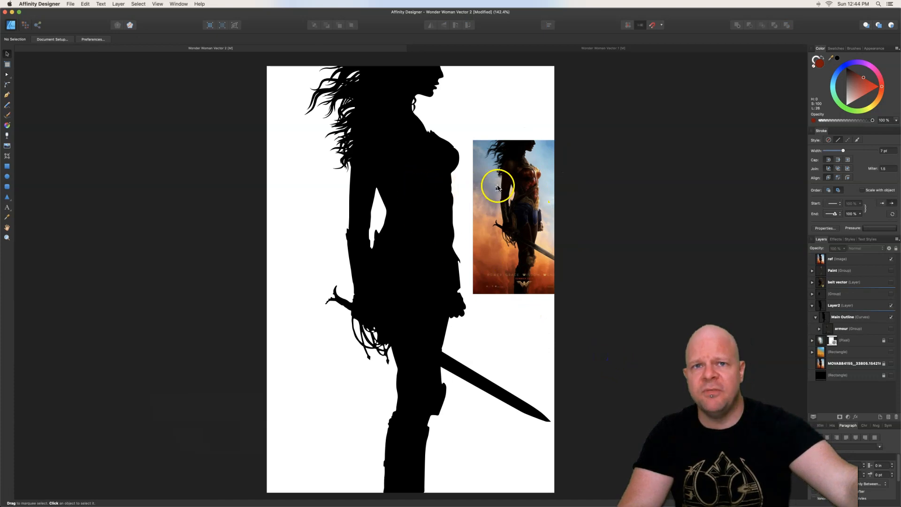
mouse_move(540, 204)
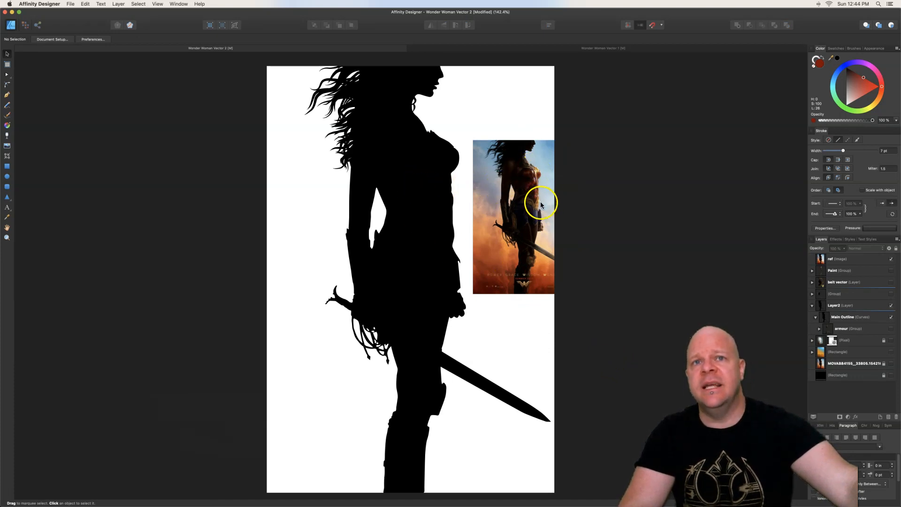
mouse_move(529, 160)
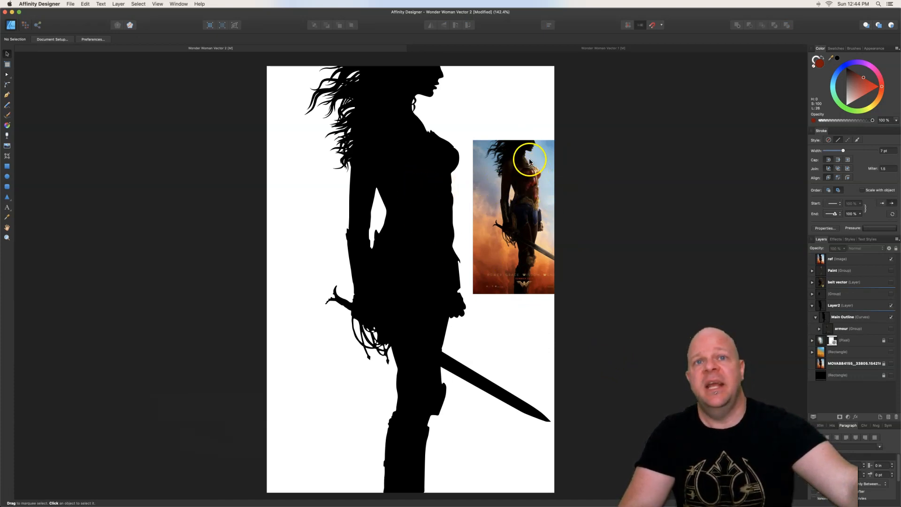
mouse_move(491, 224)
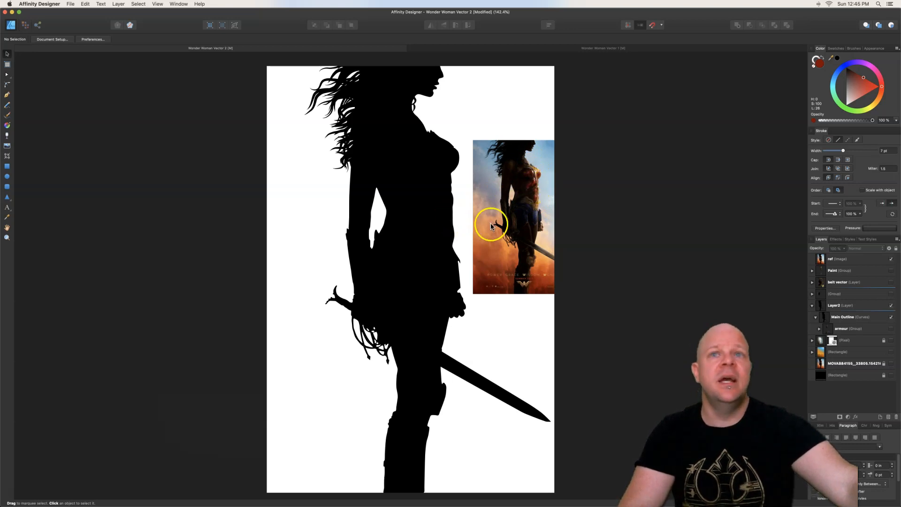
Draw a Pen curve over the torso, fill it dark red, and toggle its visibility to check it against the silhouette
left_click(8, 94)
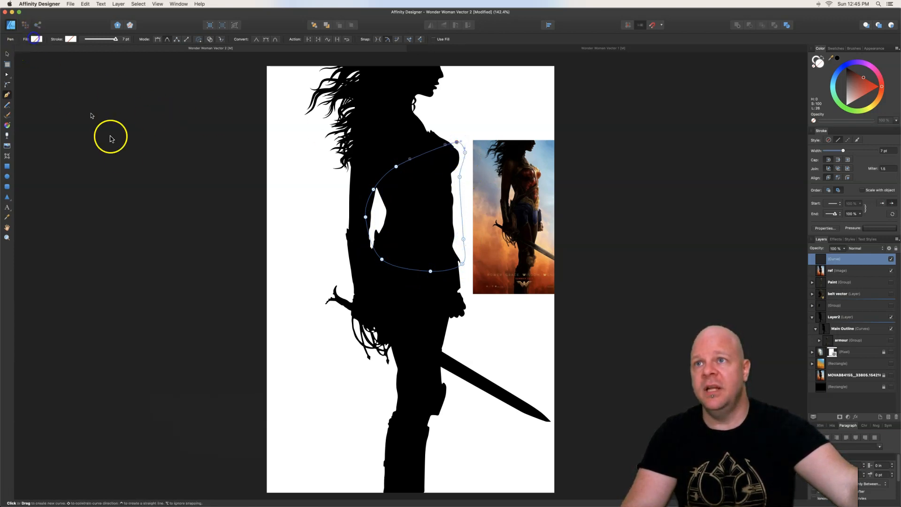
left_click(34, 40)
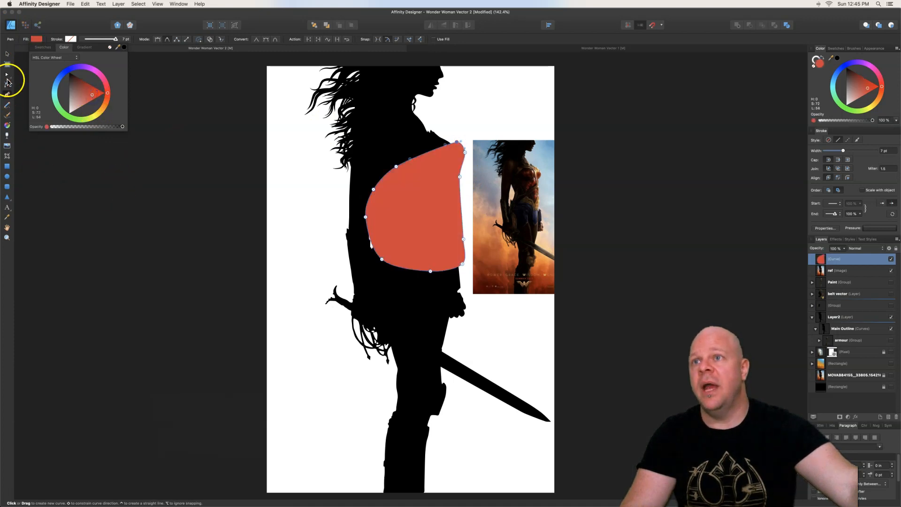
left_click_drag(91, 94, 75, 88)
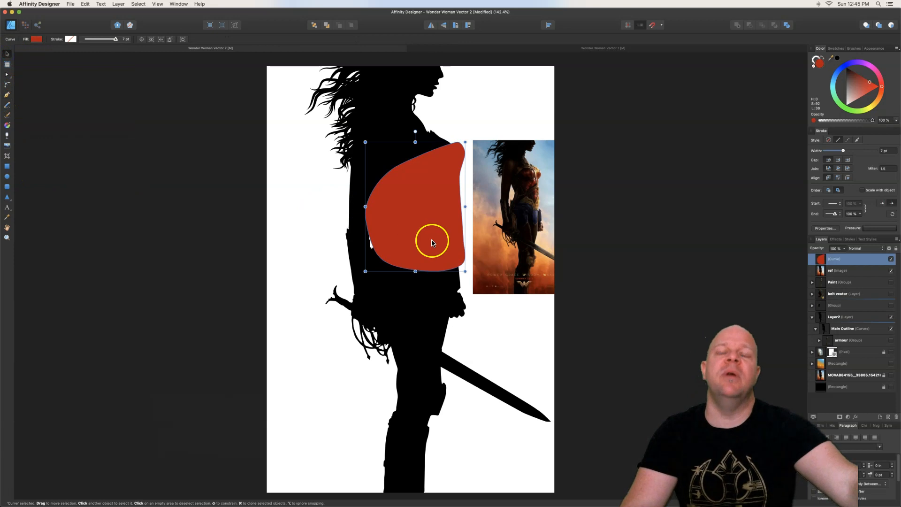
mouse_move(442, 238)
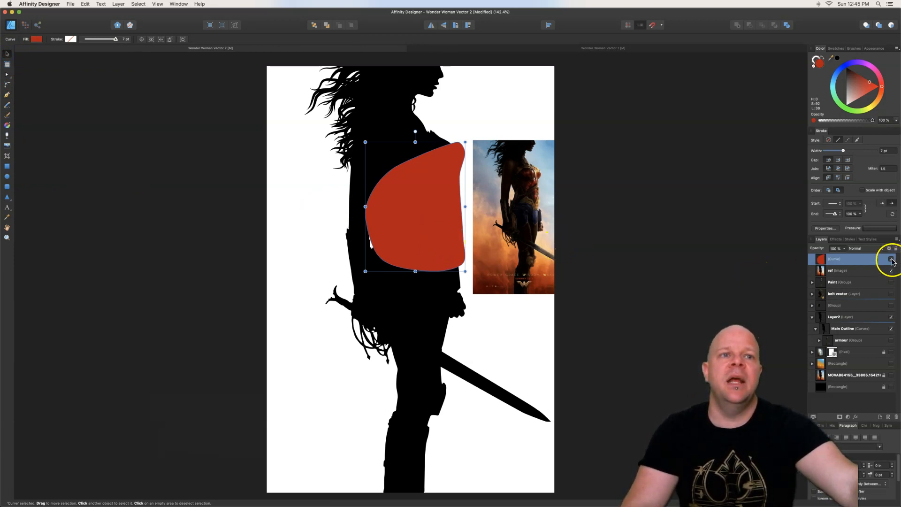
left_click(891, 259)
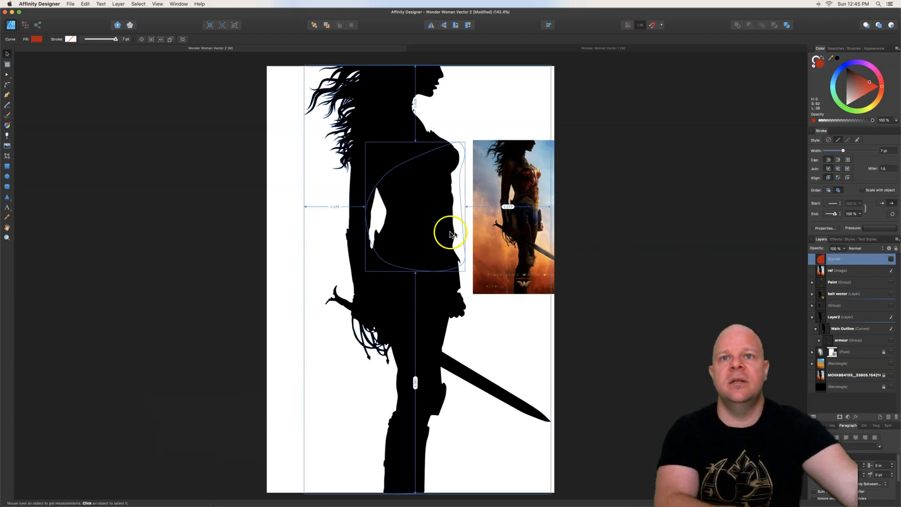
scroll("up", 3)
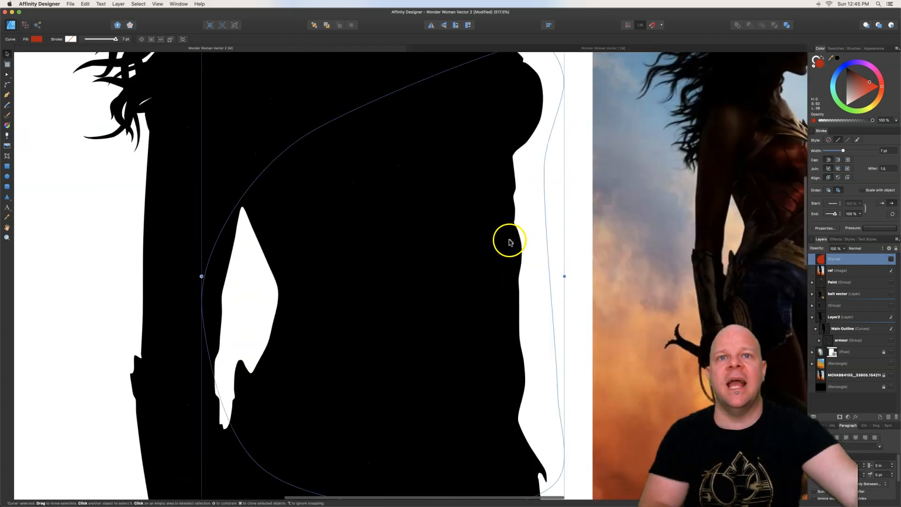
mouse_move(517, 233)
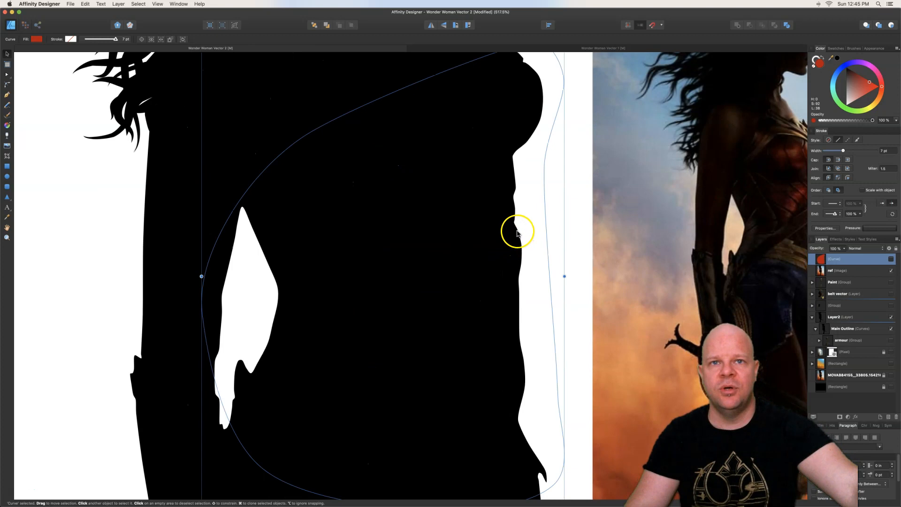
mouse_move(514, 184)
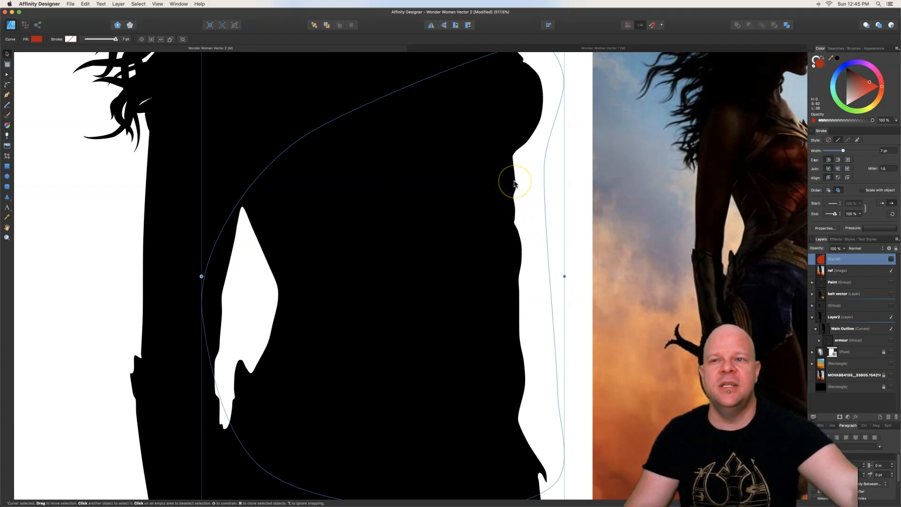
left_click(892, 259)
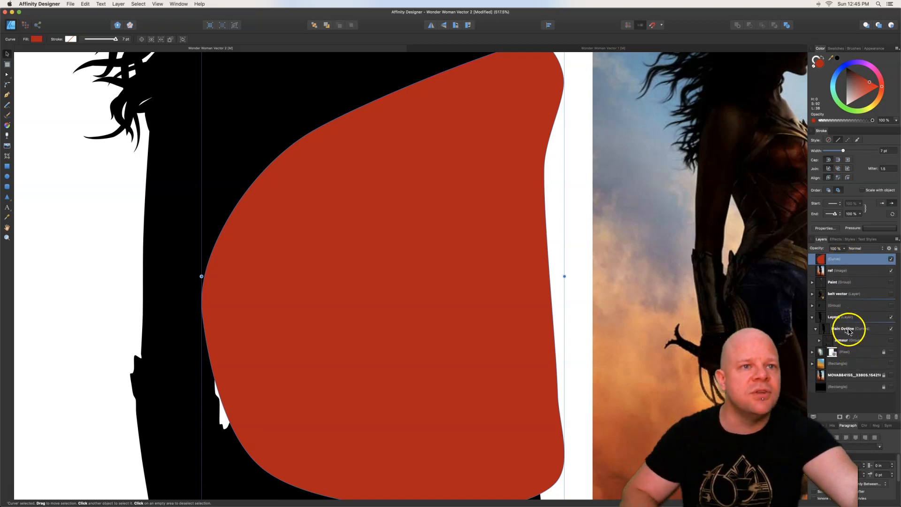
Clip the red chest shape inside the silhouette outline, reshape it to fit the torso and deselect
left_click(845, 259)
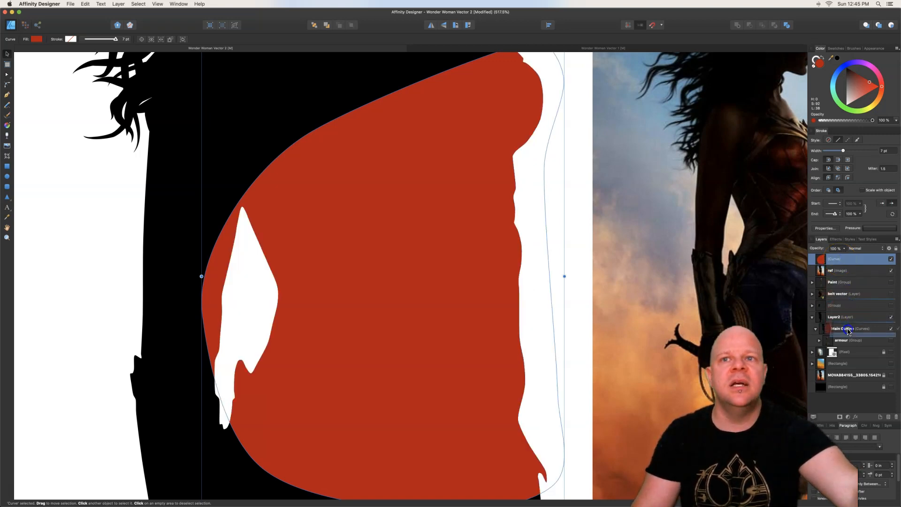
left_click(842, 340)
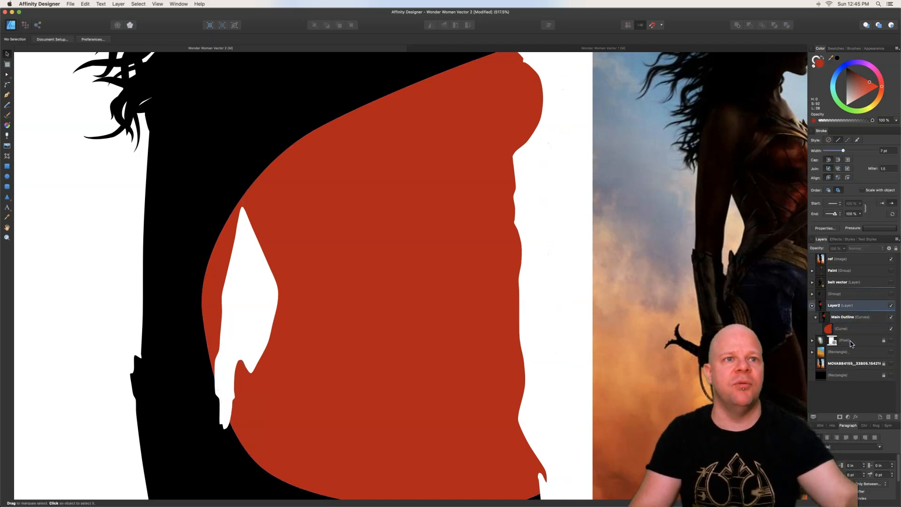
left_click(842, 340)
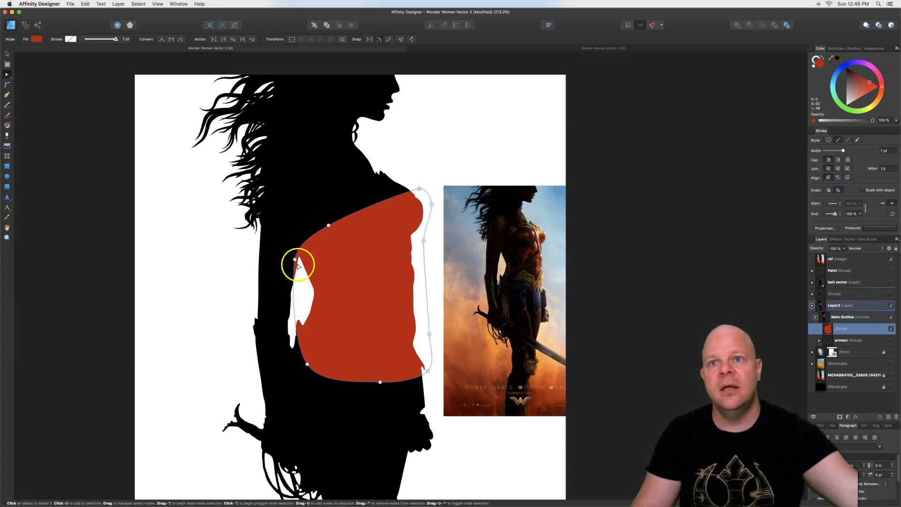
left_click(296, 263)
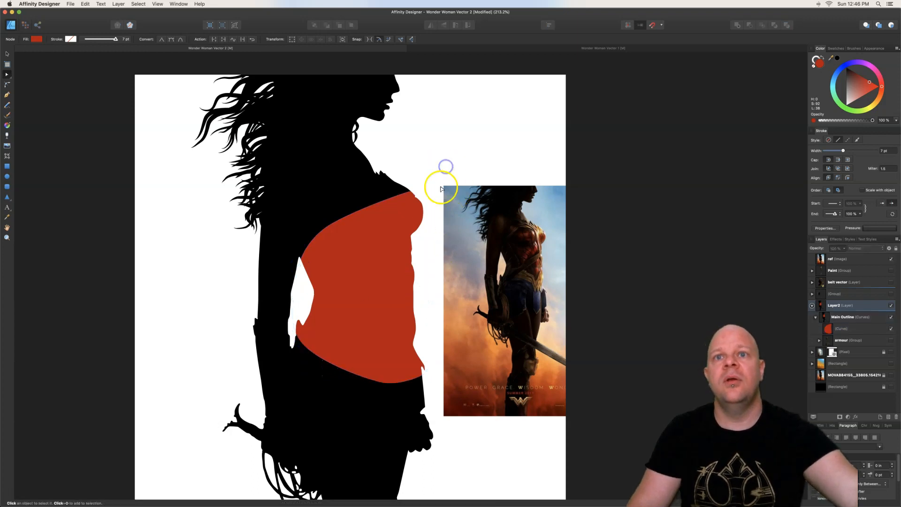
mouse_move(393, 307)
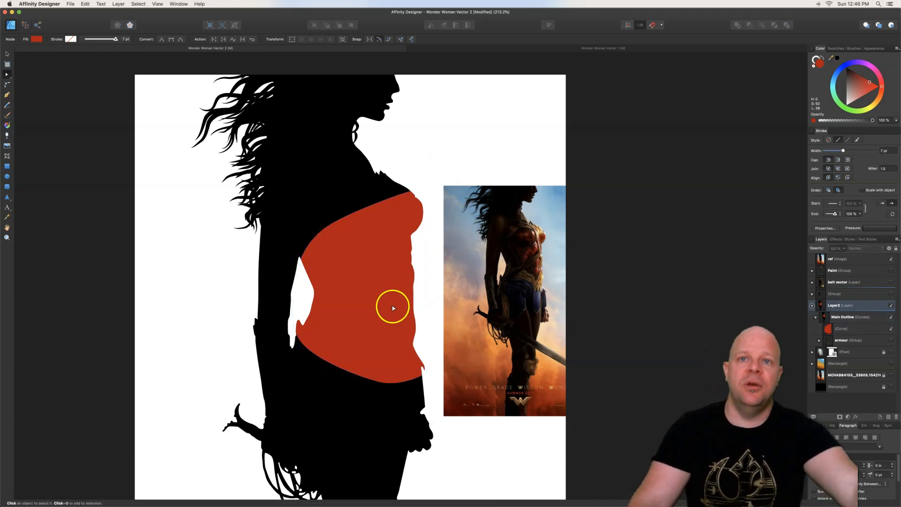
mouse_move(539, 248)
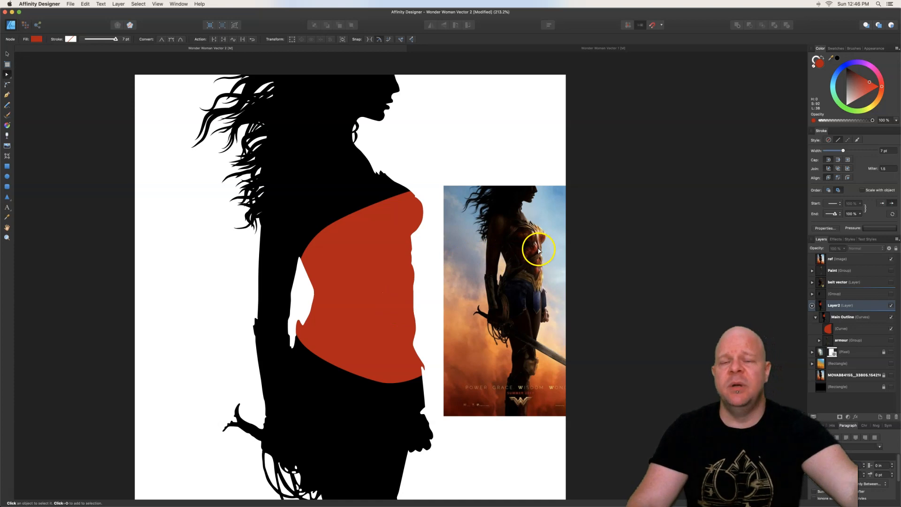
mouse_move(541, 244)
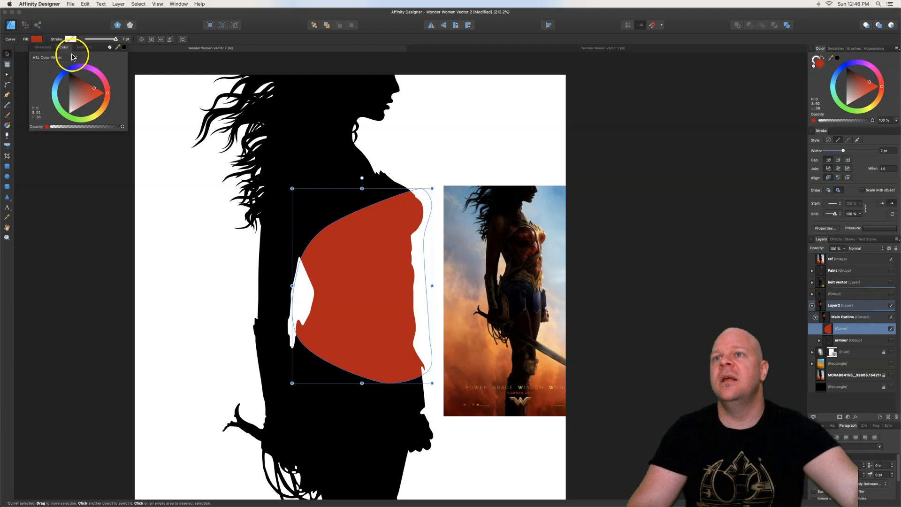
Switch the chest armour's fill to a linear black-to-red gradient
left_click(83, 47)
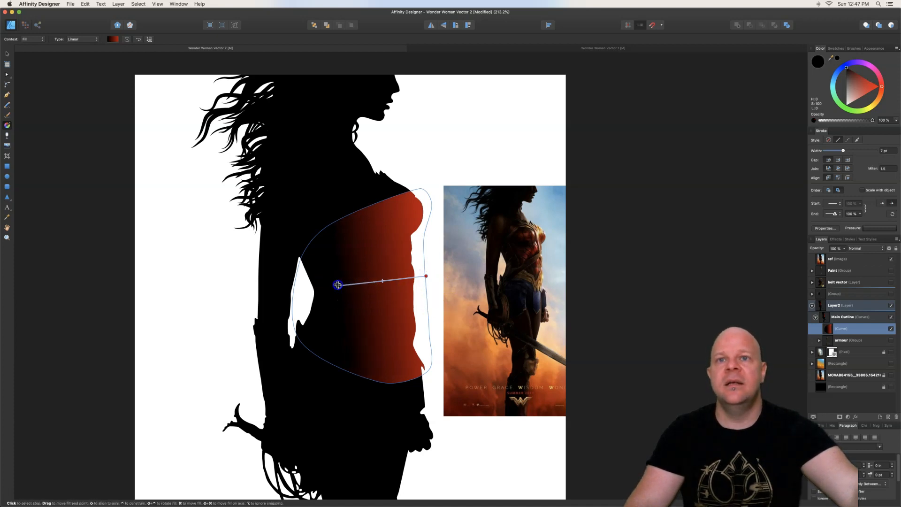
mouse_move(39, 132)
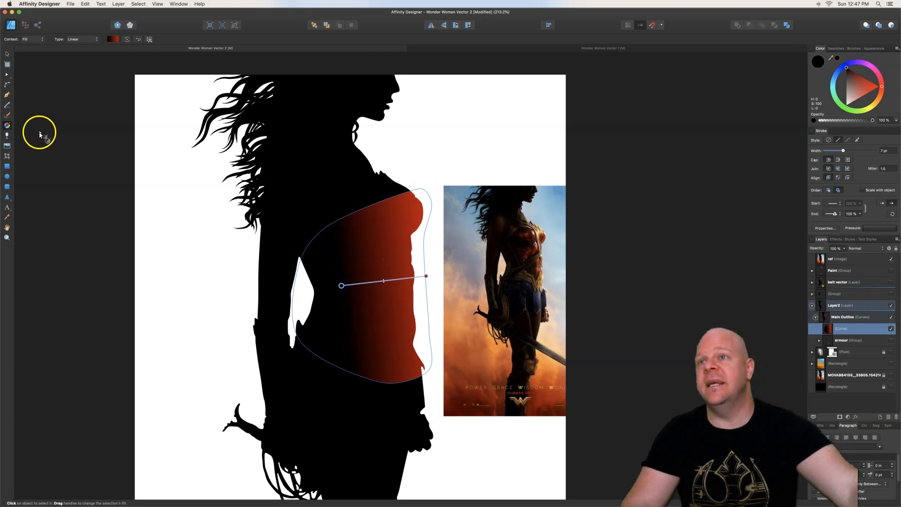
Draw the shoulder strap with the Pen Tool, give it a black-to-yellow linear gradient and adjust its nodes
left_click(7, 94)
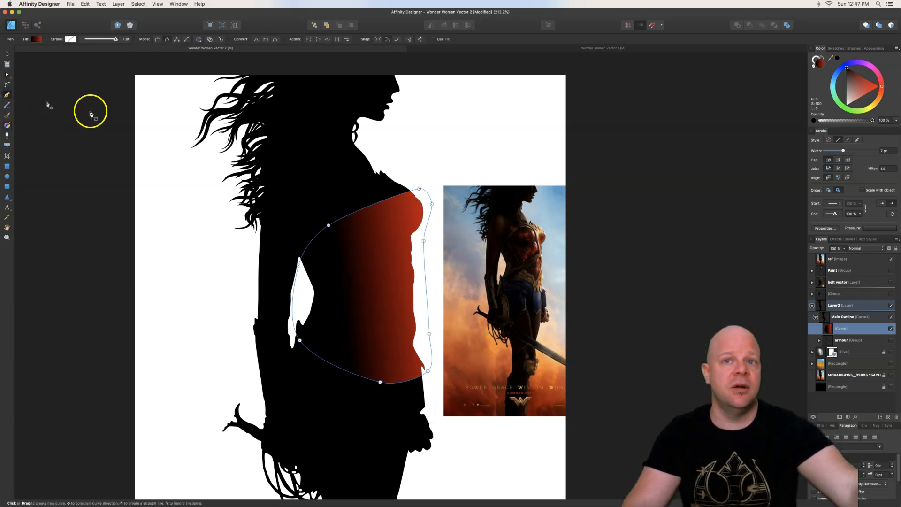
mouse_move(555, 239)
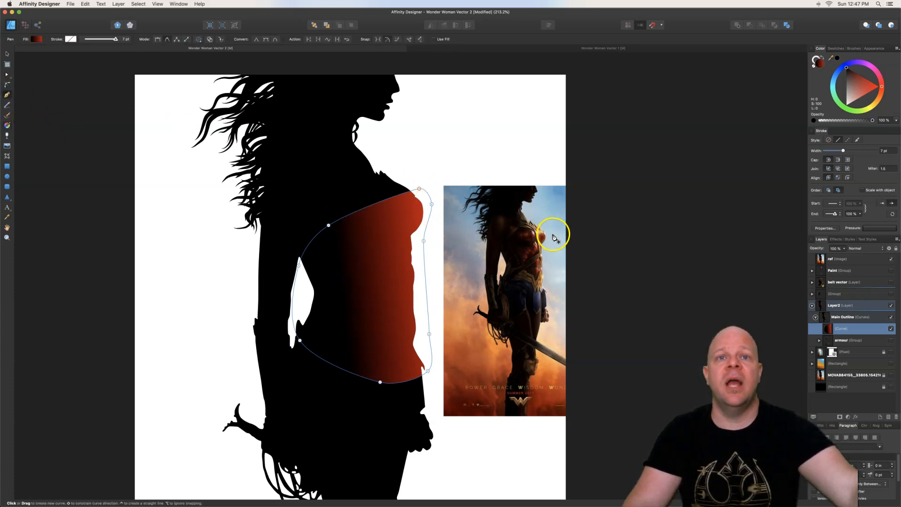
mouse_move(435, 183)
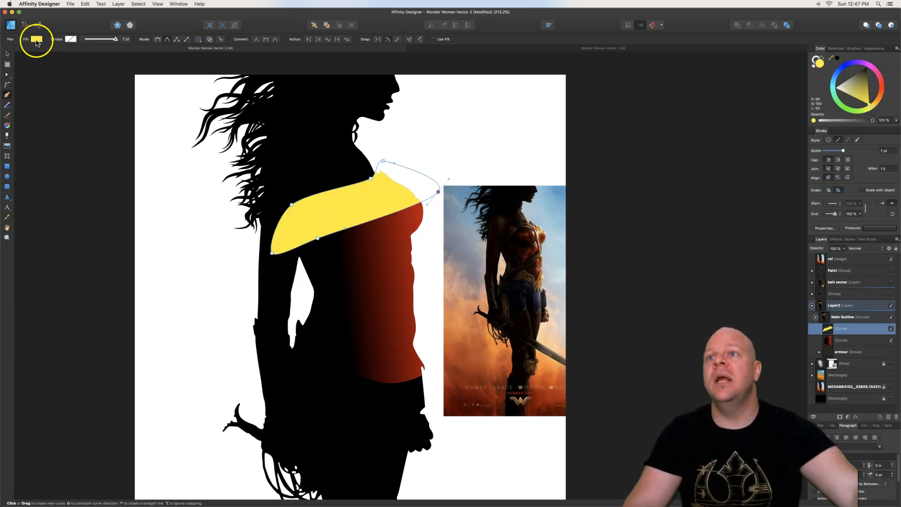
left_click(36, 39)
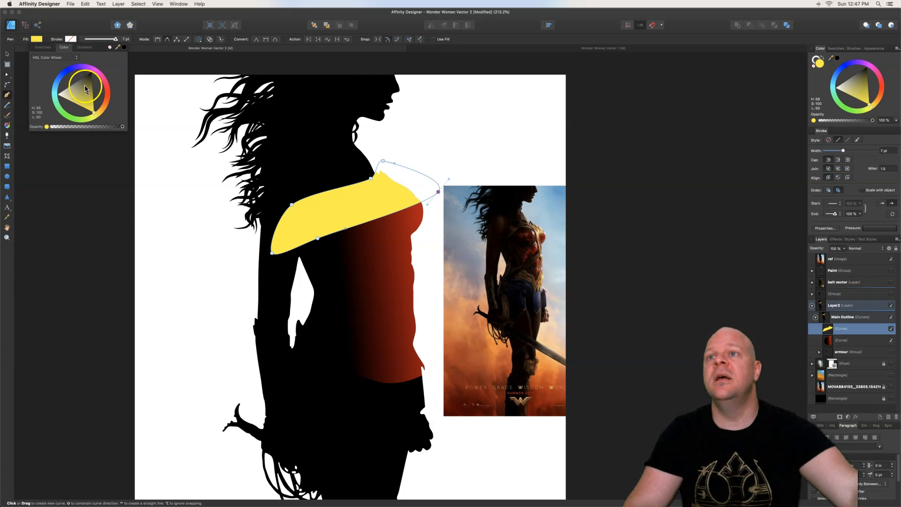
left_click(84, 47)
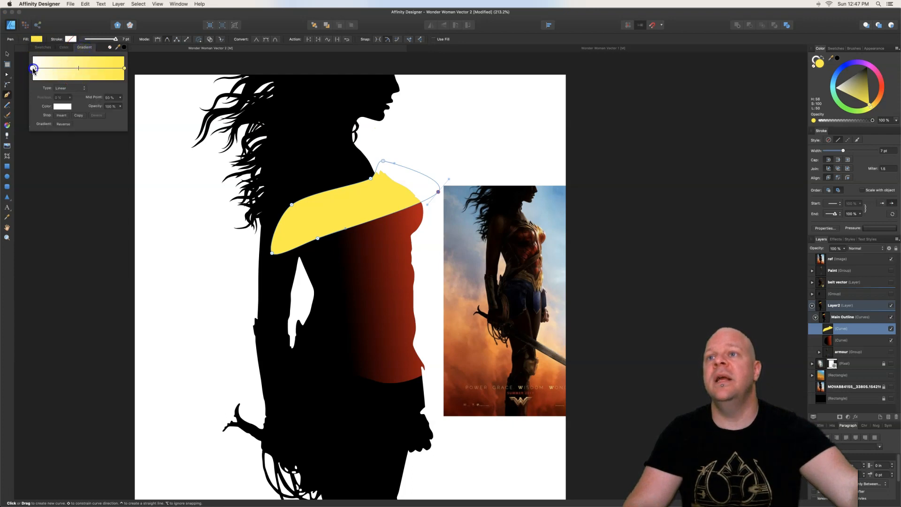
left_click(62, 106)
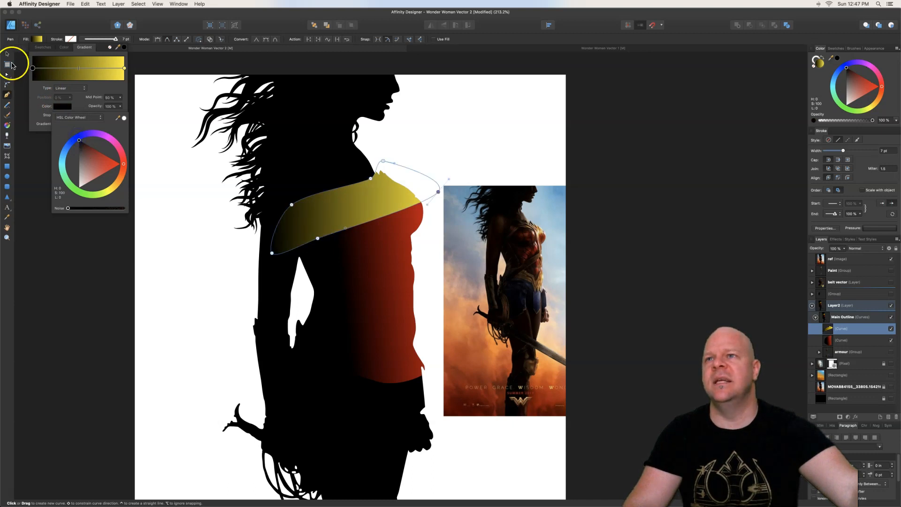
left_click(9, 53)
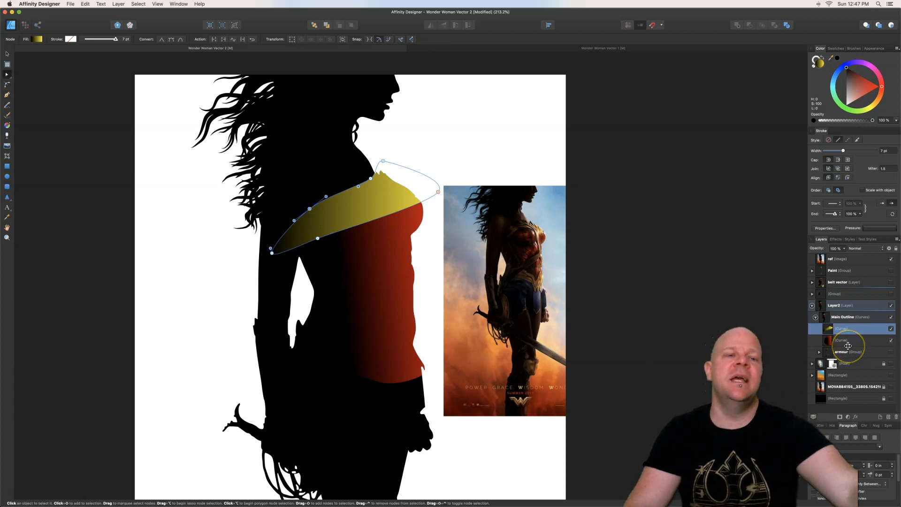
left_click(845, 317)
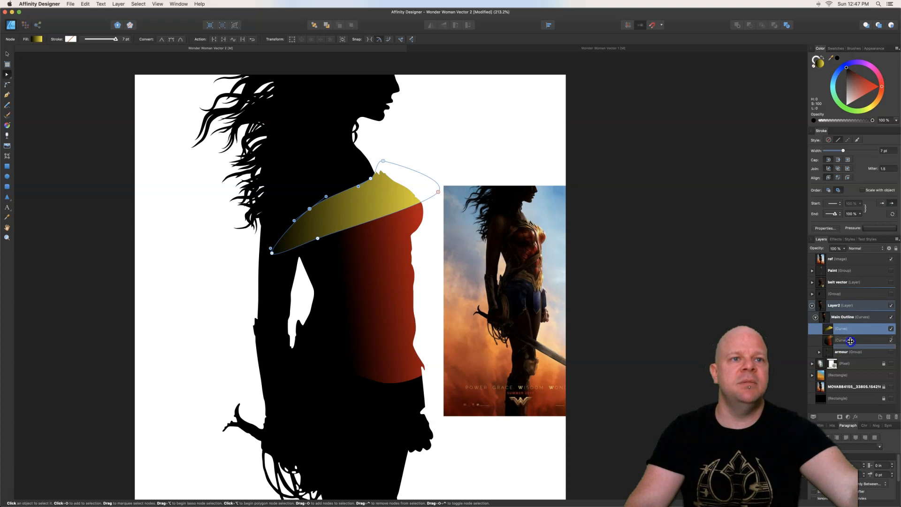
Select the strap and chest armour curves, group them with Cmd+G and deselect
left_click(850, 340)
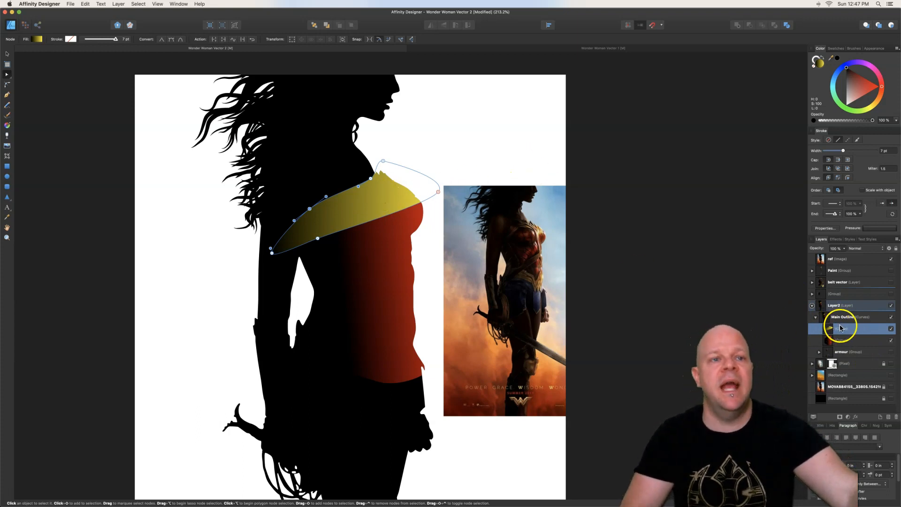
left_click(842, 339)
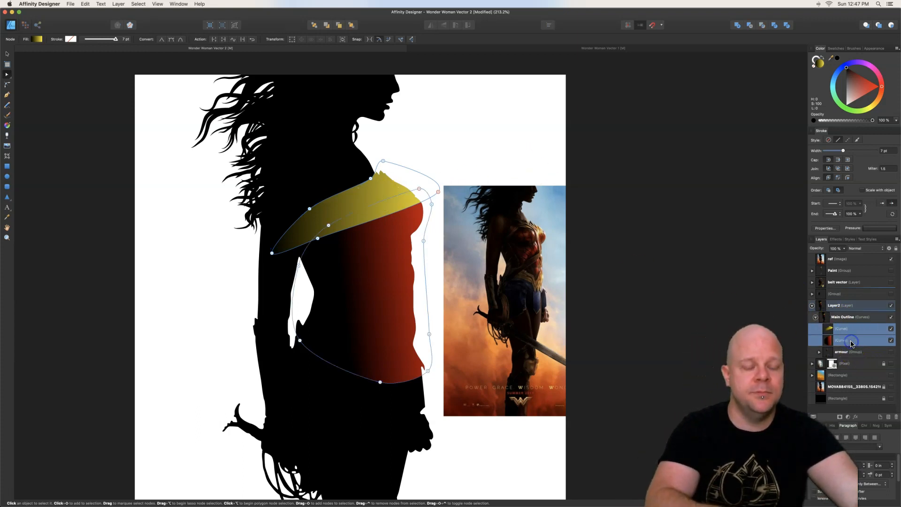
left_click(842, 328)
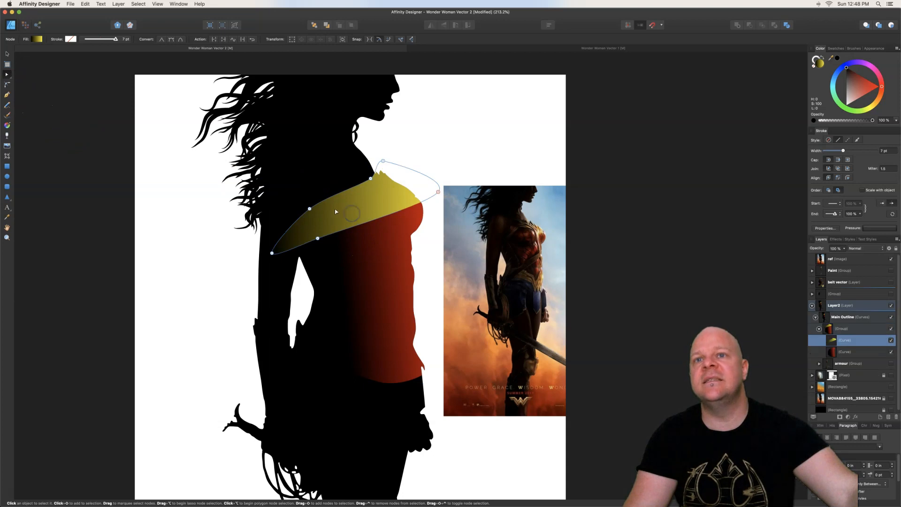
left_click(315, 216)
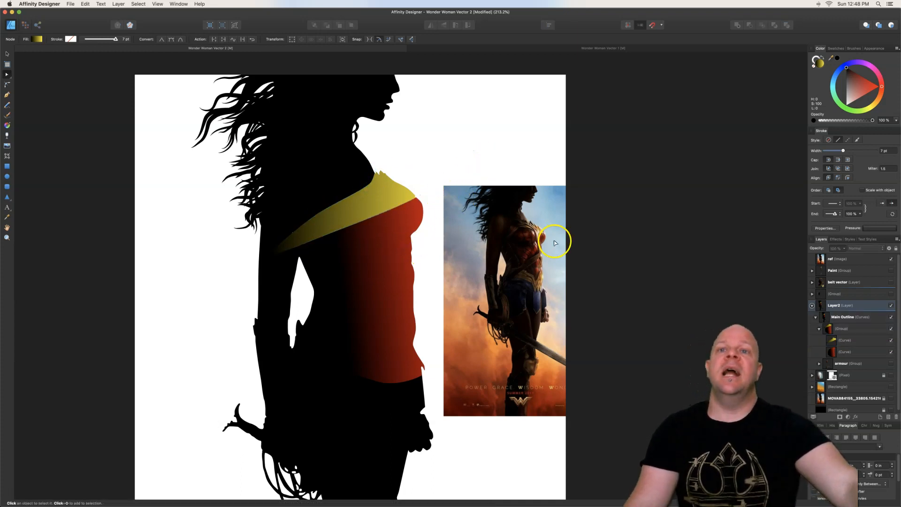
Adjust the gold shoulder strap's transparency fade so it stays within the red chest armour
left_click(9, 125)
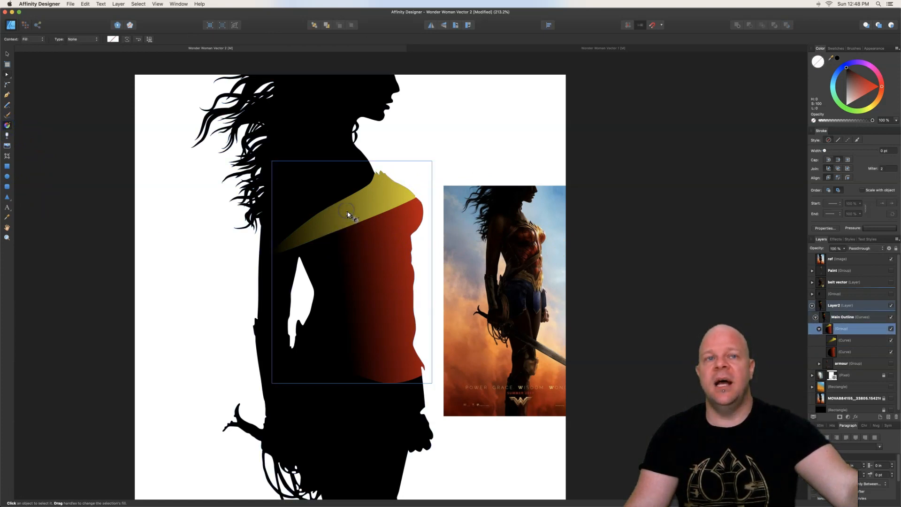
left_click(845, 340)
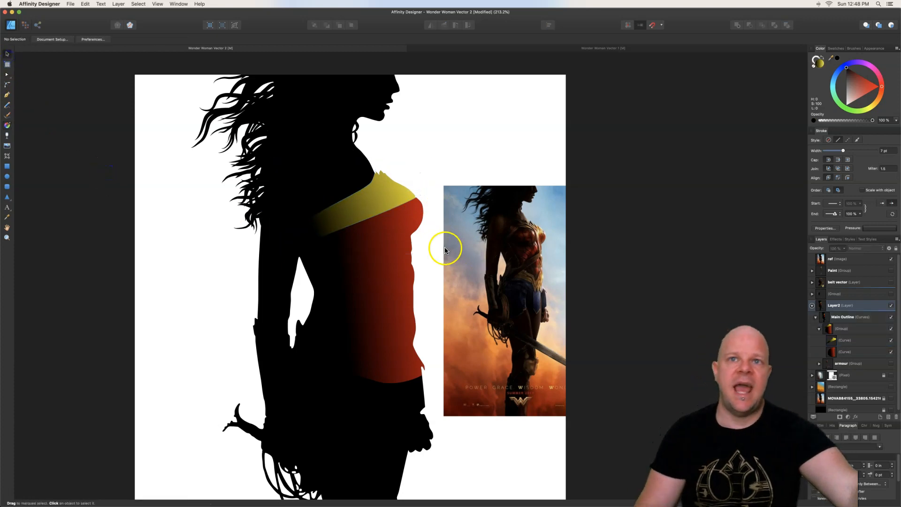
mouse_move(520, 233)
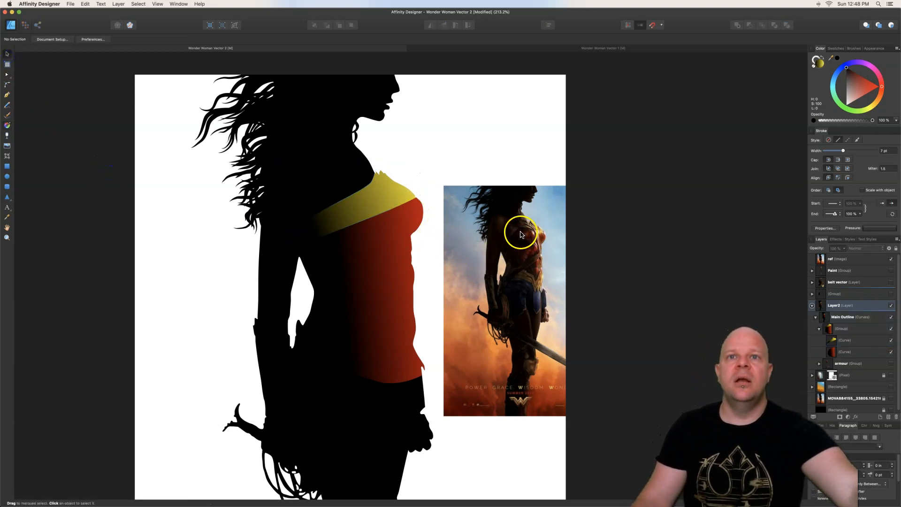
mouse_move(534, 282)
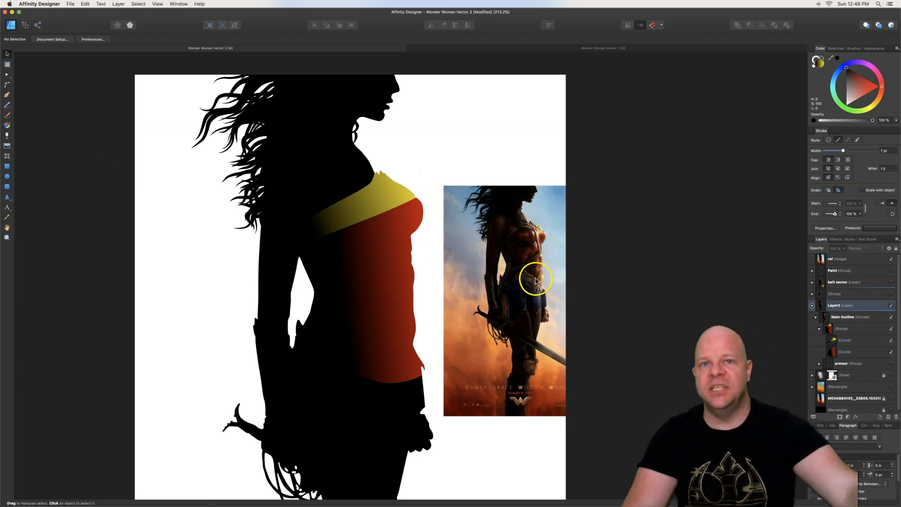
mouse_move(537, 235)
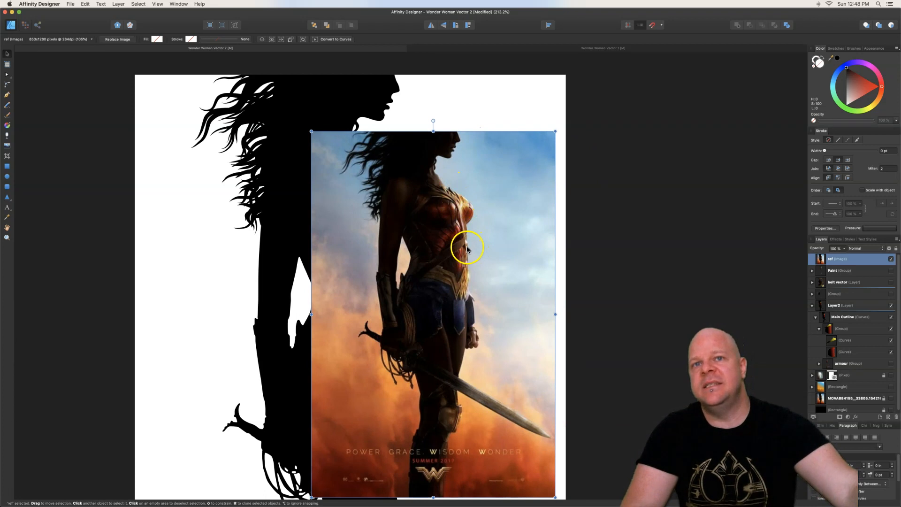
mouse_move(467, 241)
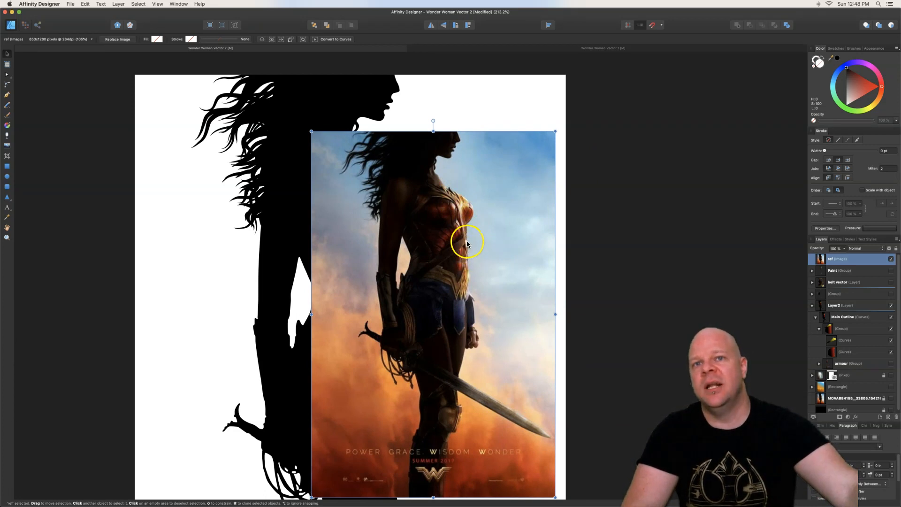
mouse_move(460, 250)
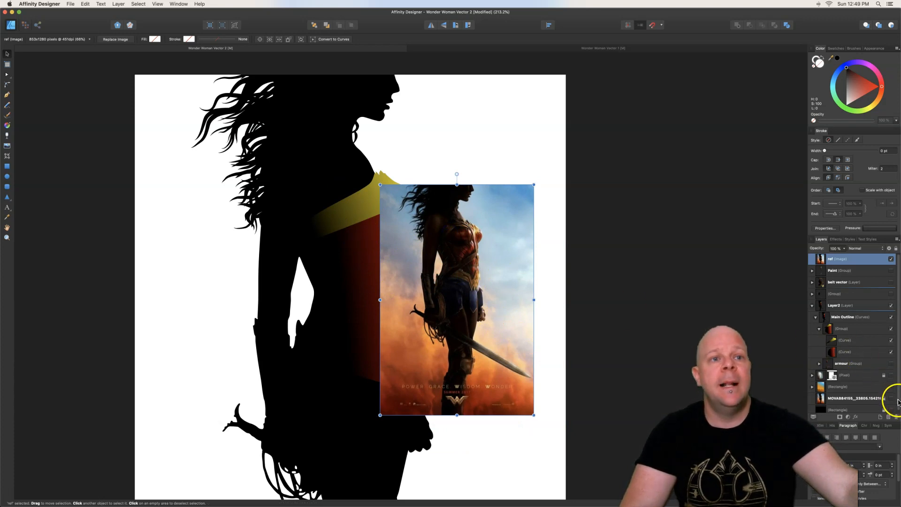
Show the Wonder Woman reference photo and hide the silhouette artwork above it
left_click(889, 363)
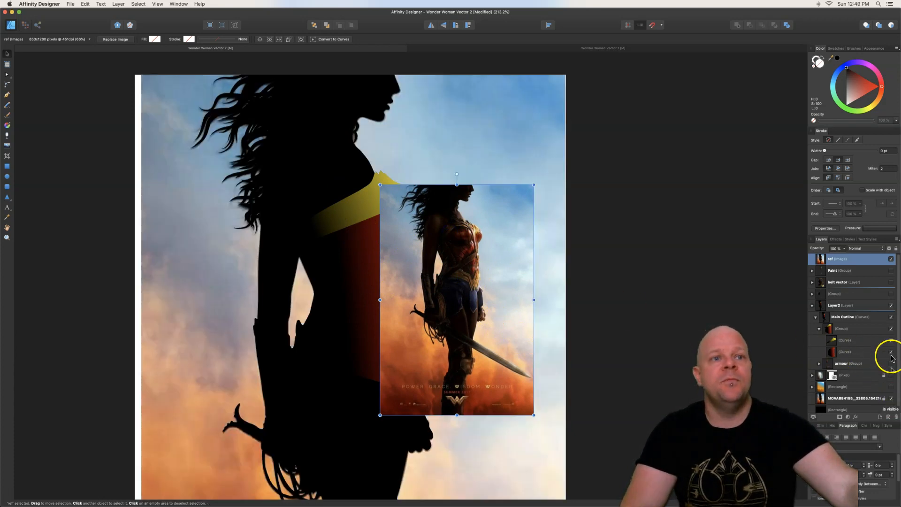
left_click(812, 305)
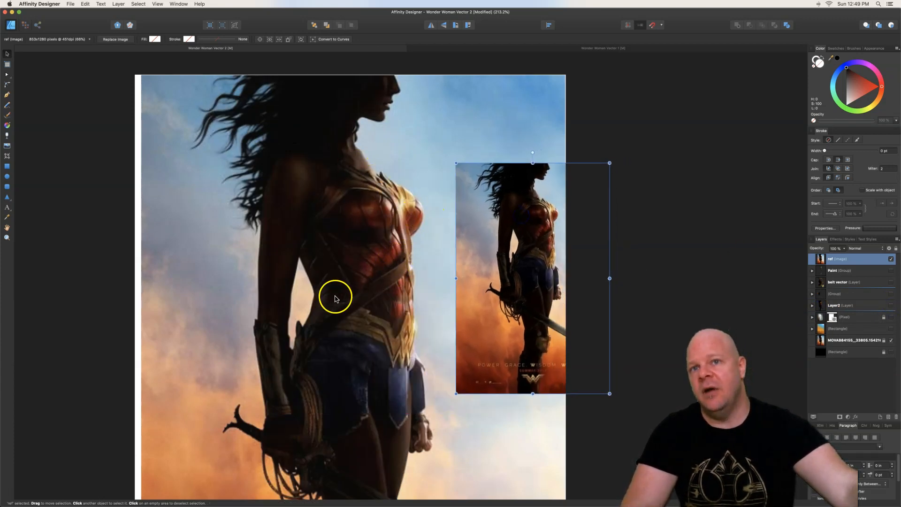
mouse_move(311, 350)
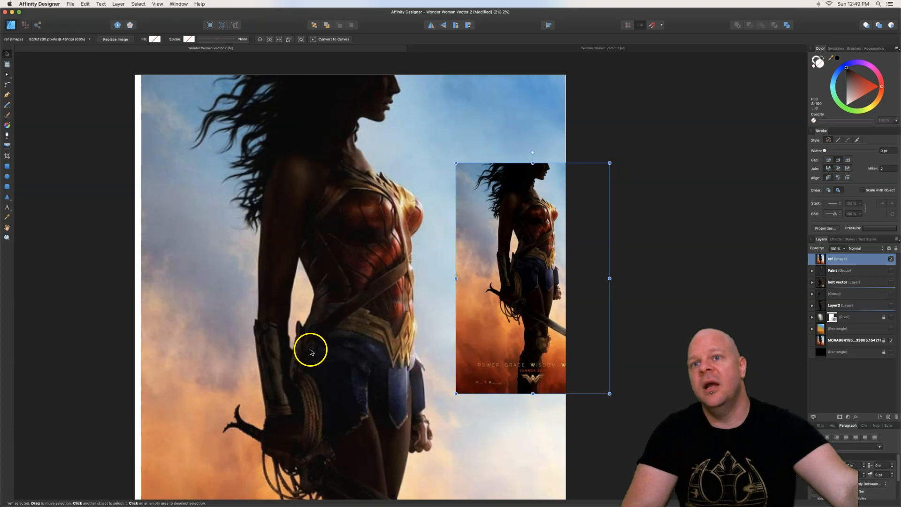
mouse_move(276, 368)
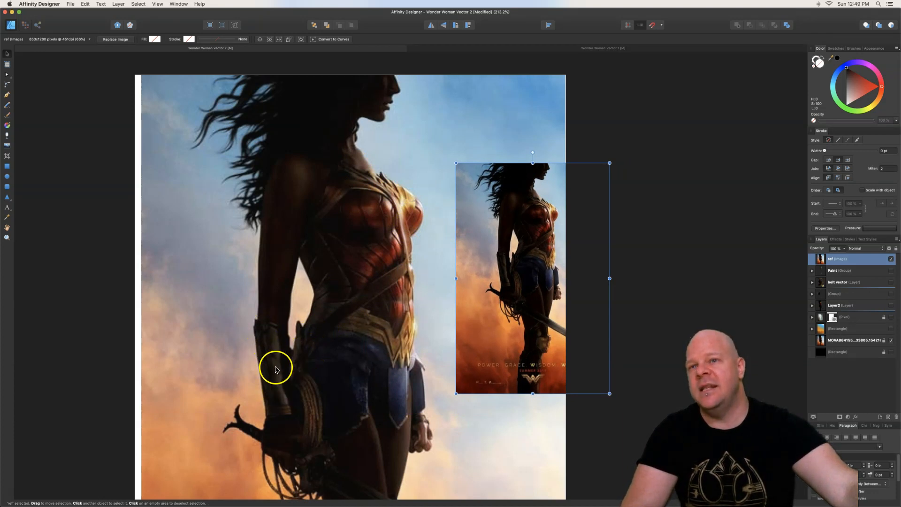
mouse_move(260, 382)
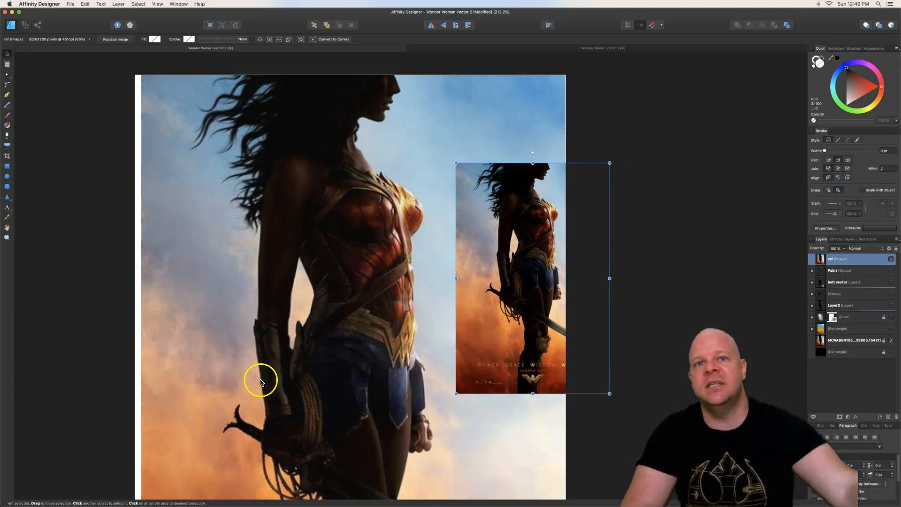
mouse_move(516, 270)
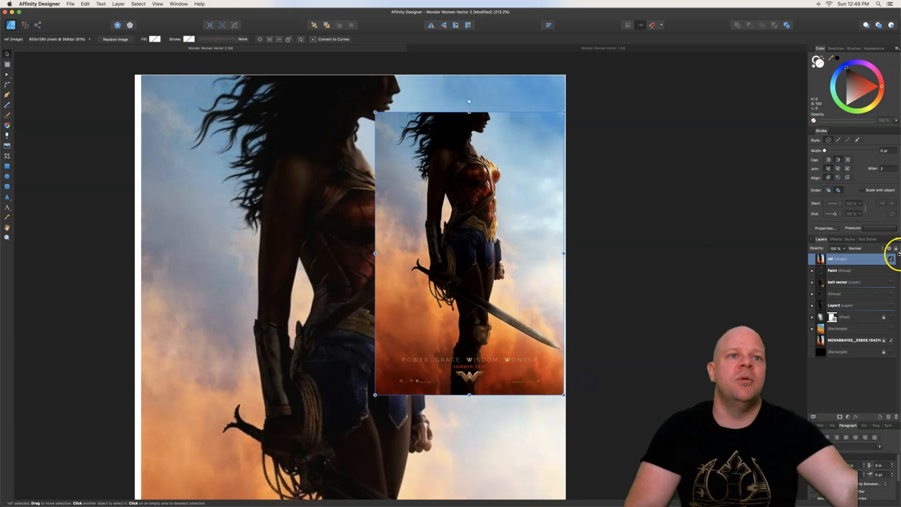
Mask the reference photo inside a new rectangle showing only the torso, placed right of the figure
left_click(7, 168)
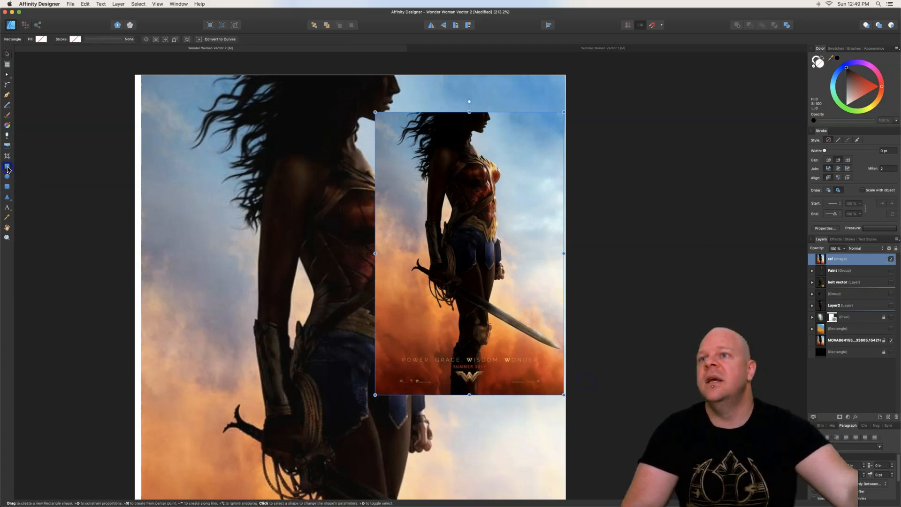
mouse_move(211, 175)
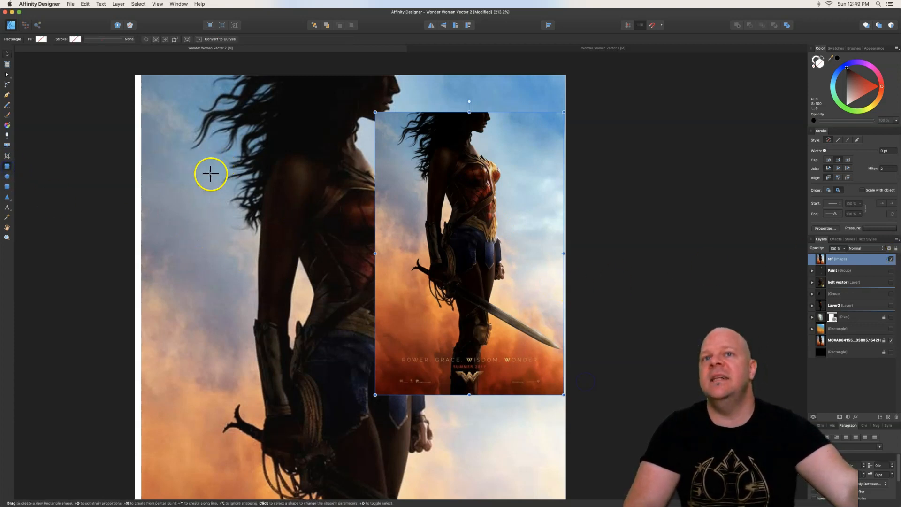
mouse_move(167, 131)
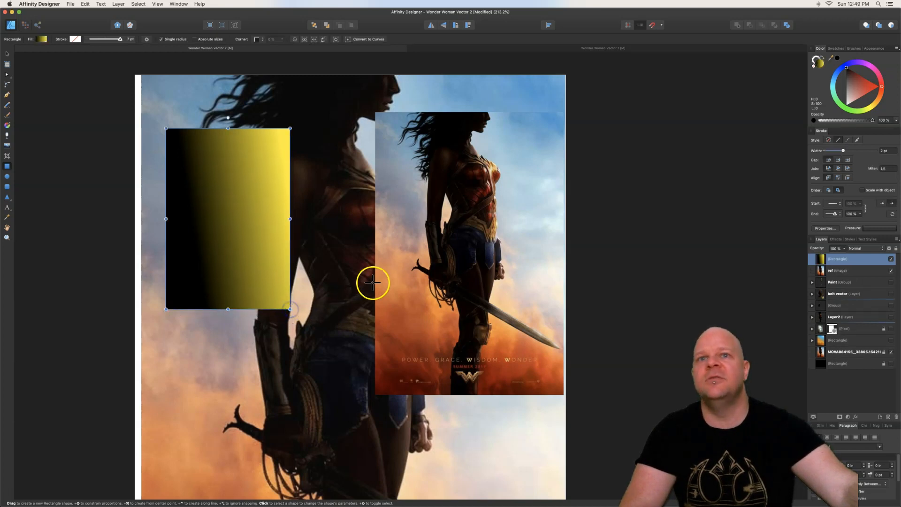
mouse_move(124, 203)
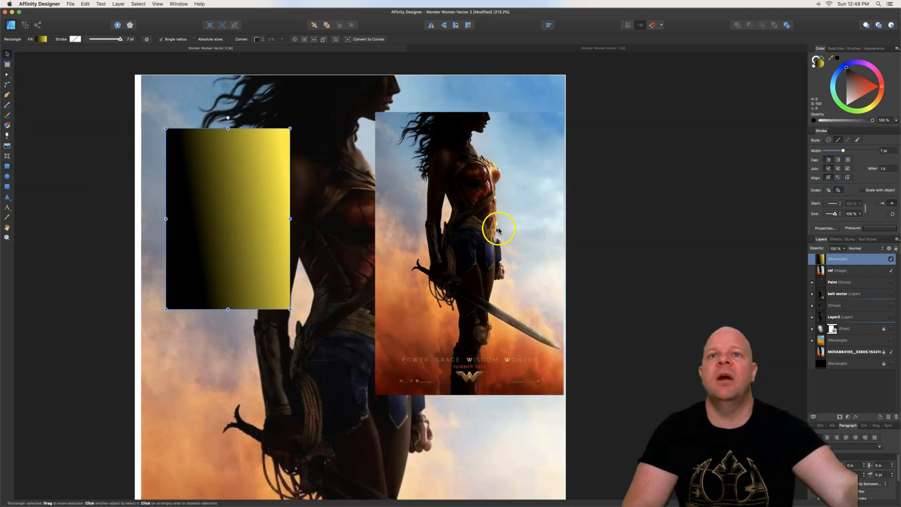
left_click(839, 271)
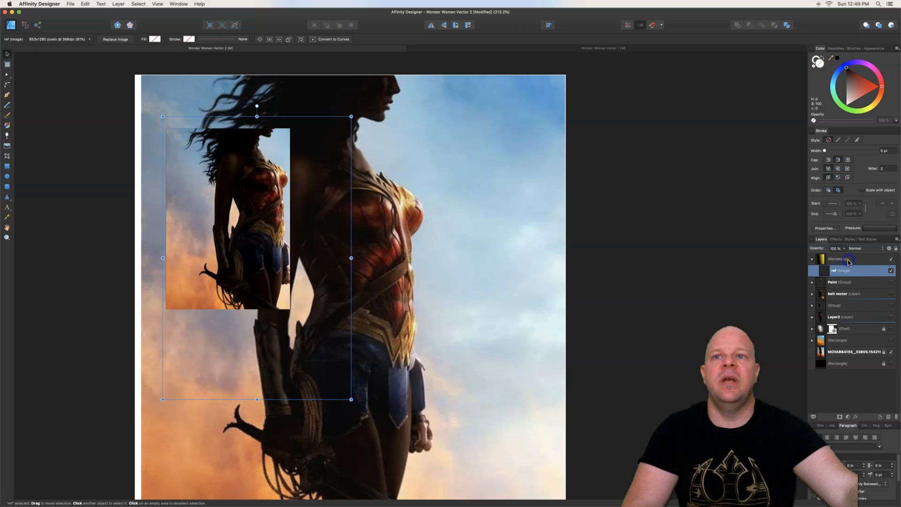
mouse_move(782, 373)
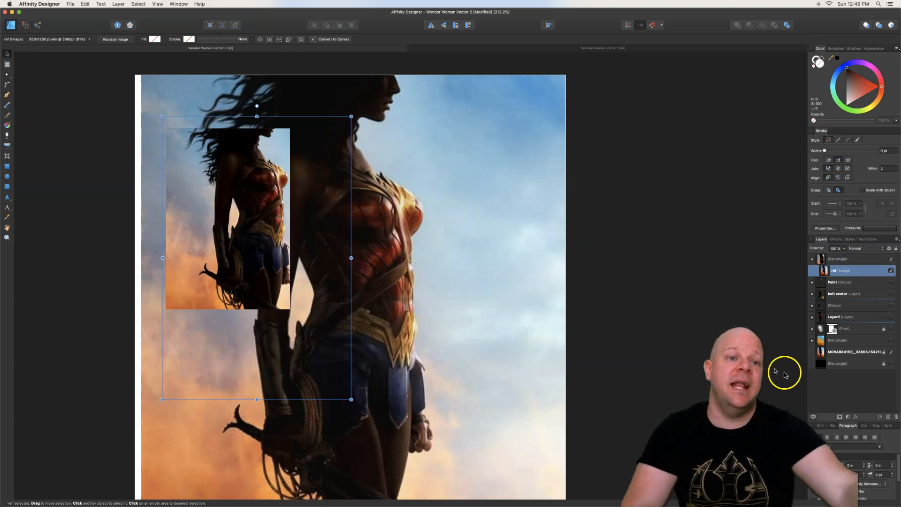
mouse_move(846, 350)
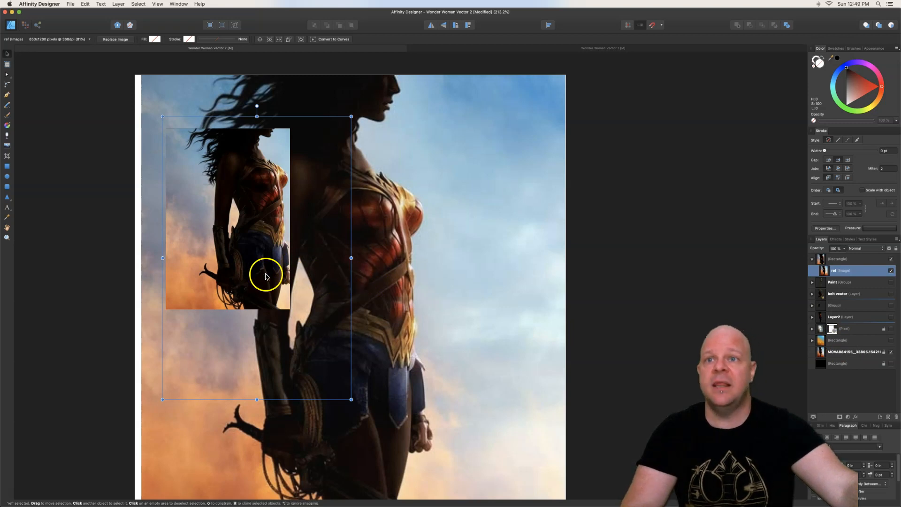
mouse_move(363, 376)
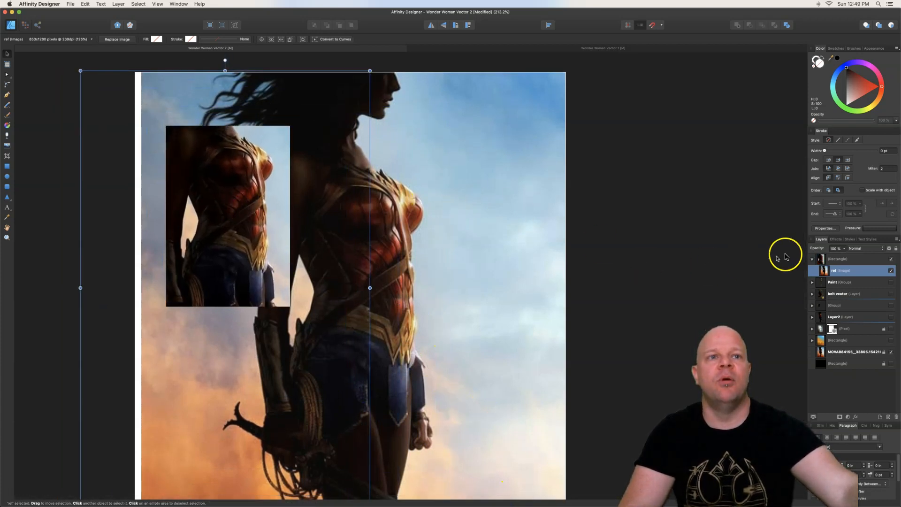
left_click(228, 216)
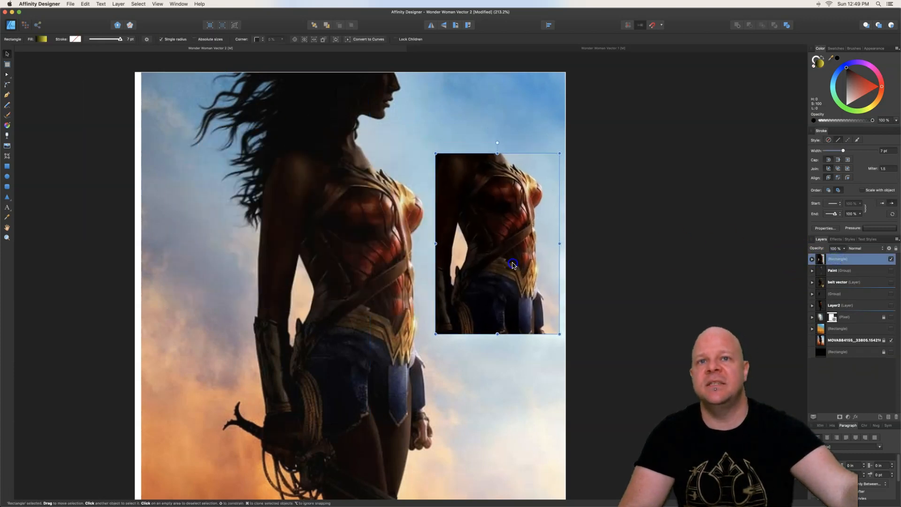
mouse_move(606, 262)
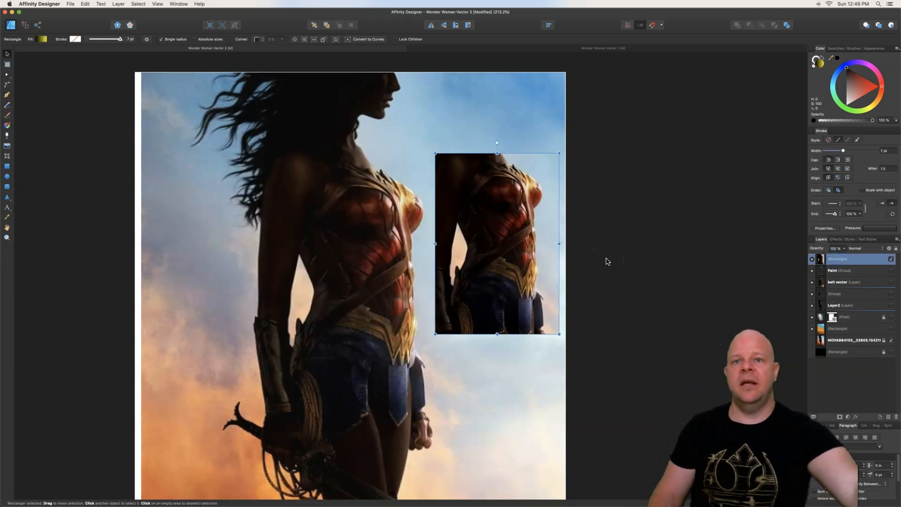
mouse_move(529, 263)
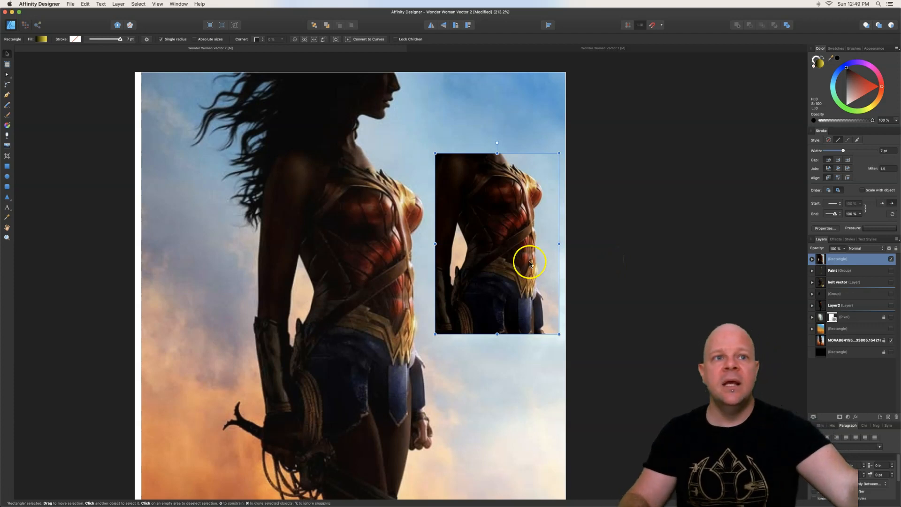
mouse_move(794, 286)
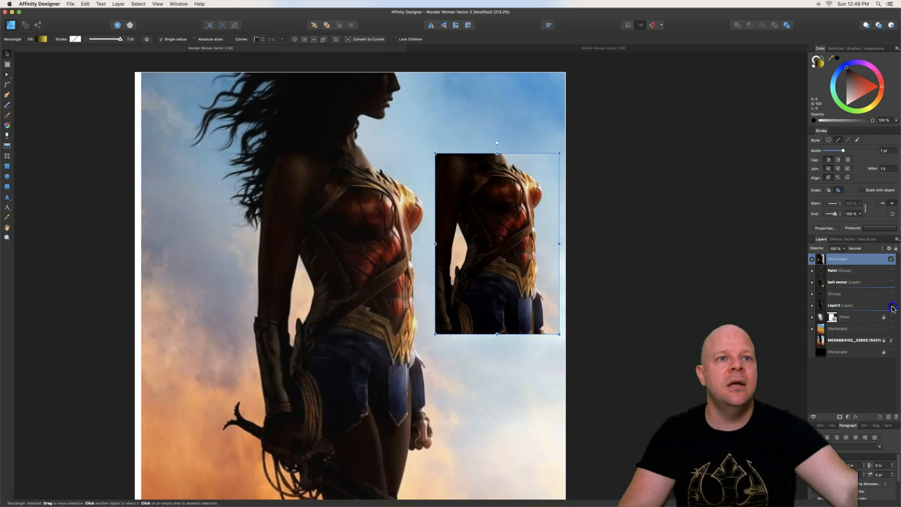
Reveal the silhouette and set the Pen to a dark red stroke with a tapering pressure profile
left_click(839, 305)
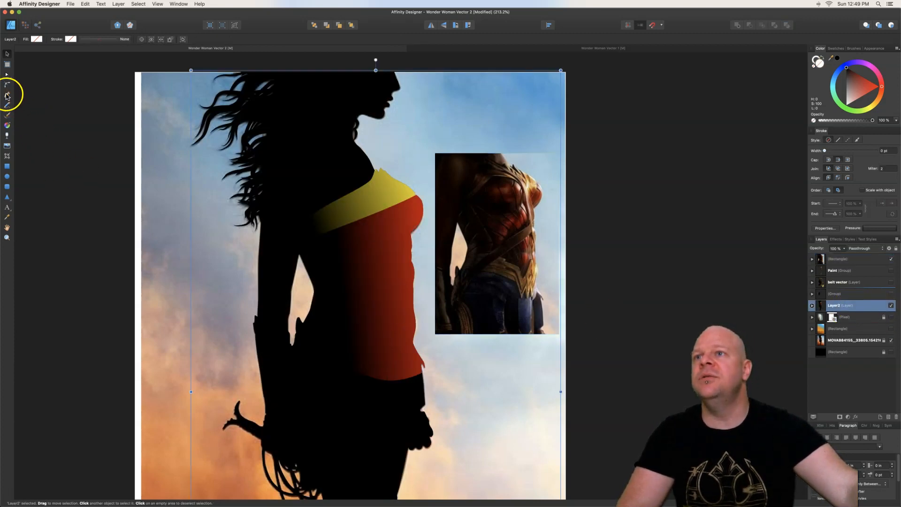
left_click(8, 95)
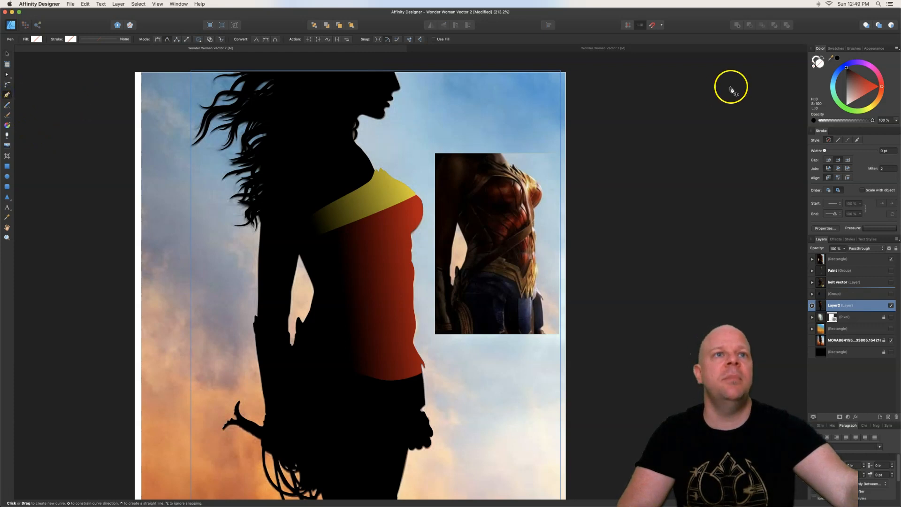
left_click(850, 75)
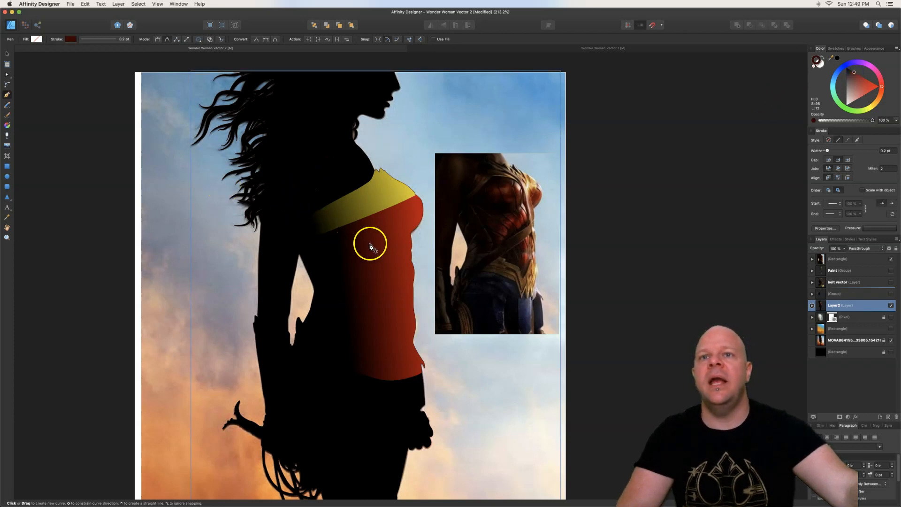
mouse_move(382, 221)
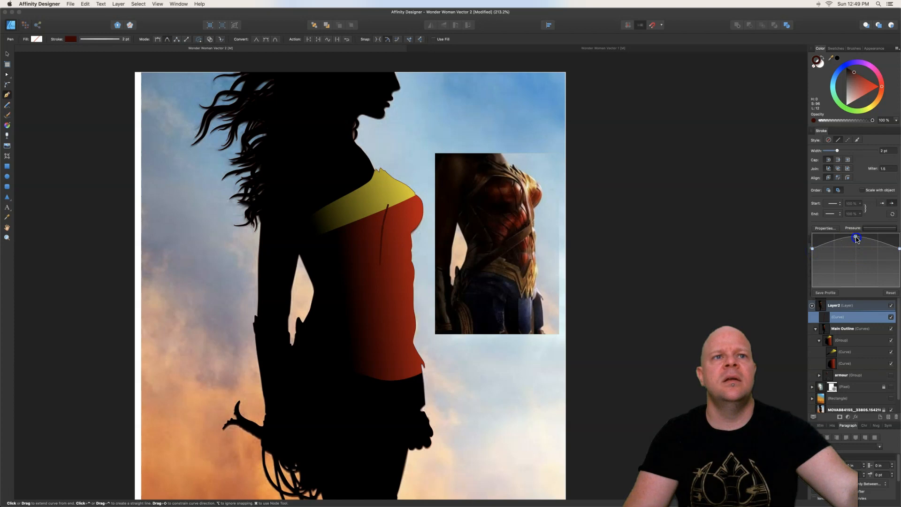
left_click(379, 265)
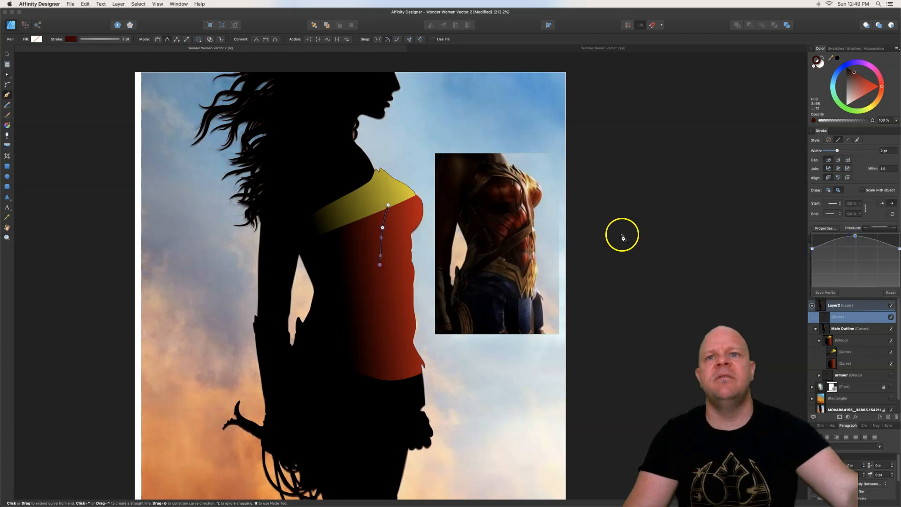
mouse_move(382, 293)
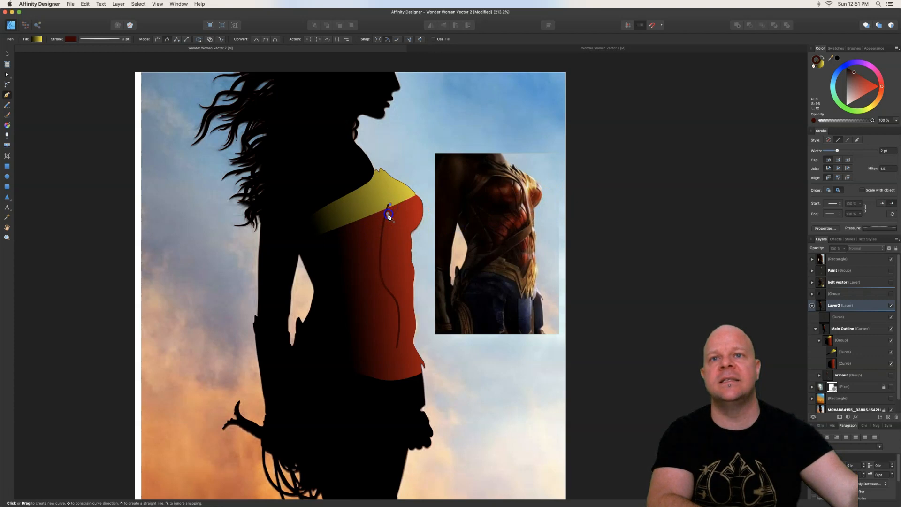
Draw dark red contour curves down the chest armour from the shoulder
left_click(384, 244)
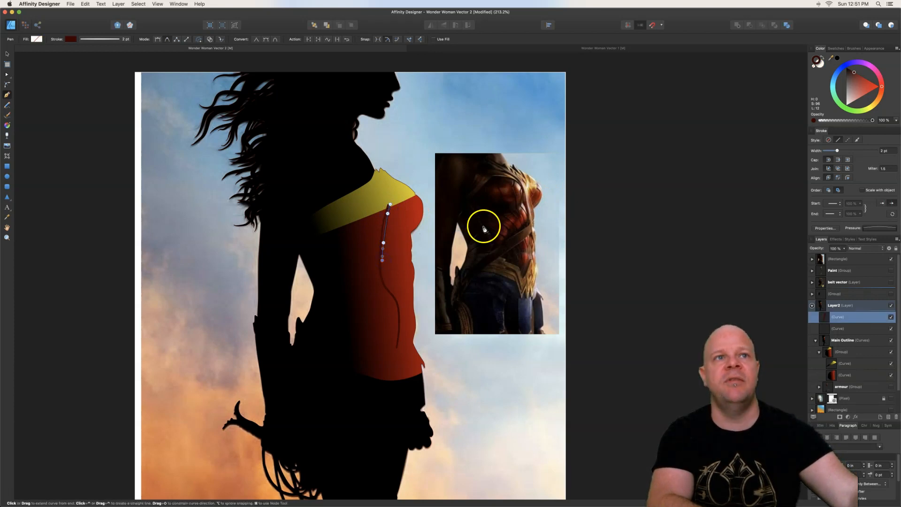
left_click(848, 101)
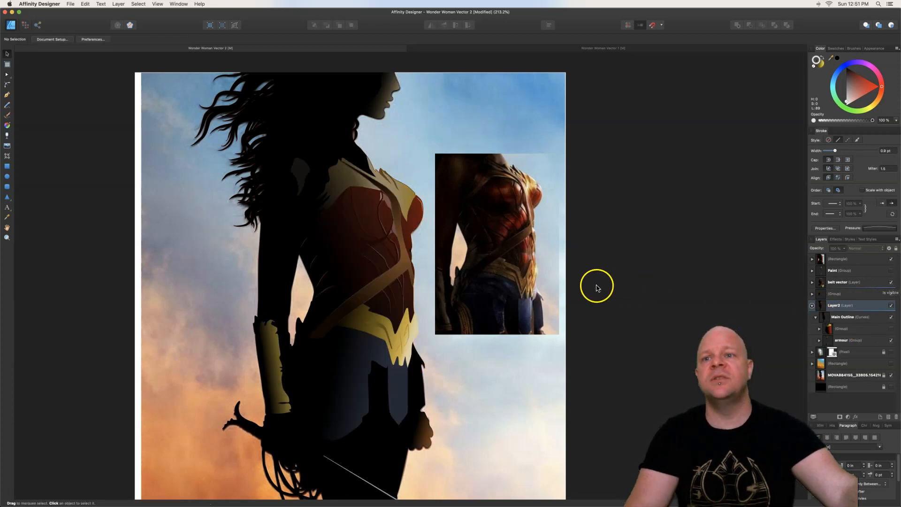
mouse_move(579, 283)
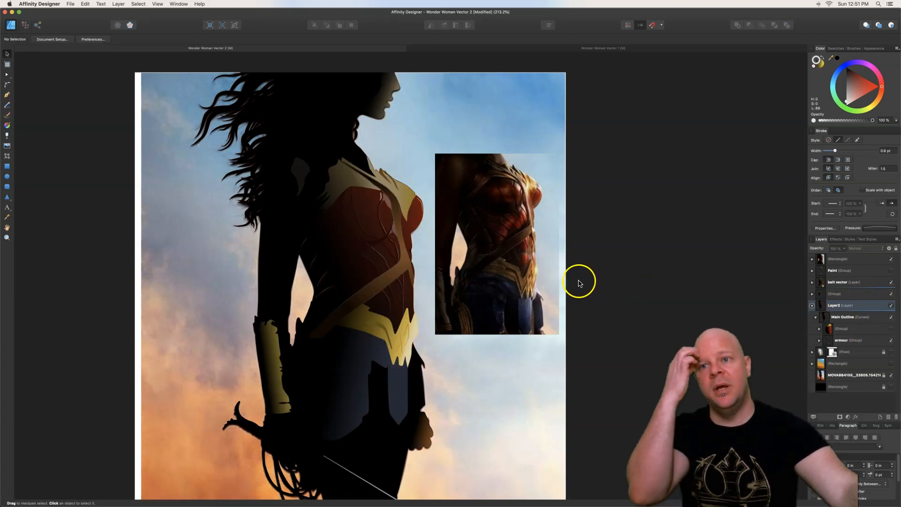
mouse_move(394, 263)
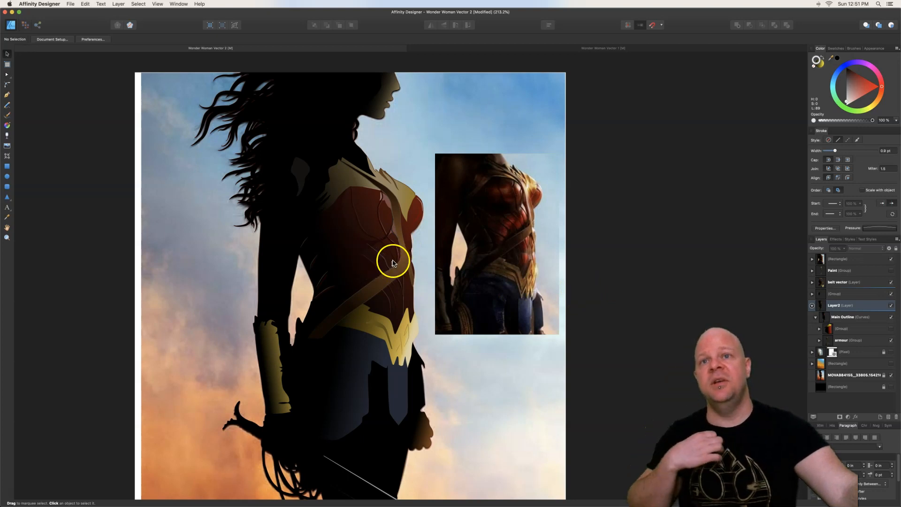
mouse_move(378, 246)
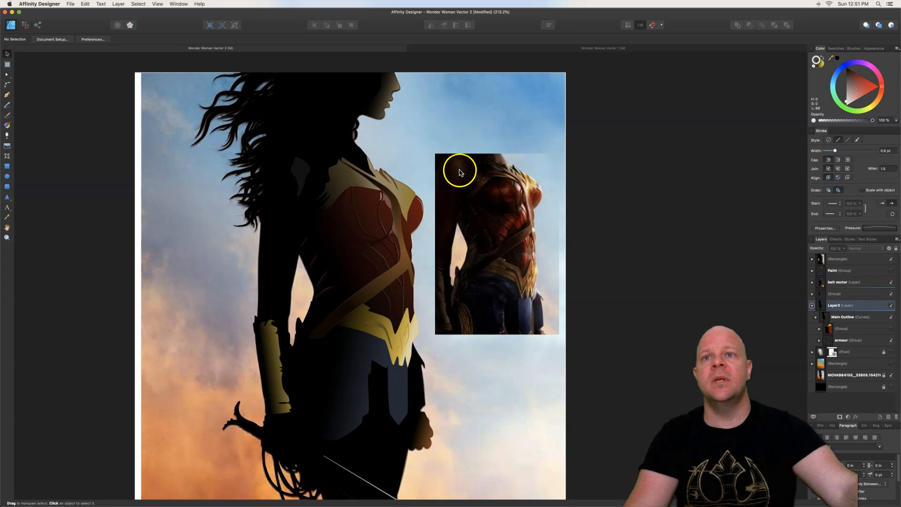
mouse_move(490, 202)
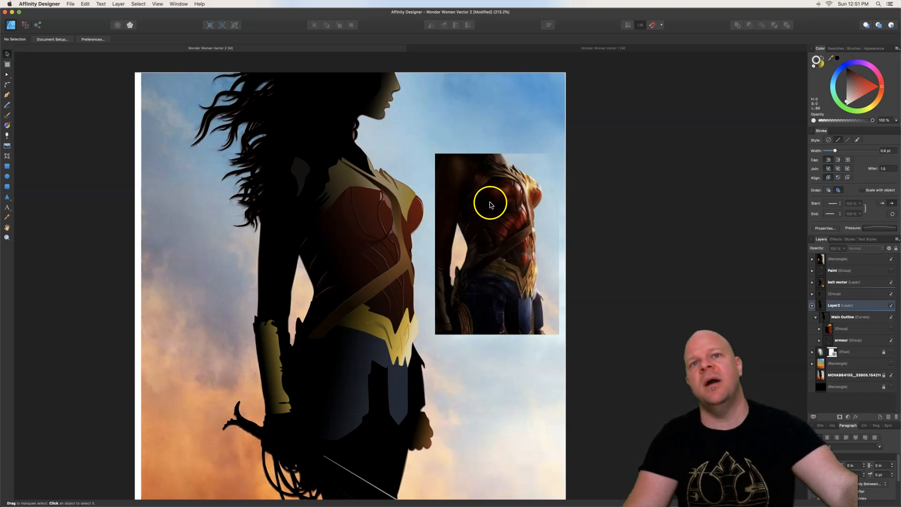
left_click(490, 204)
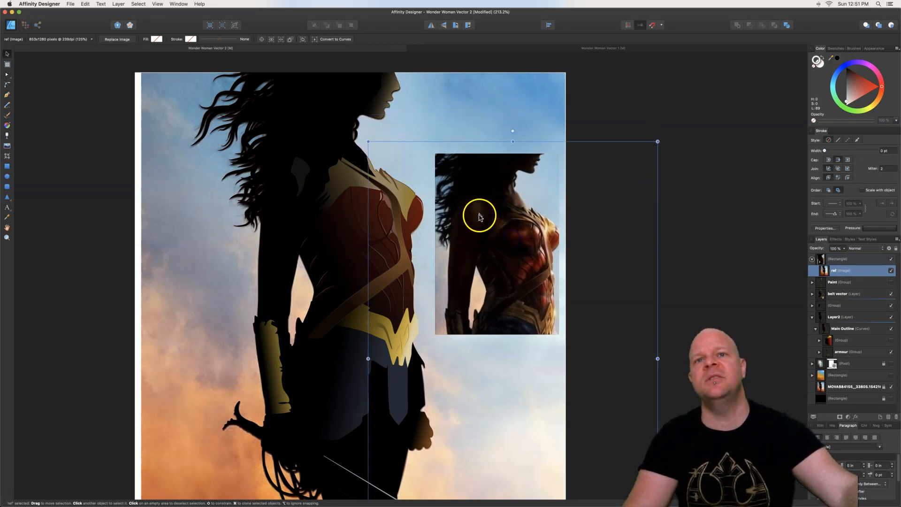
mouse_move(519, 209)
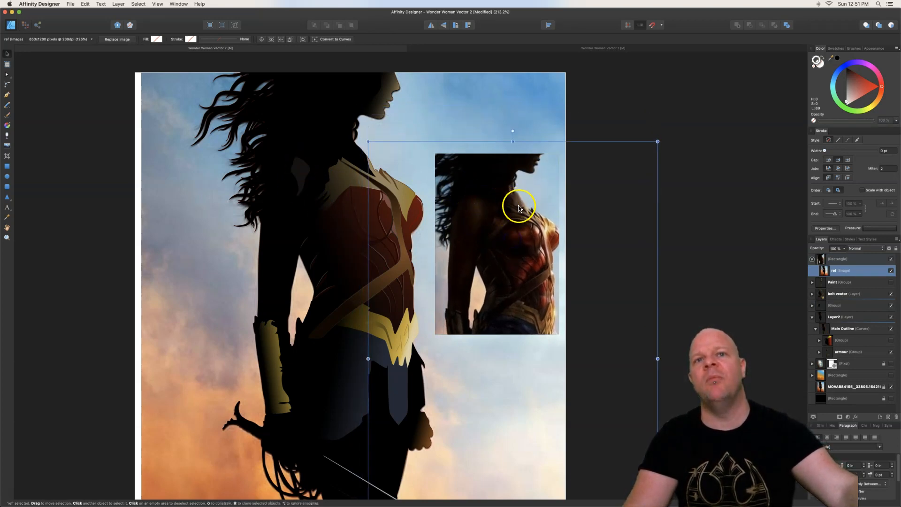
mouse_move(514, 200)
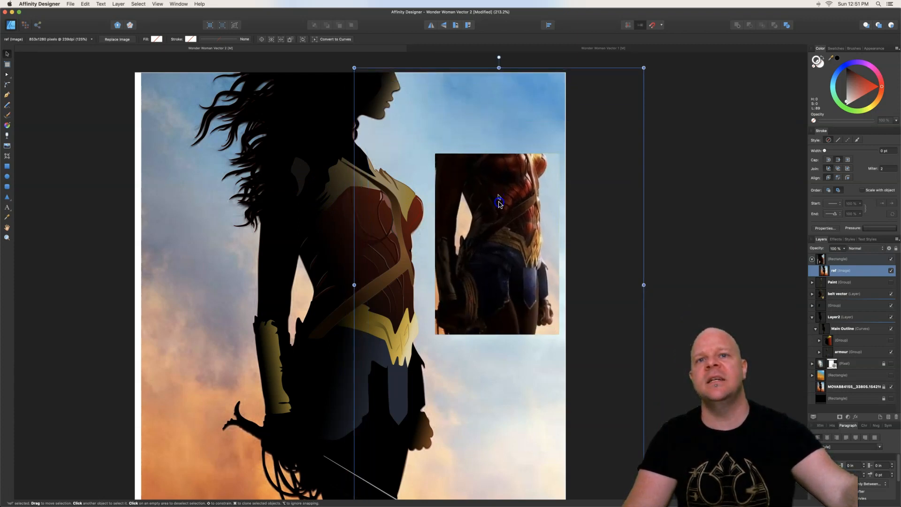
left_click(396, 246)
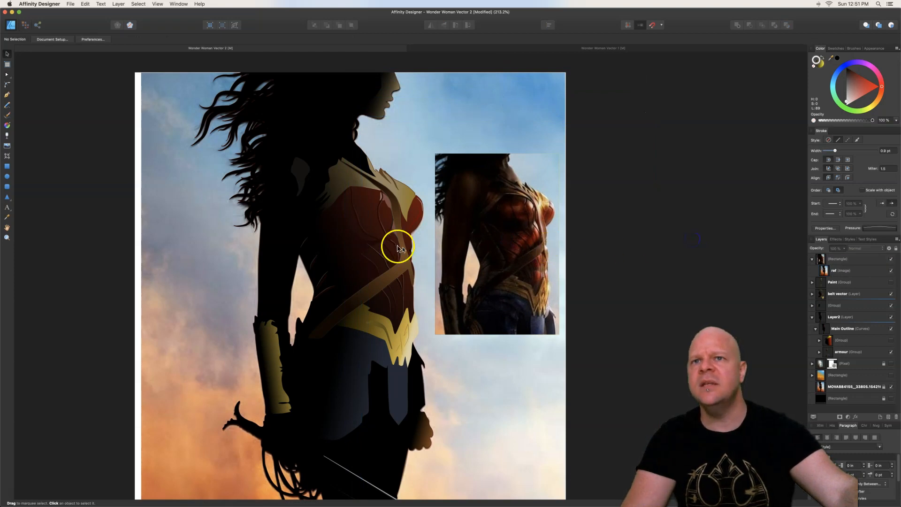
mouse_move(367, 216)
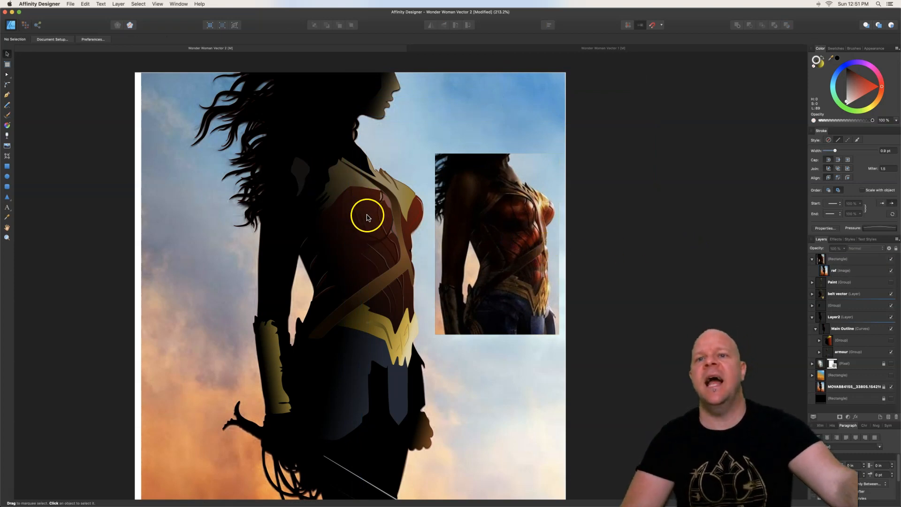
mouse_move(362, 259)
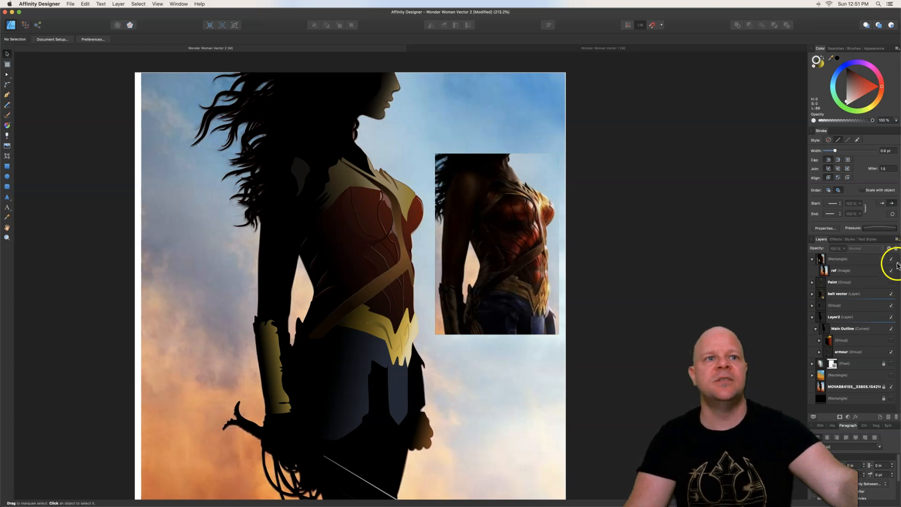
left_click(891, 282)
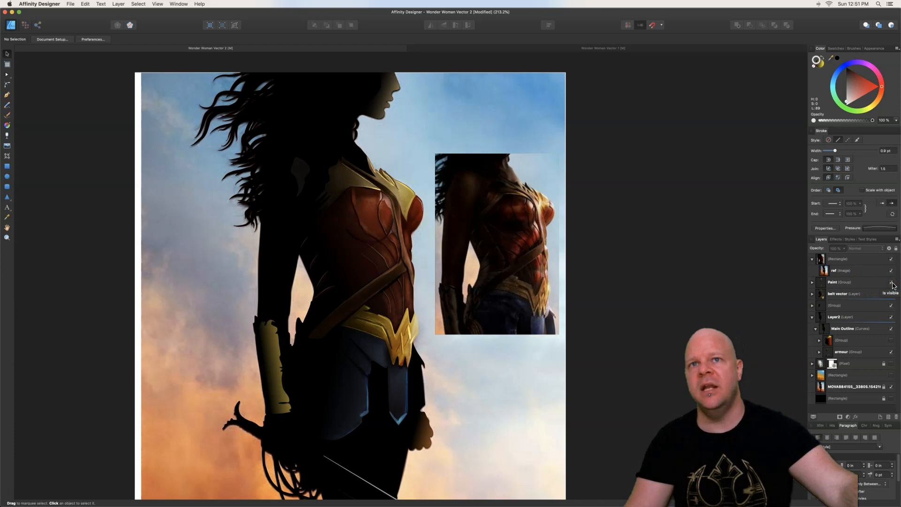
left_click(891, 282)
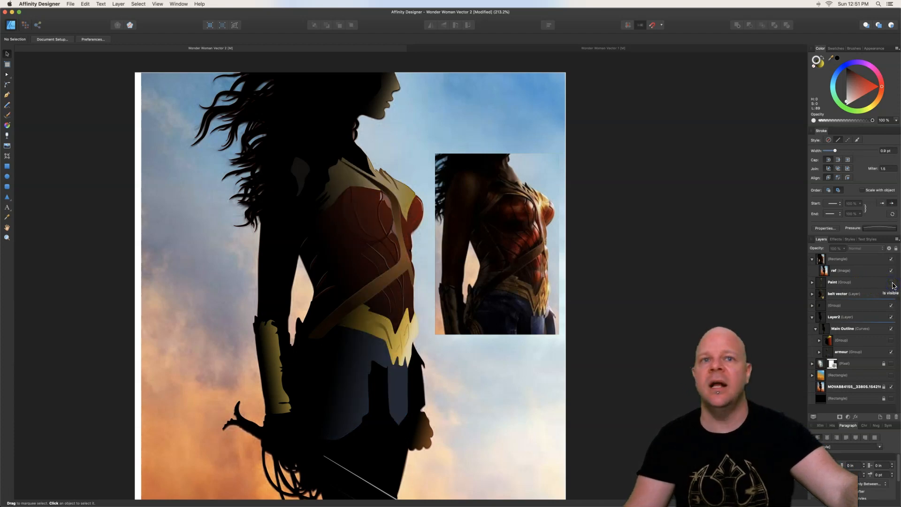
left_click(842, 282)
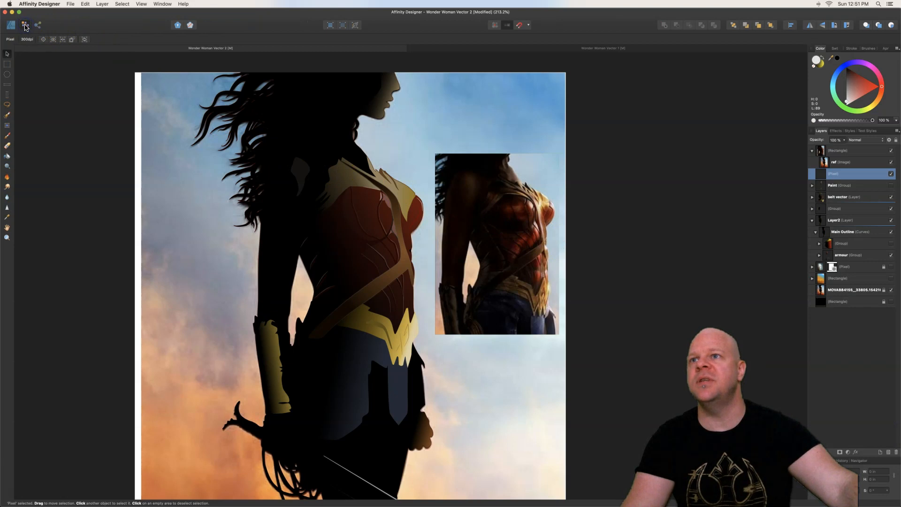
mouse_move(7, 138)
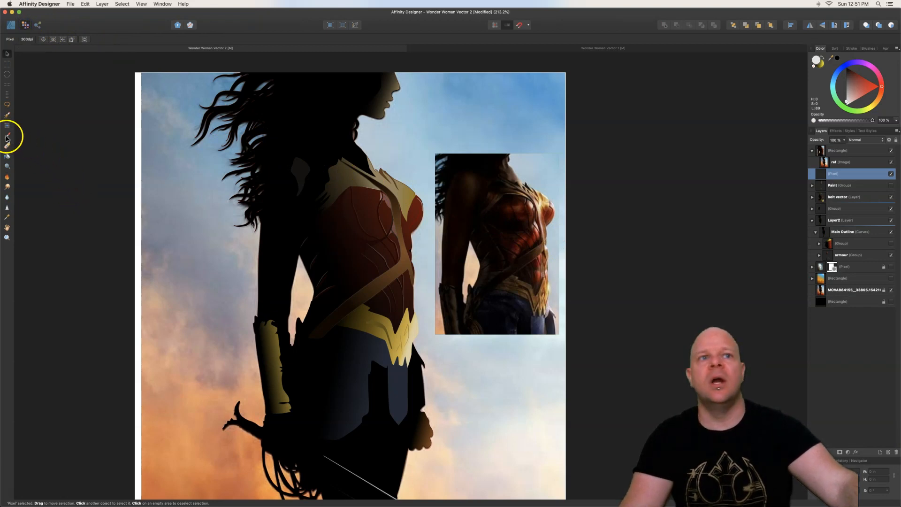
Choose a small Grunge brush about 27 px wide for the Paint Brush from the Brushes panel
left_click(8, 135)
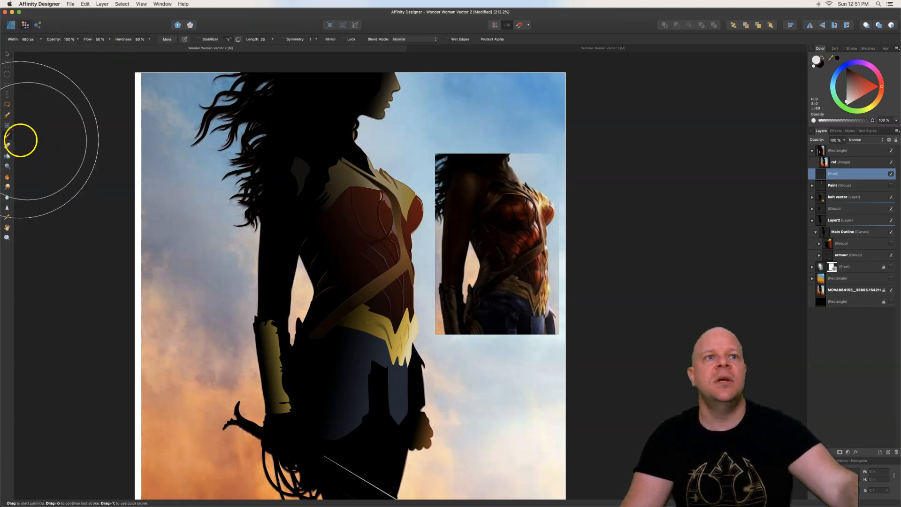
mouse_move(861, 58)
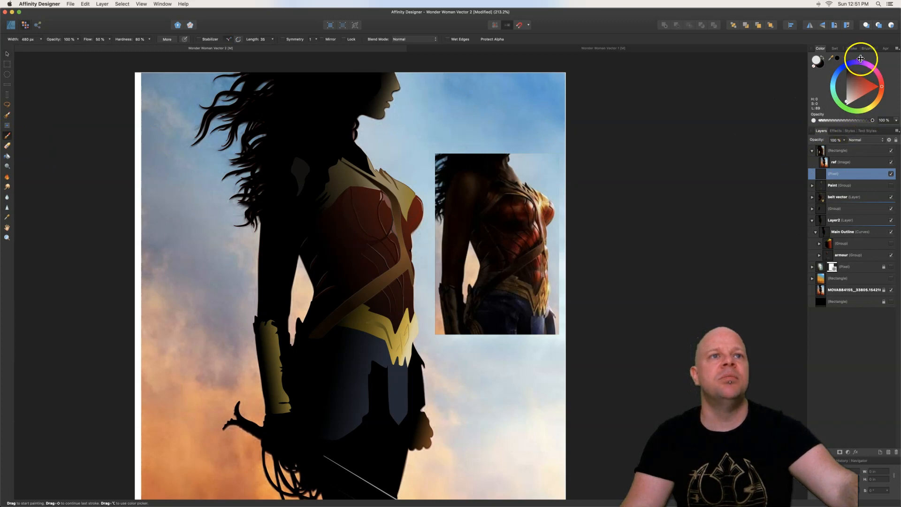
left_click(869, 48)
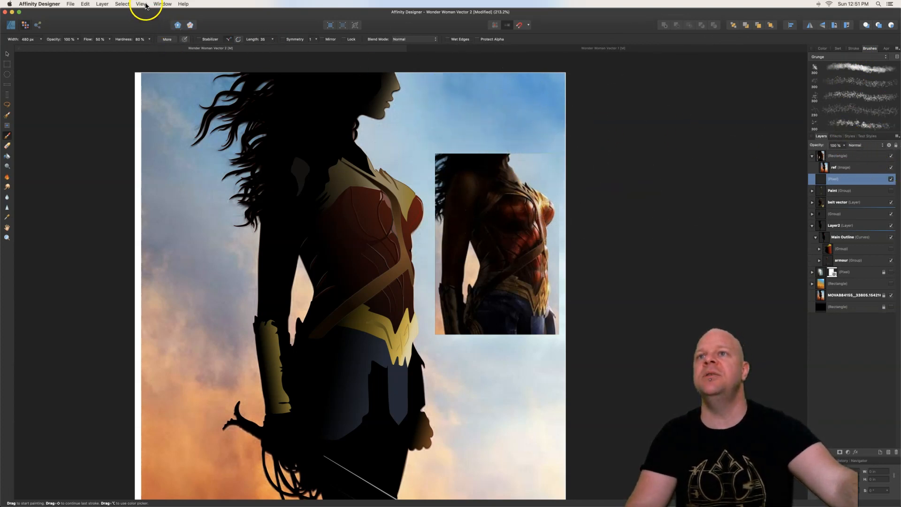
left_click(140, 4)
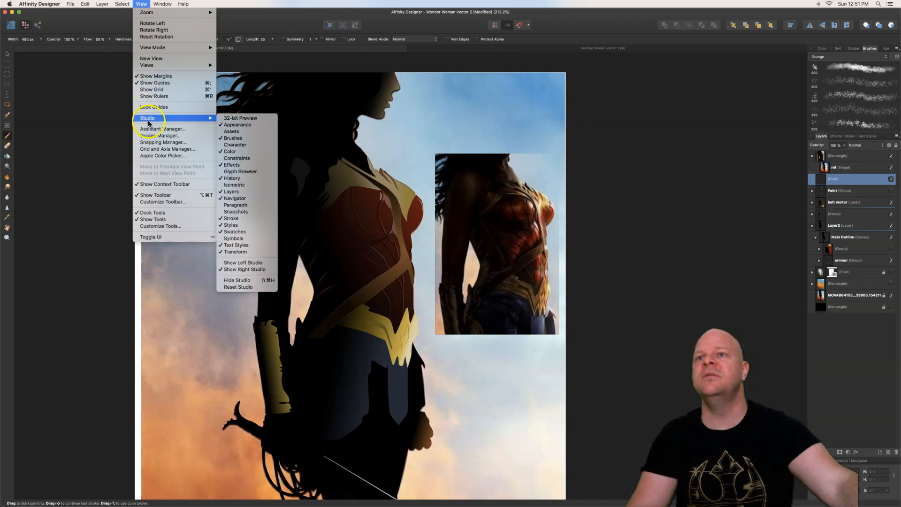
mouse_move(233, 138)
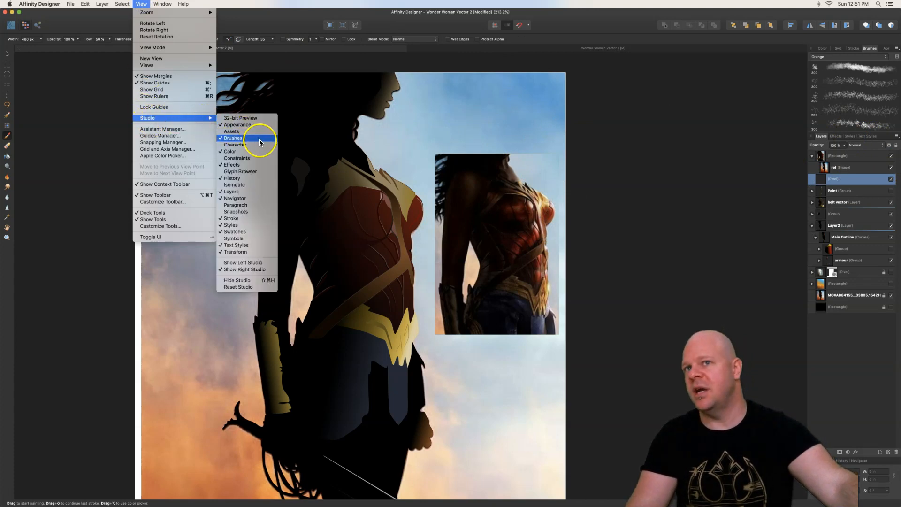
mouse_move(246, 144)
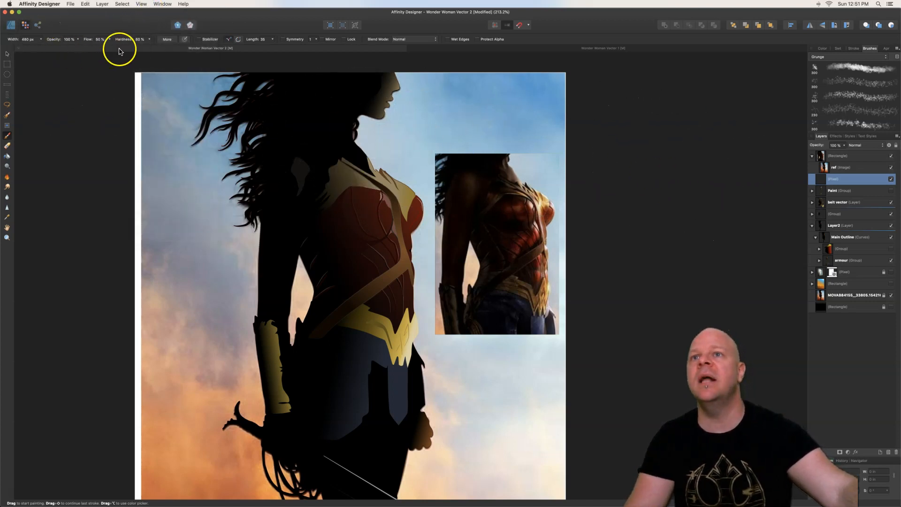
mouse_move(27, 40)
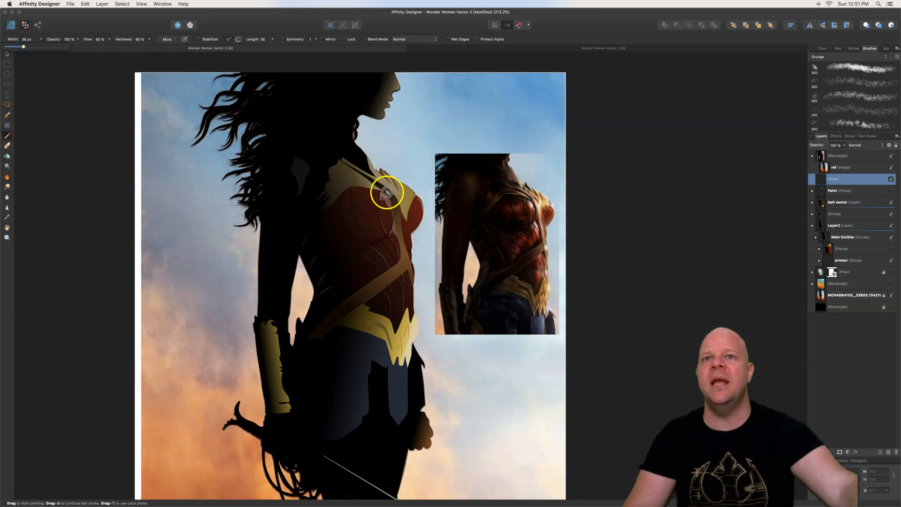
mouse_move(373, 201)
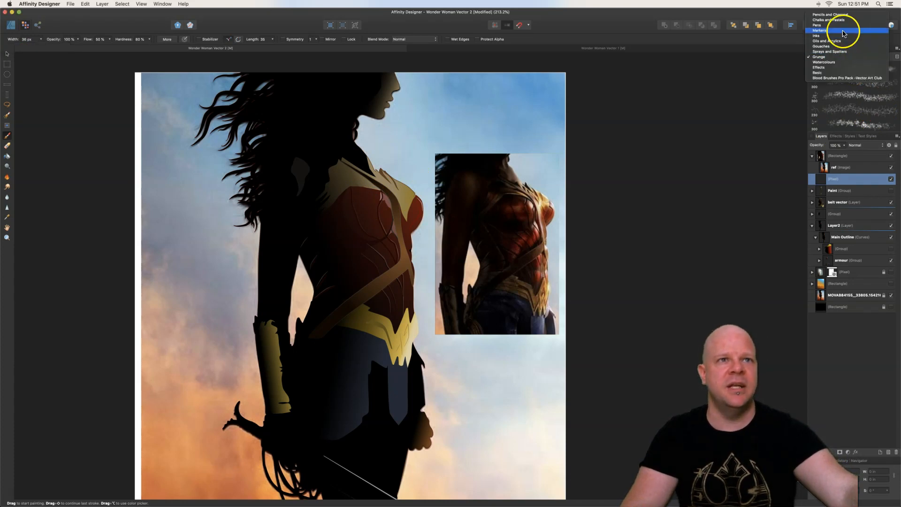
left_click(820, 46)
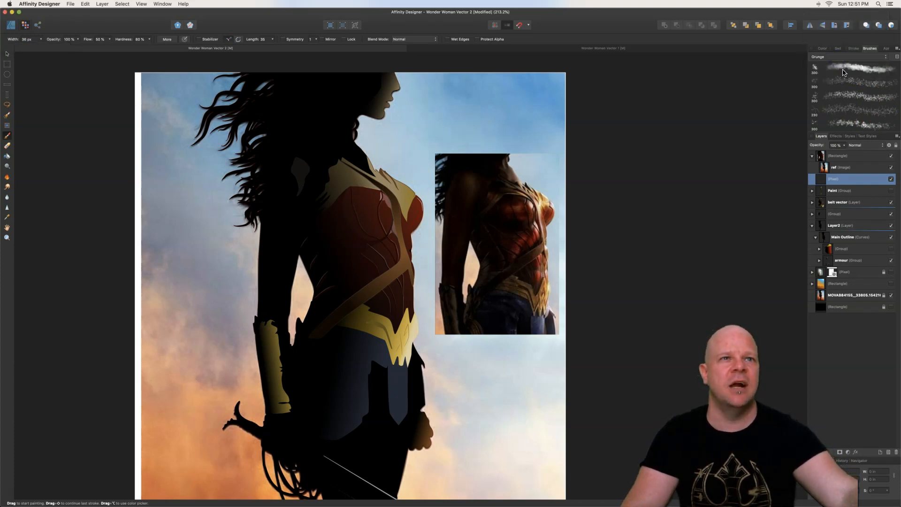
left_click(844, 68)
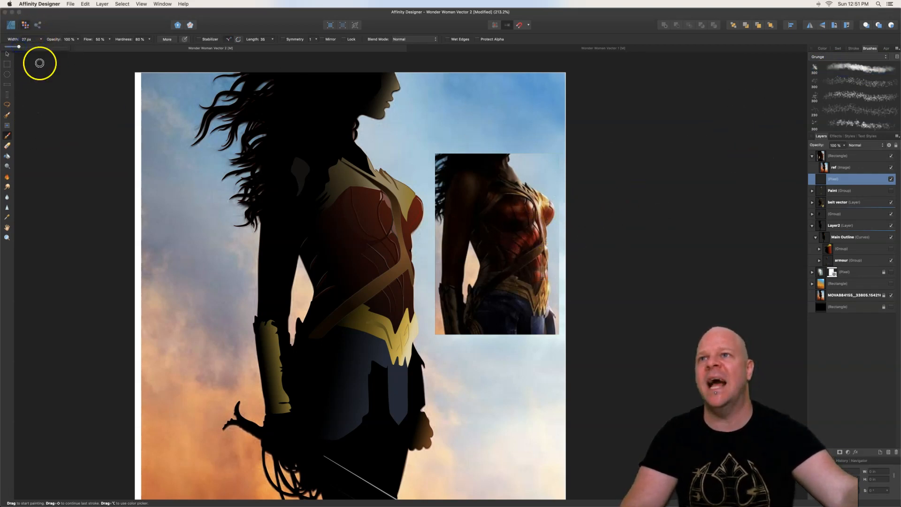
mouse_move(128, 62)
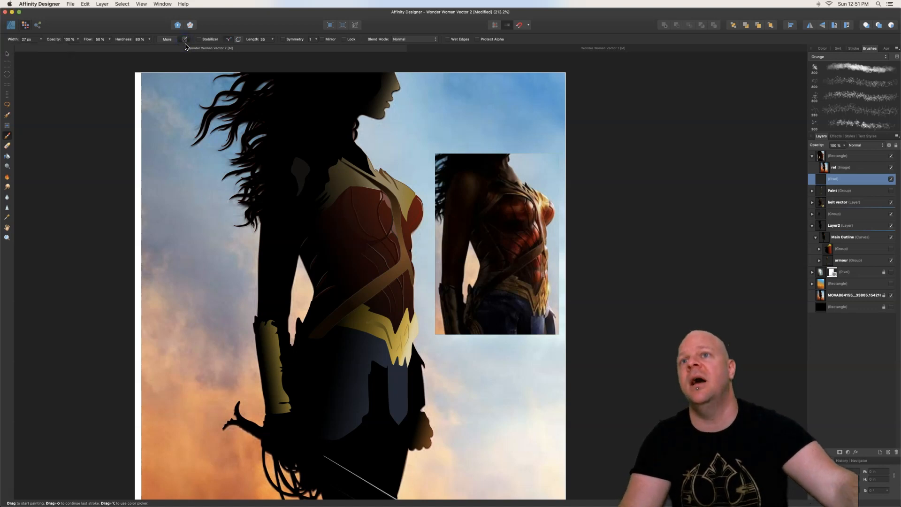
mouse_move(339, 202)
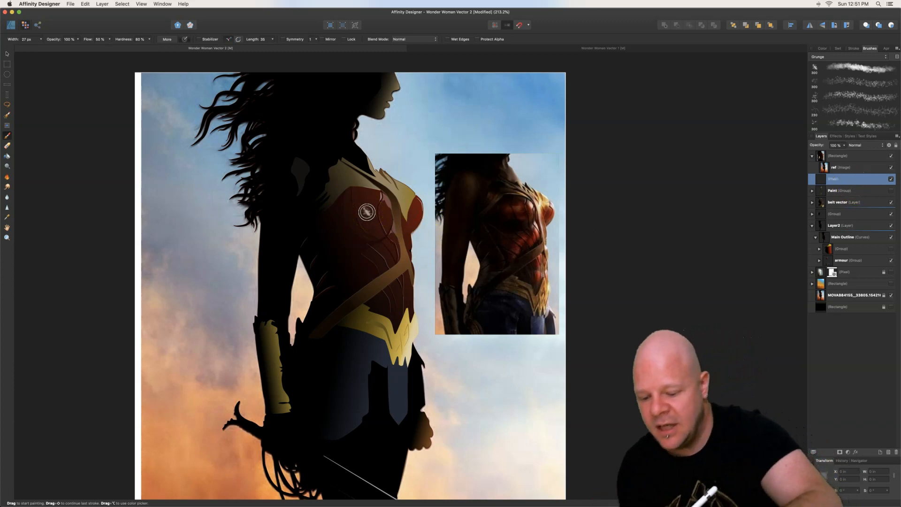
mouse_move(530, 212)
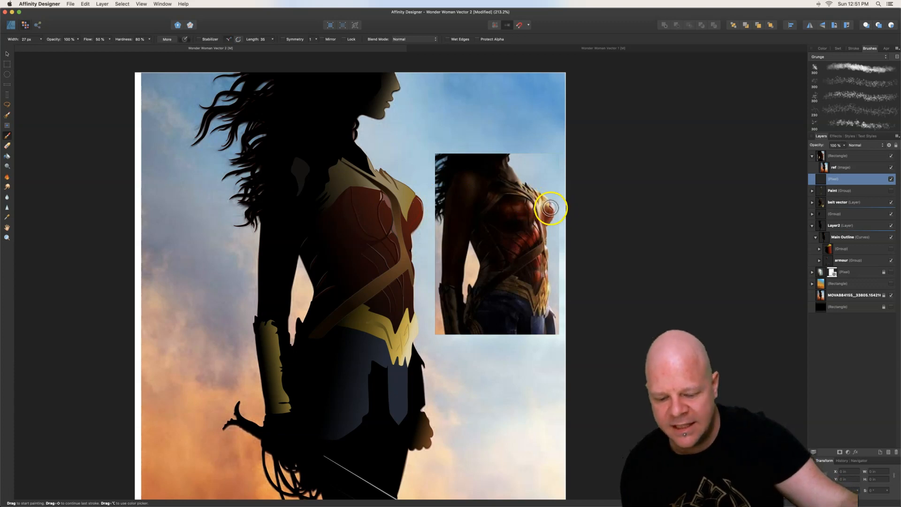
mouse_move(536, 226)
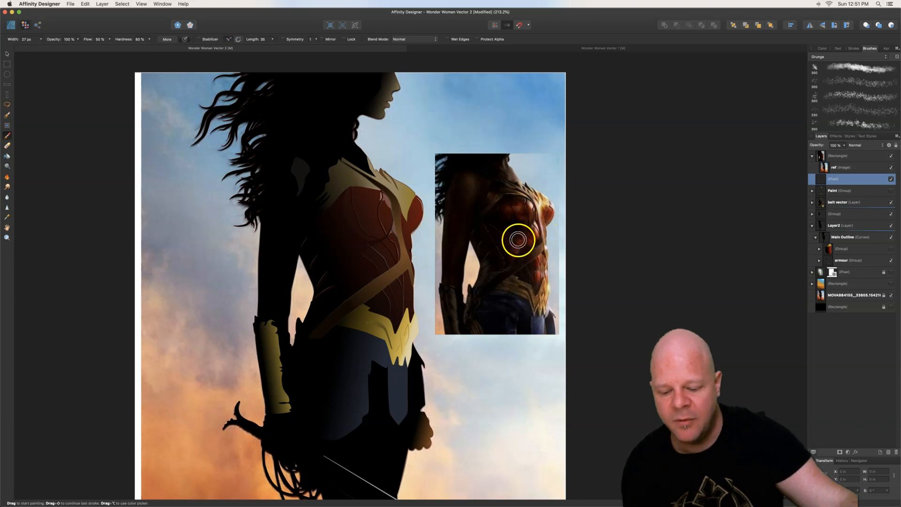
mouse_move(551, 263)
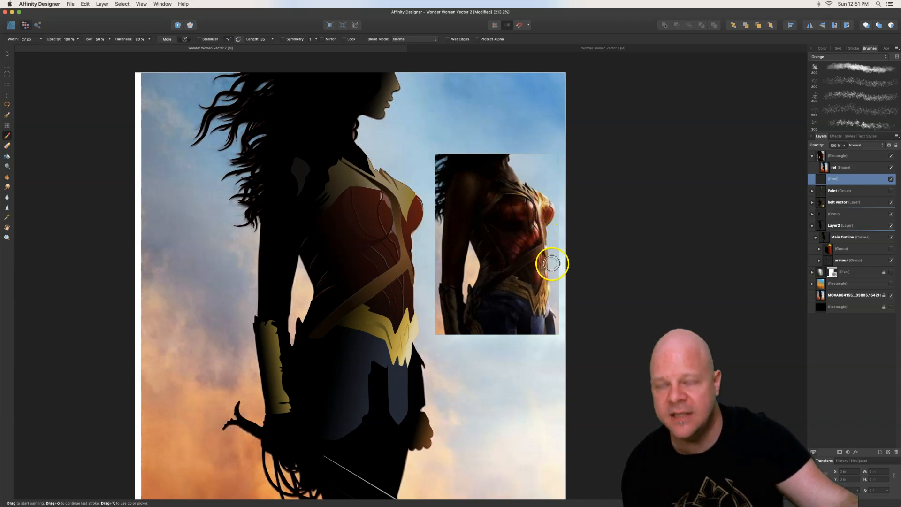
mouse_move(558, 251)
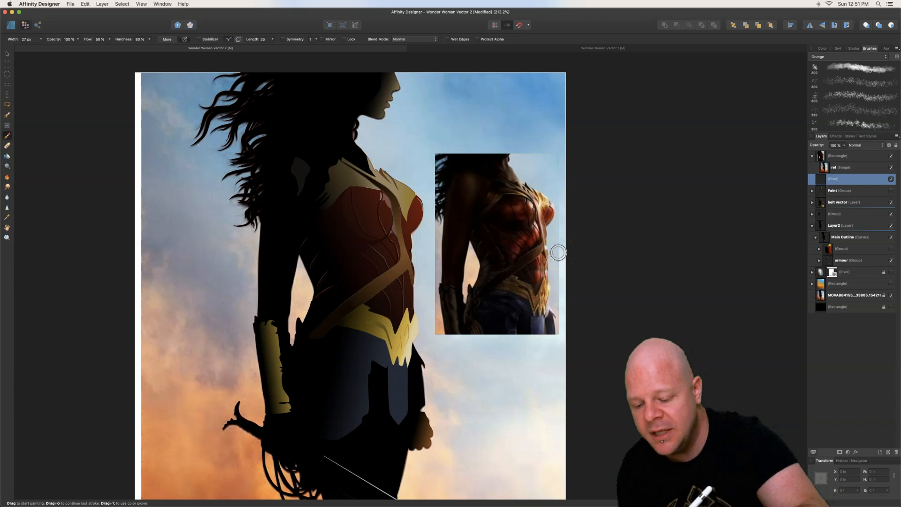
mouse_move(387, 208)
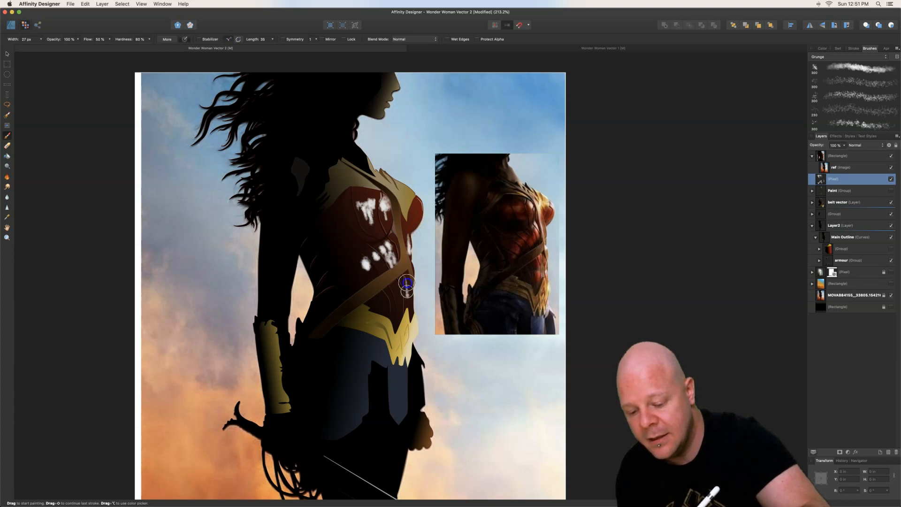
mouse_move(412, 300)
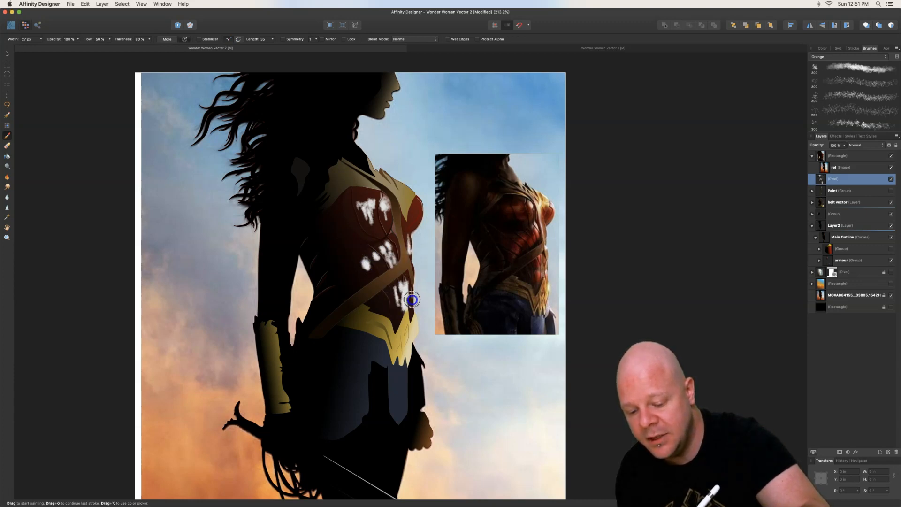
mouse_move(404, 234)
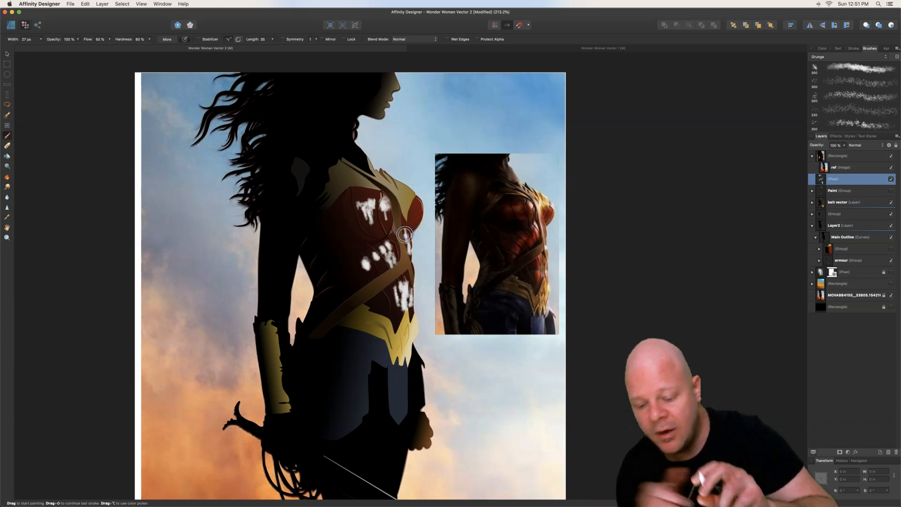
mouse_move(520, 258)
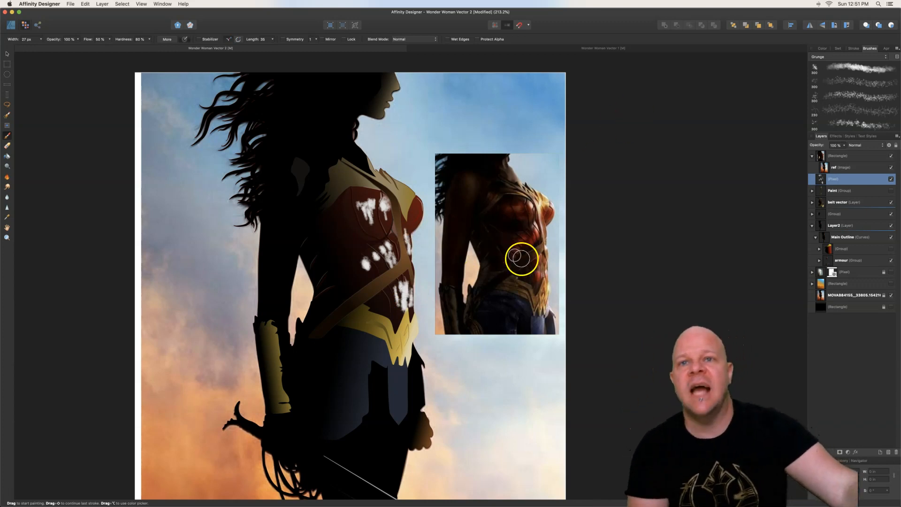
mouse_move(755, 265)
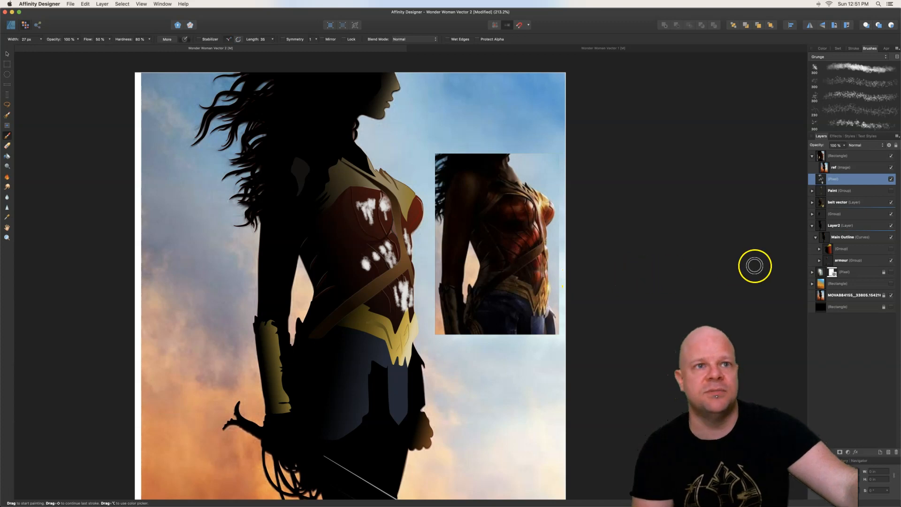
Set the grunge pixel layer's blend mode to Overlay
left_click(865, 145)
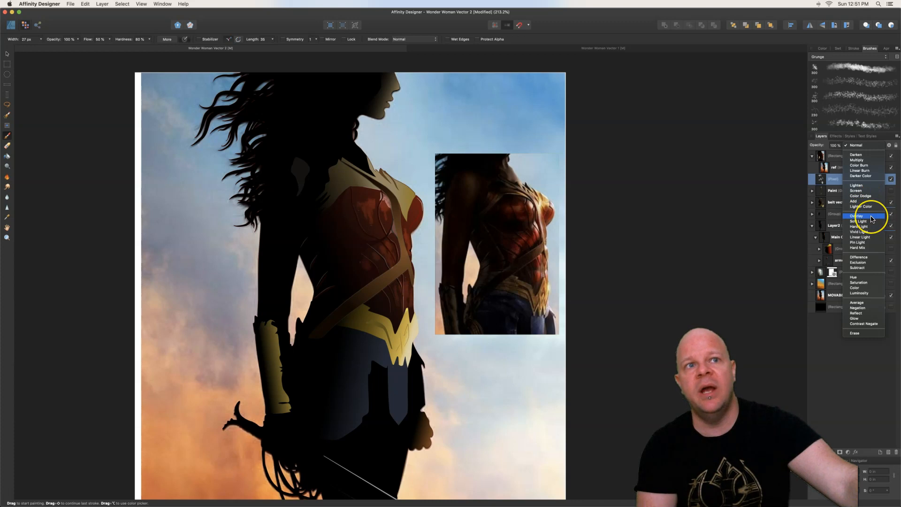
left_click(857, 216)
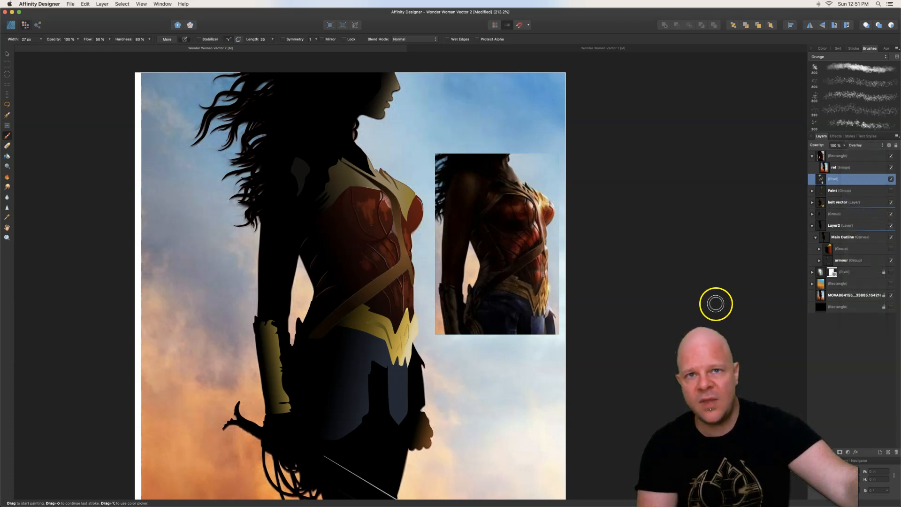
mouse_move(403, 219)
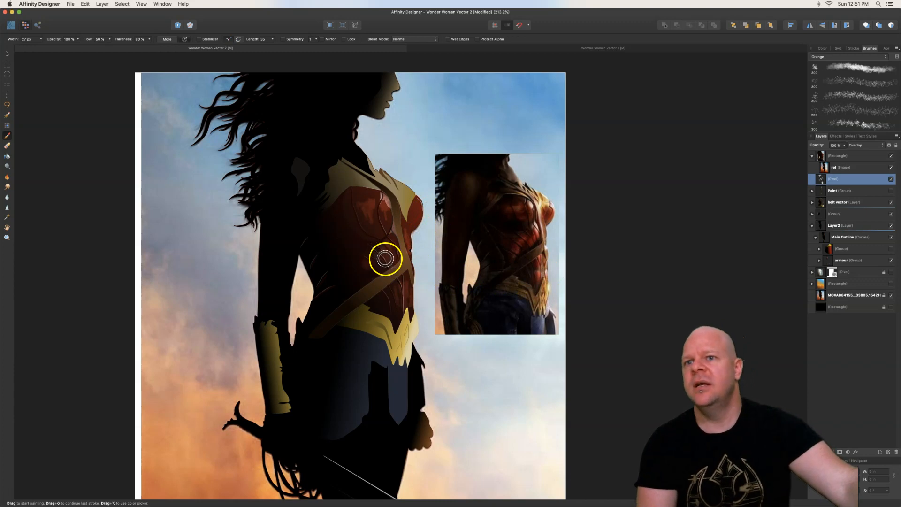
mouse_move(60, 171)
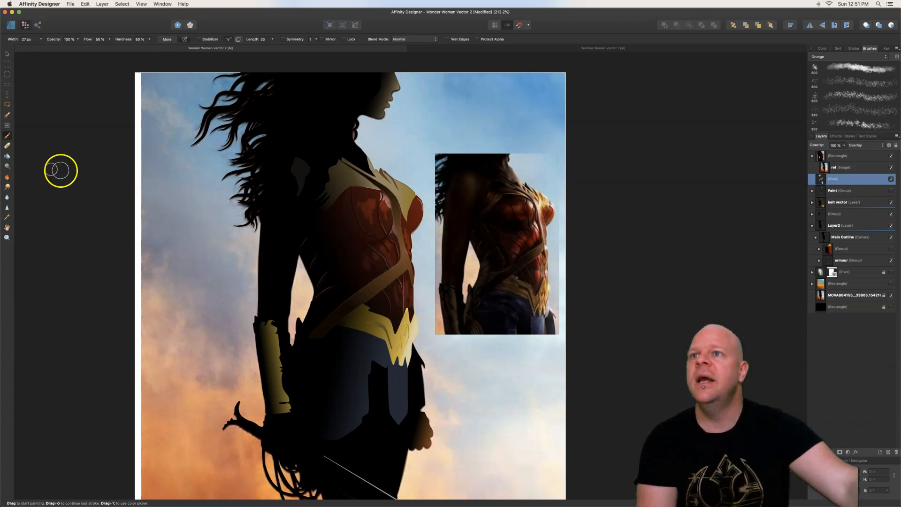
mouse_move(9, 148)
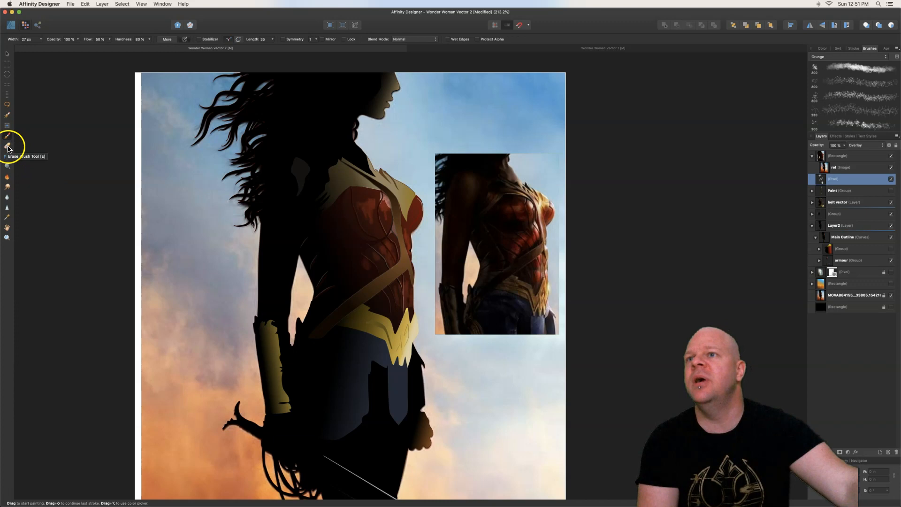
Tidy the grunge highlight strokes on the chest armour with a 50 px Erase Brush
left_click(7, 146)
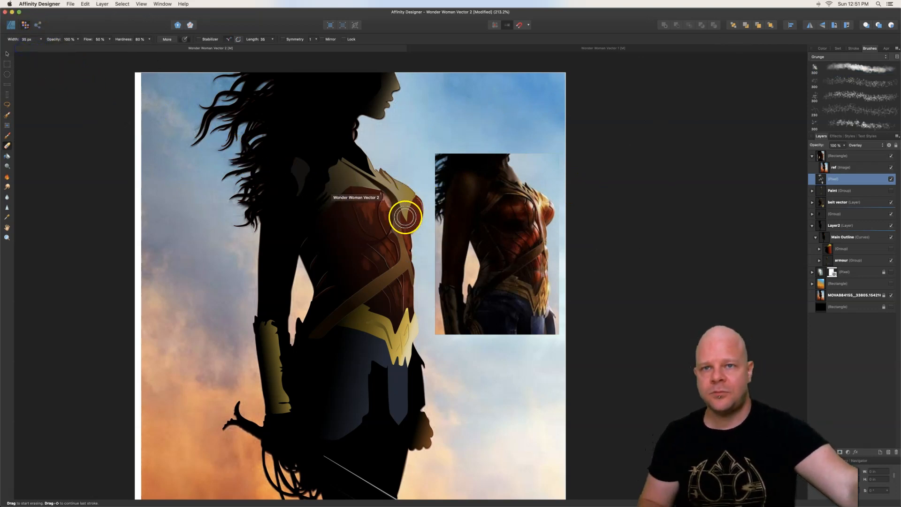
mouse_move(366, 219)
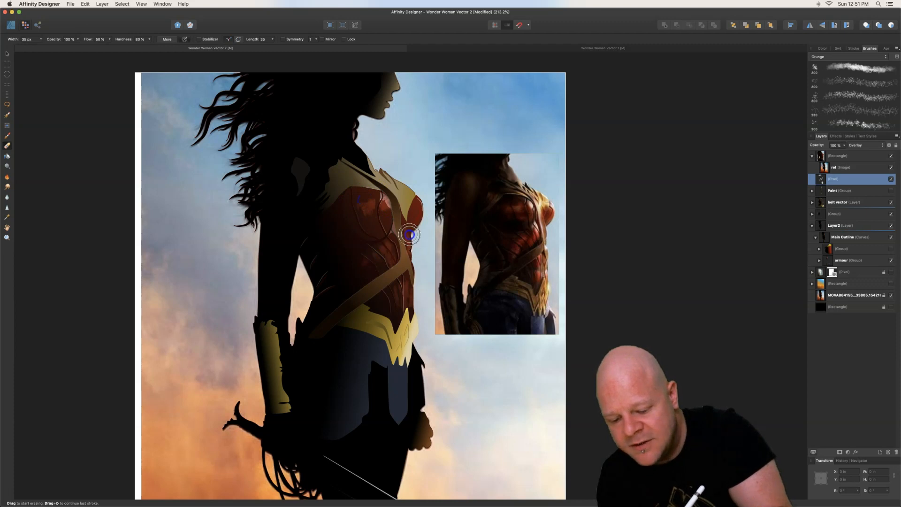
mouse_move(418, 306)
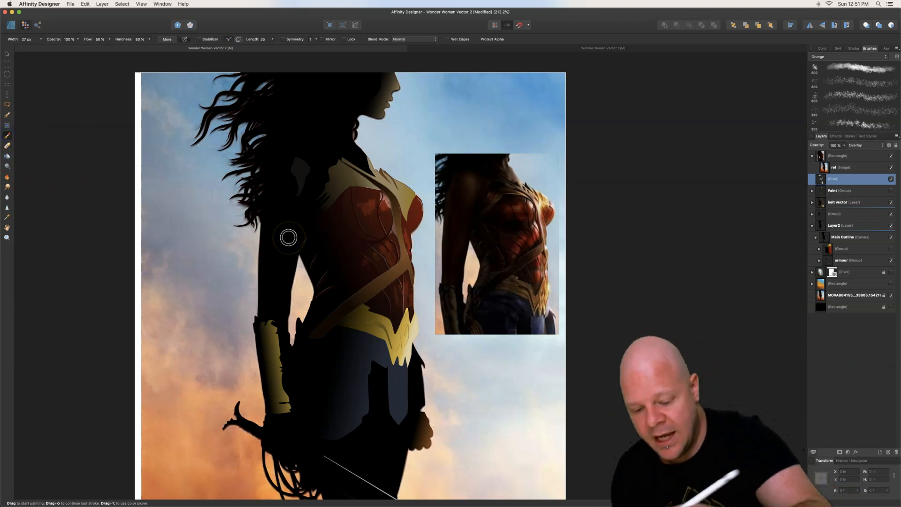
mouse_move(350, 212)
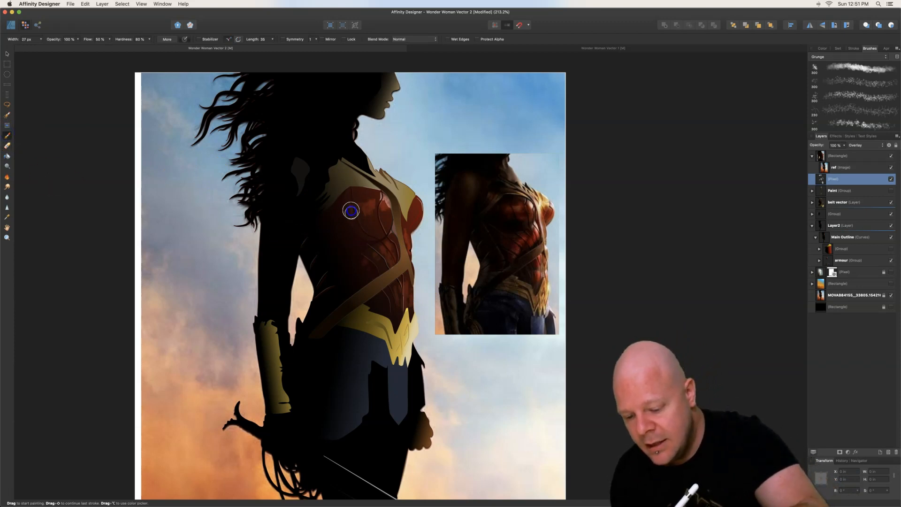
mouse_move(410, 217)
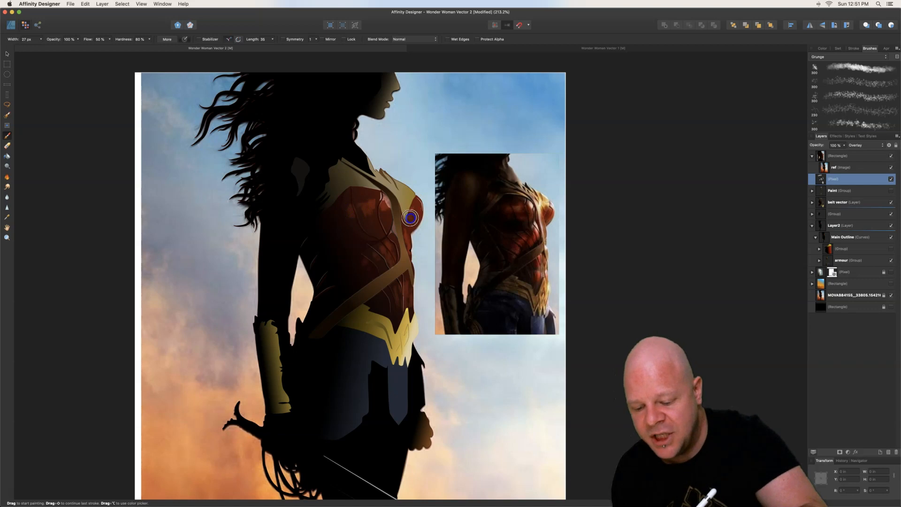
mouse_move(395, 293)
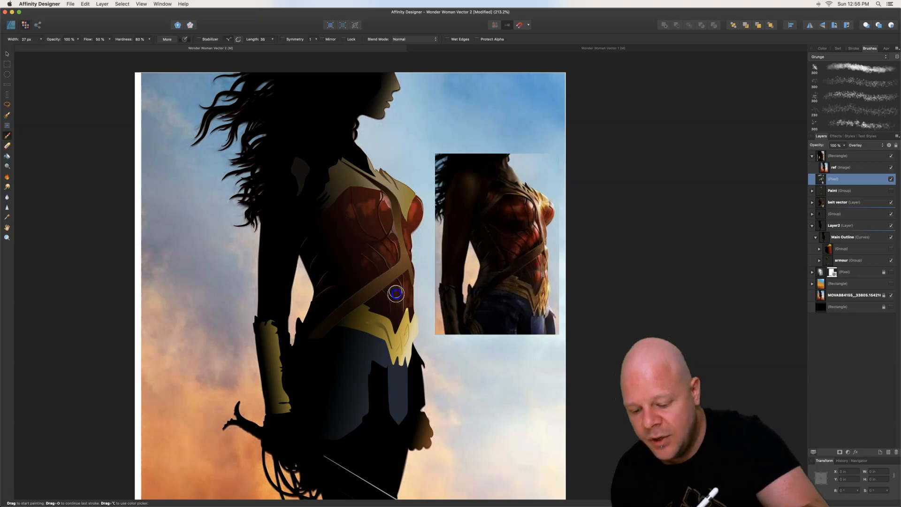
mouse_move(407, 303)
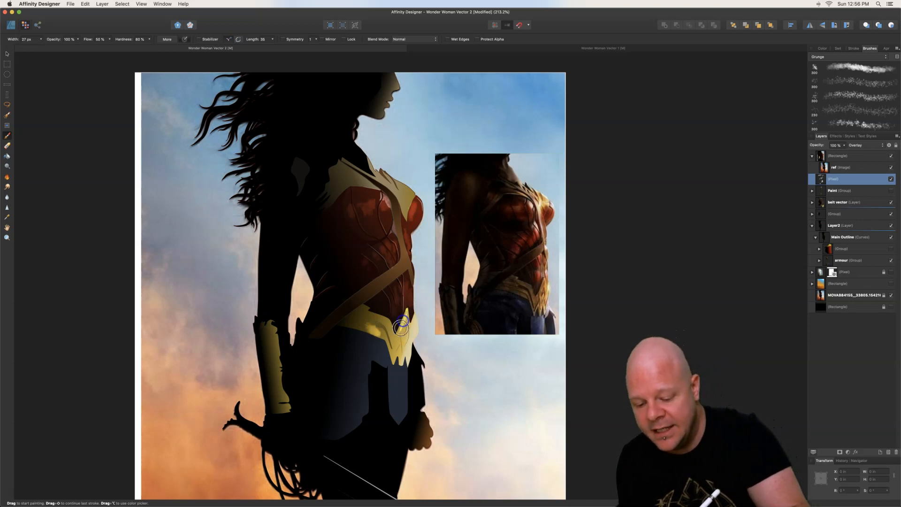
mouse_move(367, 312)
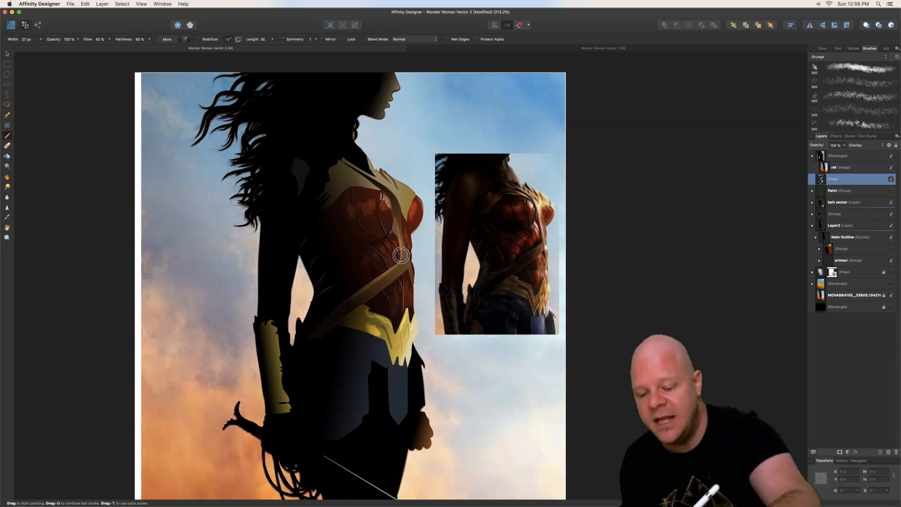
mouse_move(405, 191)
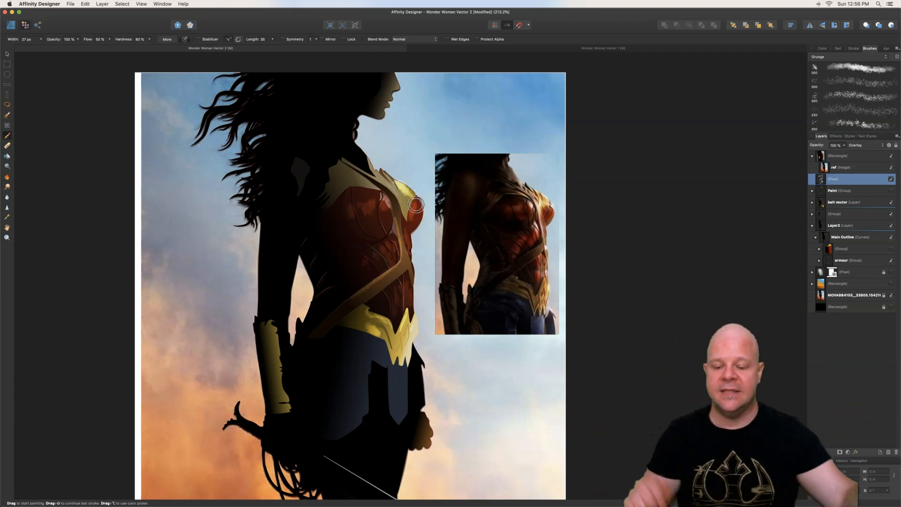
mouse_move(485, 262)
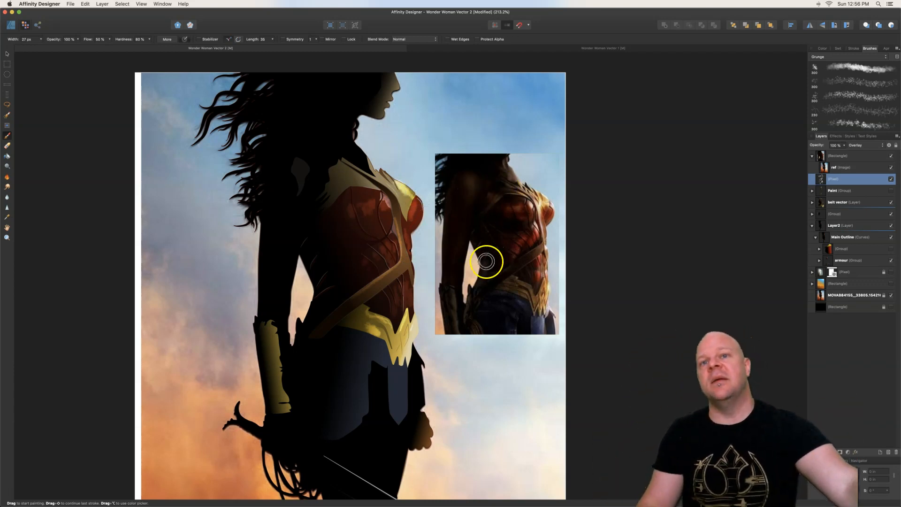
mouse_move(452, 292)
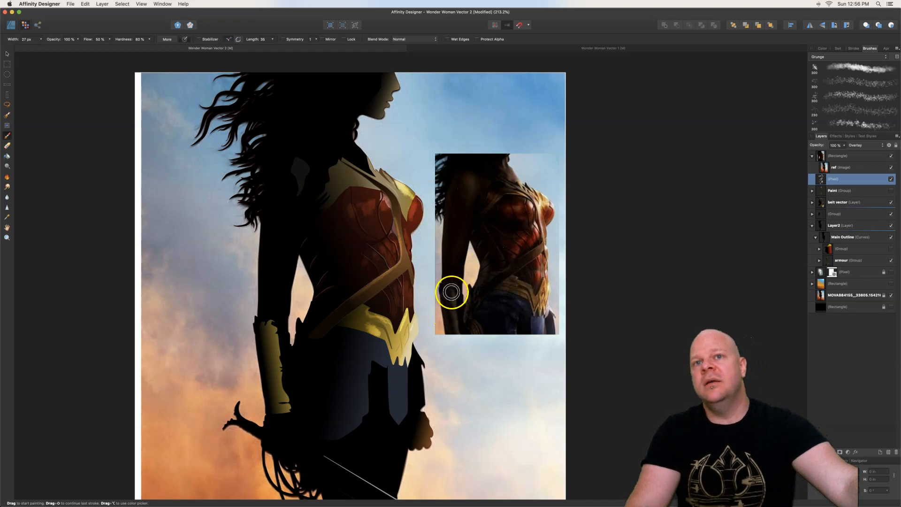
mouse_move(503, 240)
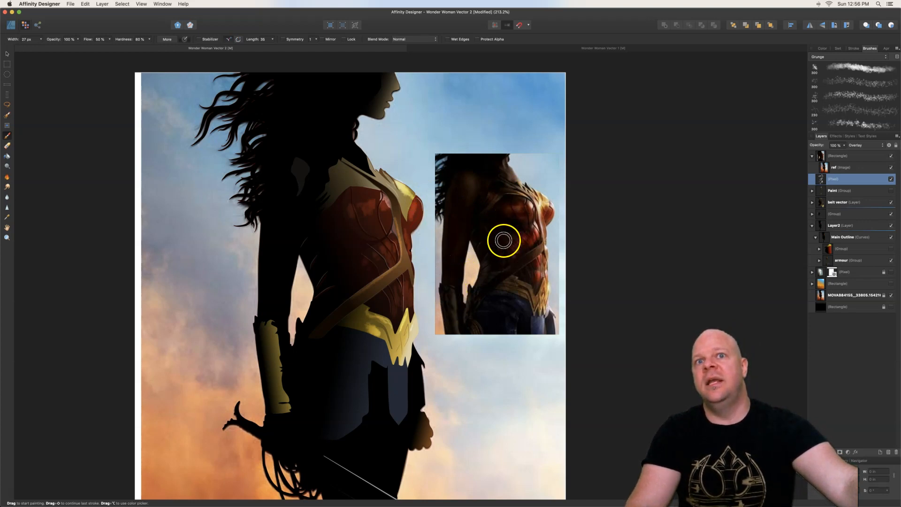
mouse_move(562, 316)
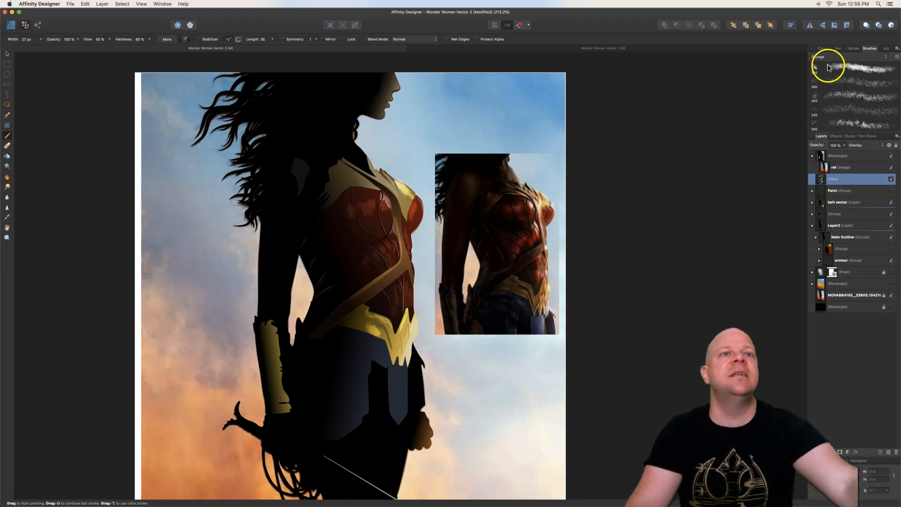
Pick a dark brush colour from the Color panel for the armour shadows
left_click(820, 48)
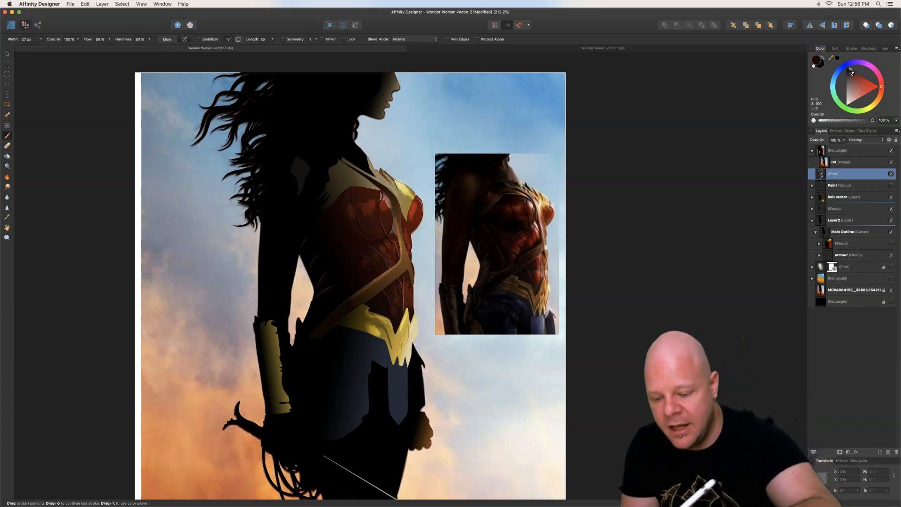
mouse_move(385, 232)
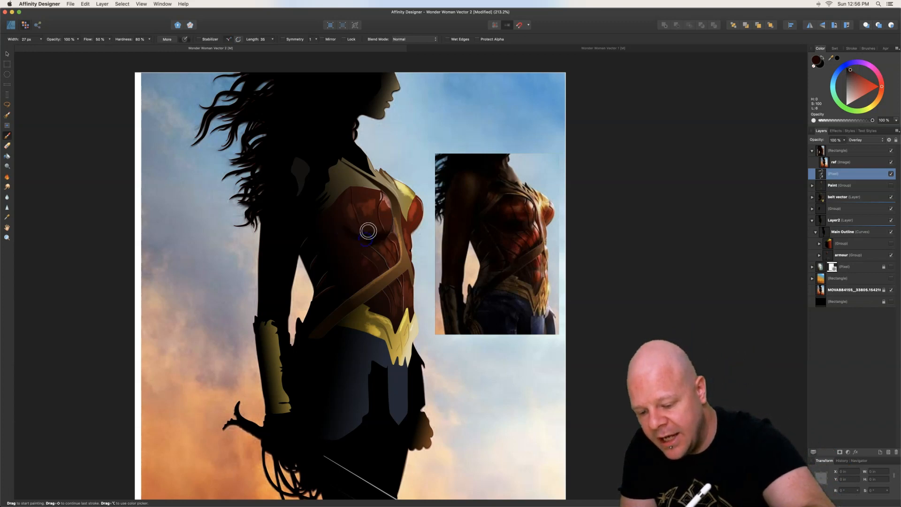
mouse_move(395, 255)
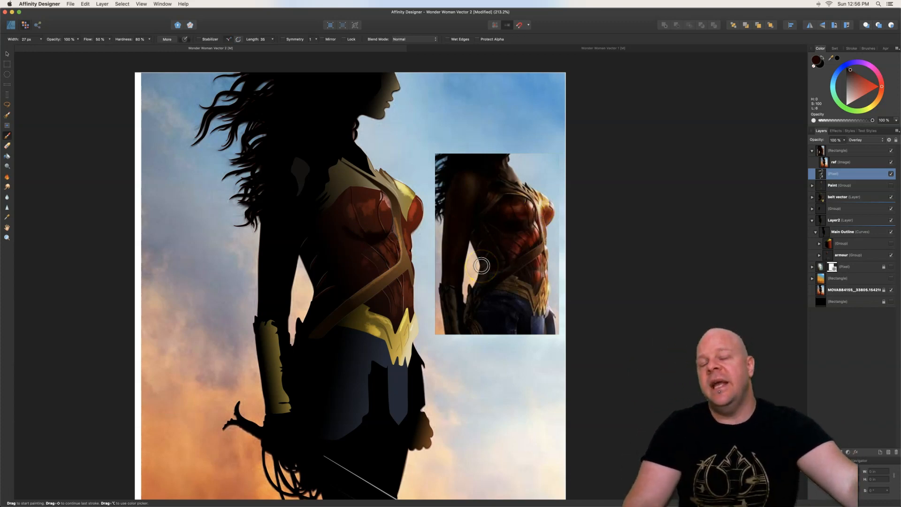
mouse_move(390, 253)
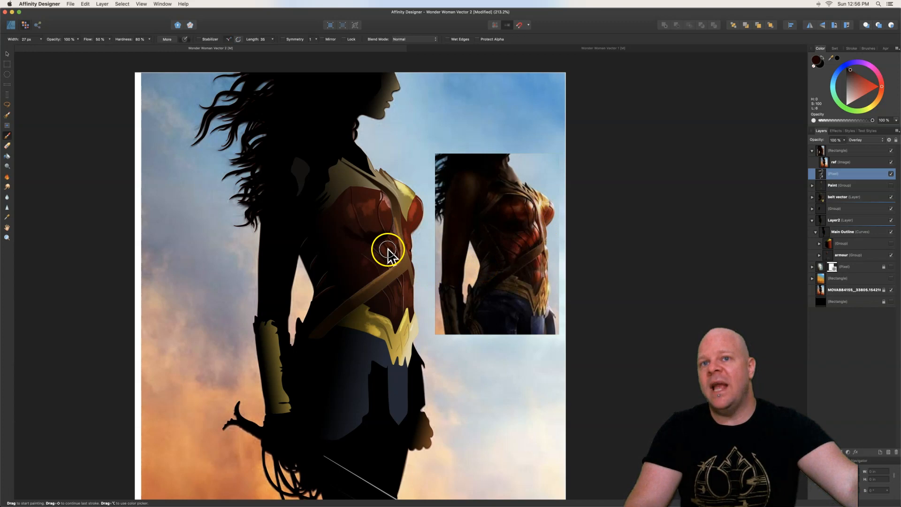
mouse_move(392, 262)
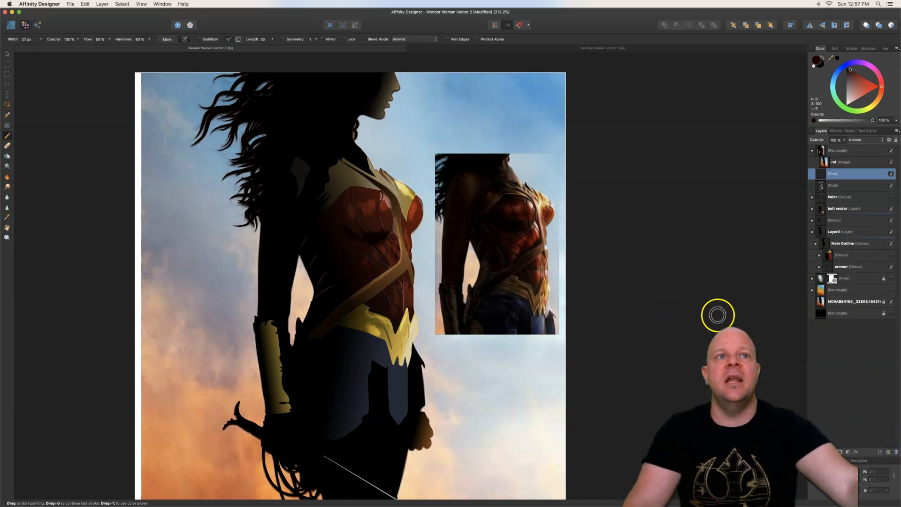
Set the second pixel layer's blend mode to Overlay for the shadow texture
left_click(856, 140)
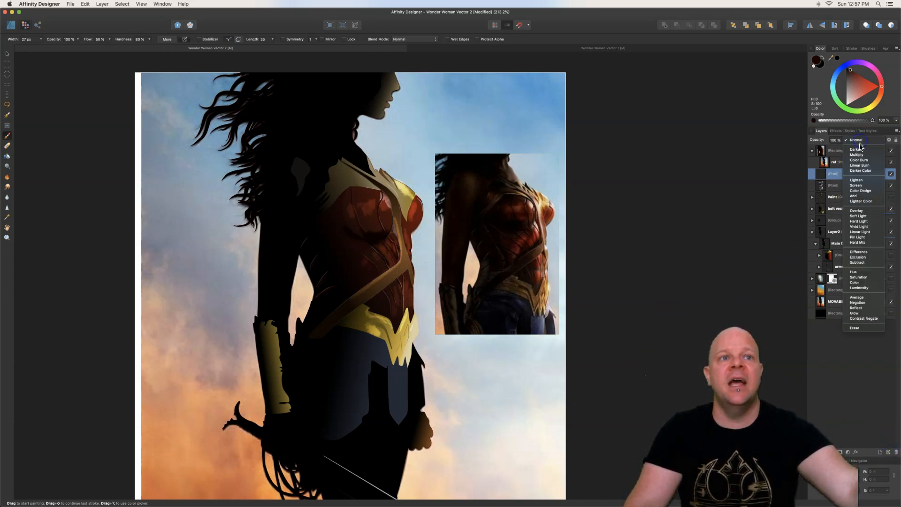
left_click(857, 209)
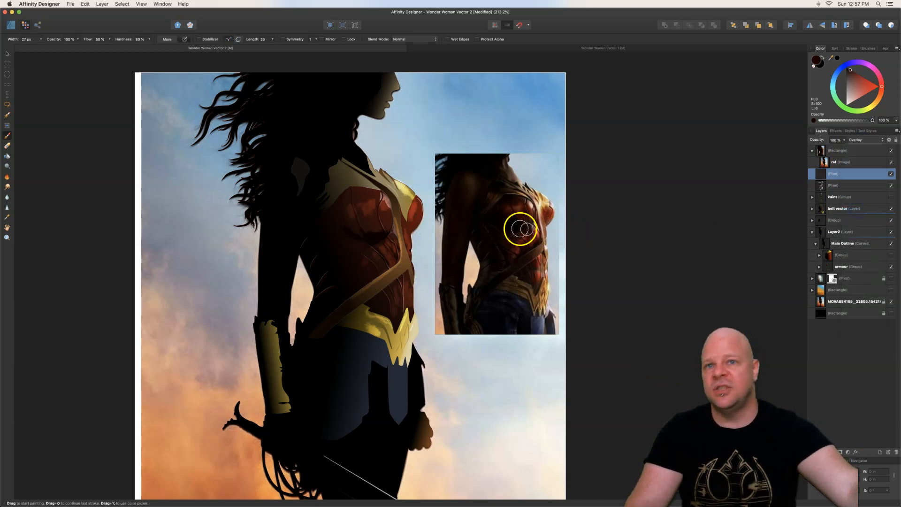
mouse_move(487, 222)
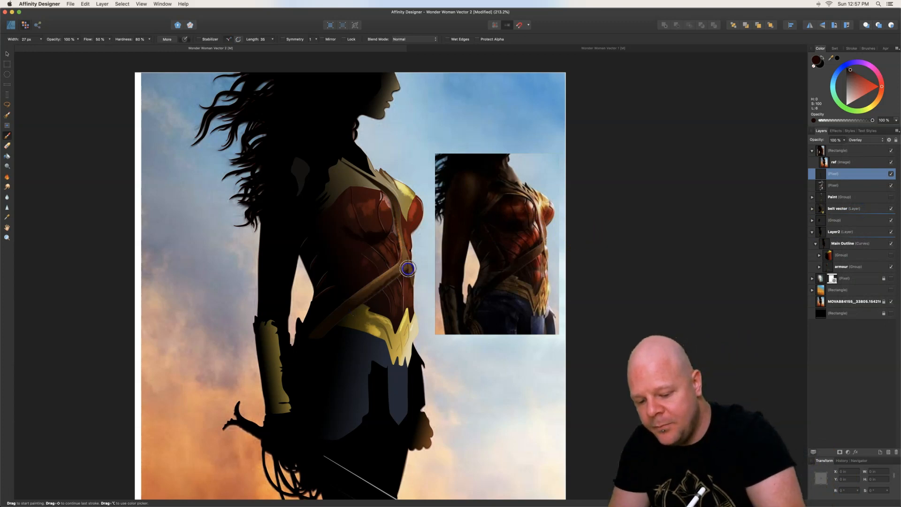
mouse_move(402, 243)
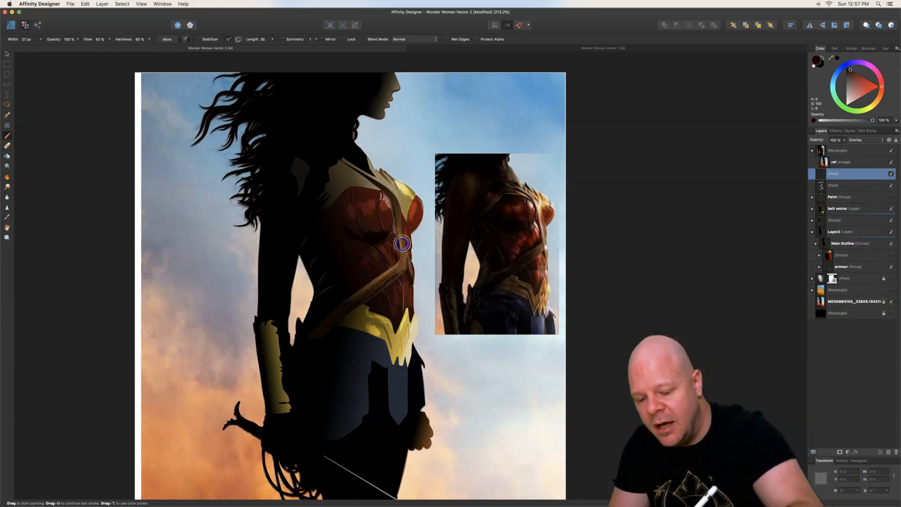
mouse_move(400, 216)
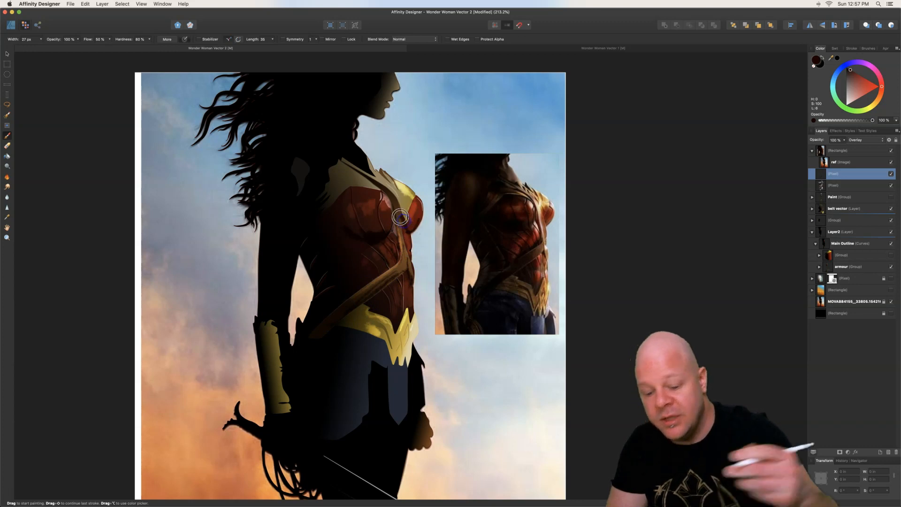